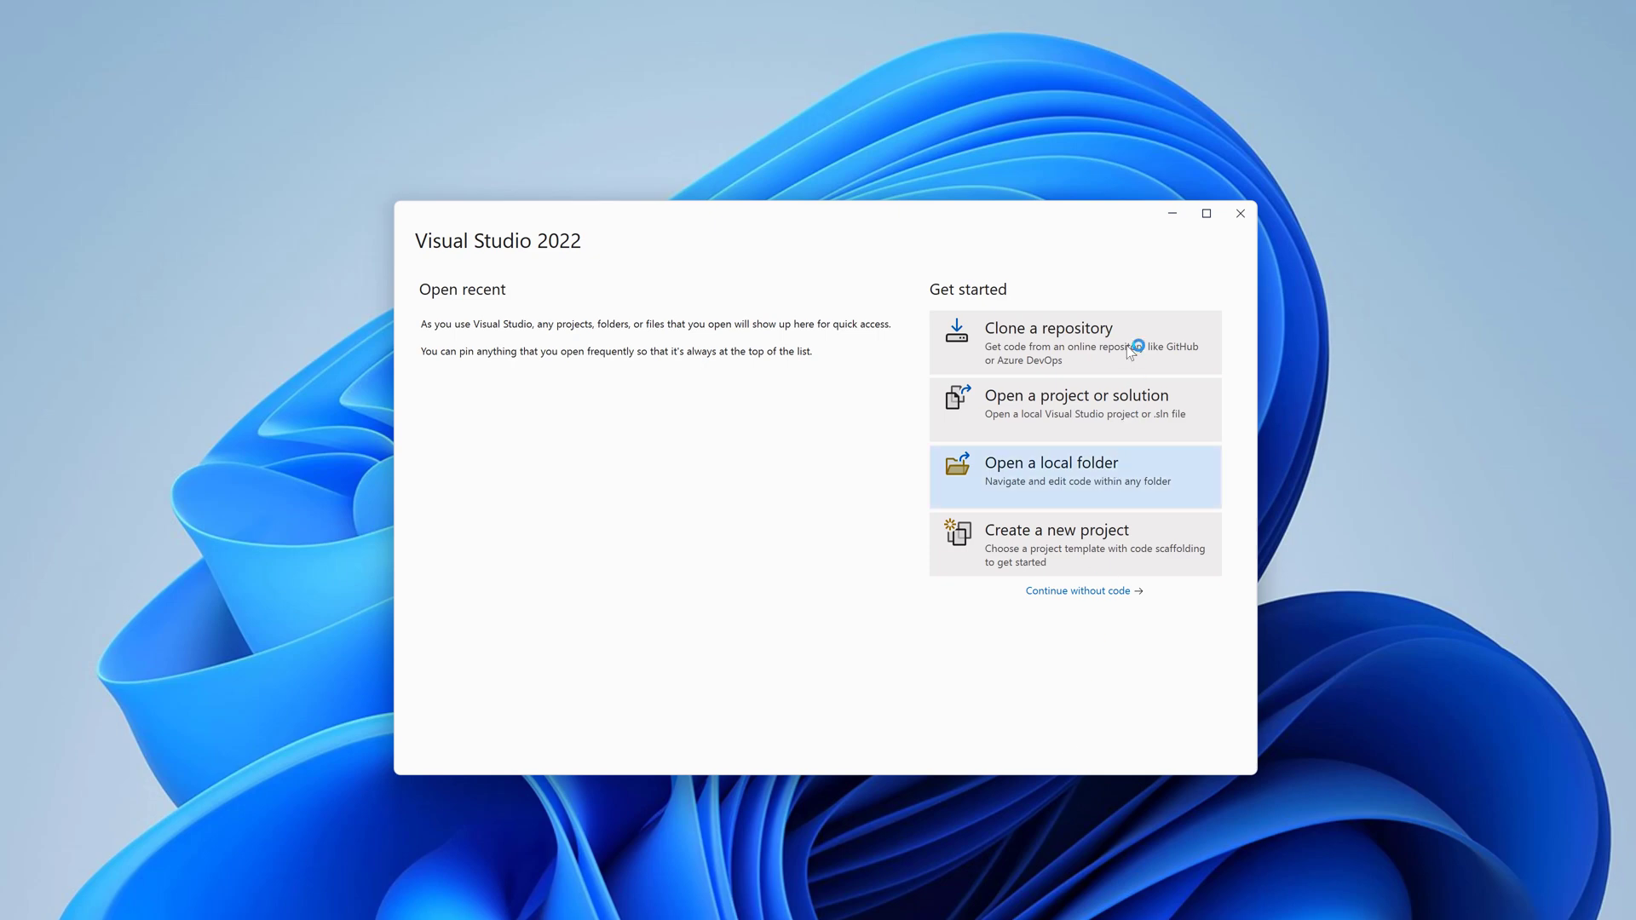
Clone the maui-scatter-chart-get-started GitHub repository into the local Repos folder by pasting its URL.
left_click(1048, 327)
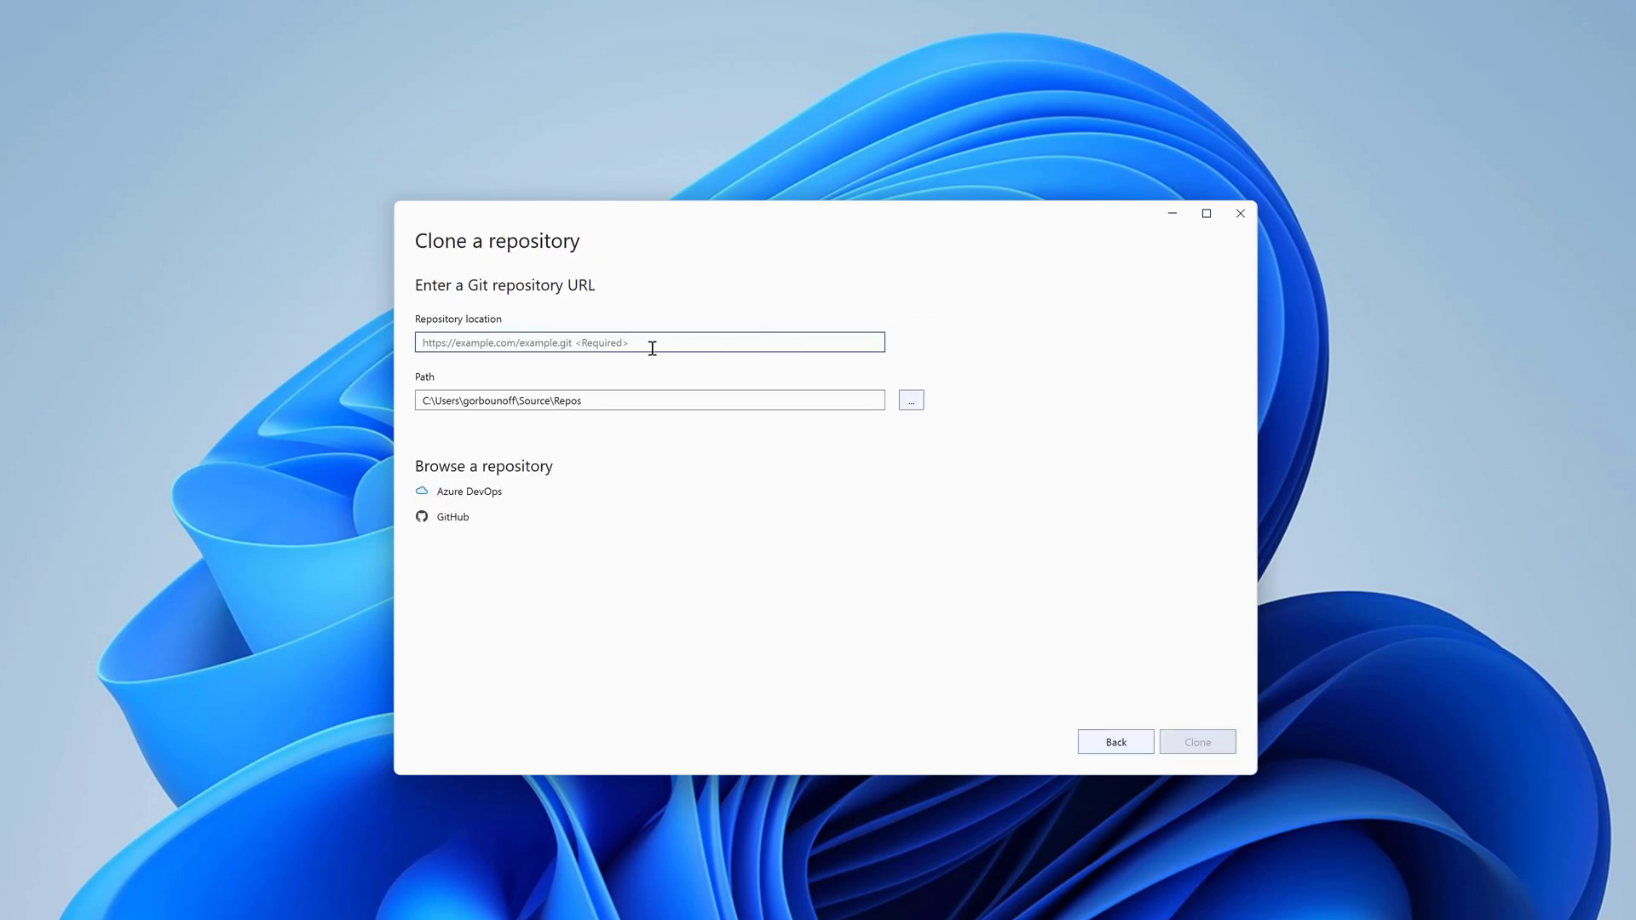
right_click(649, 342)
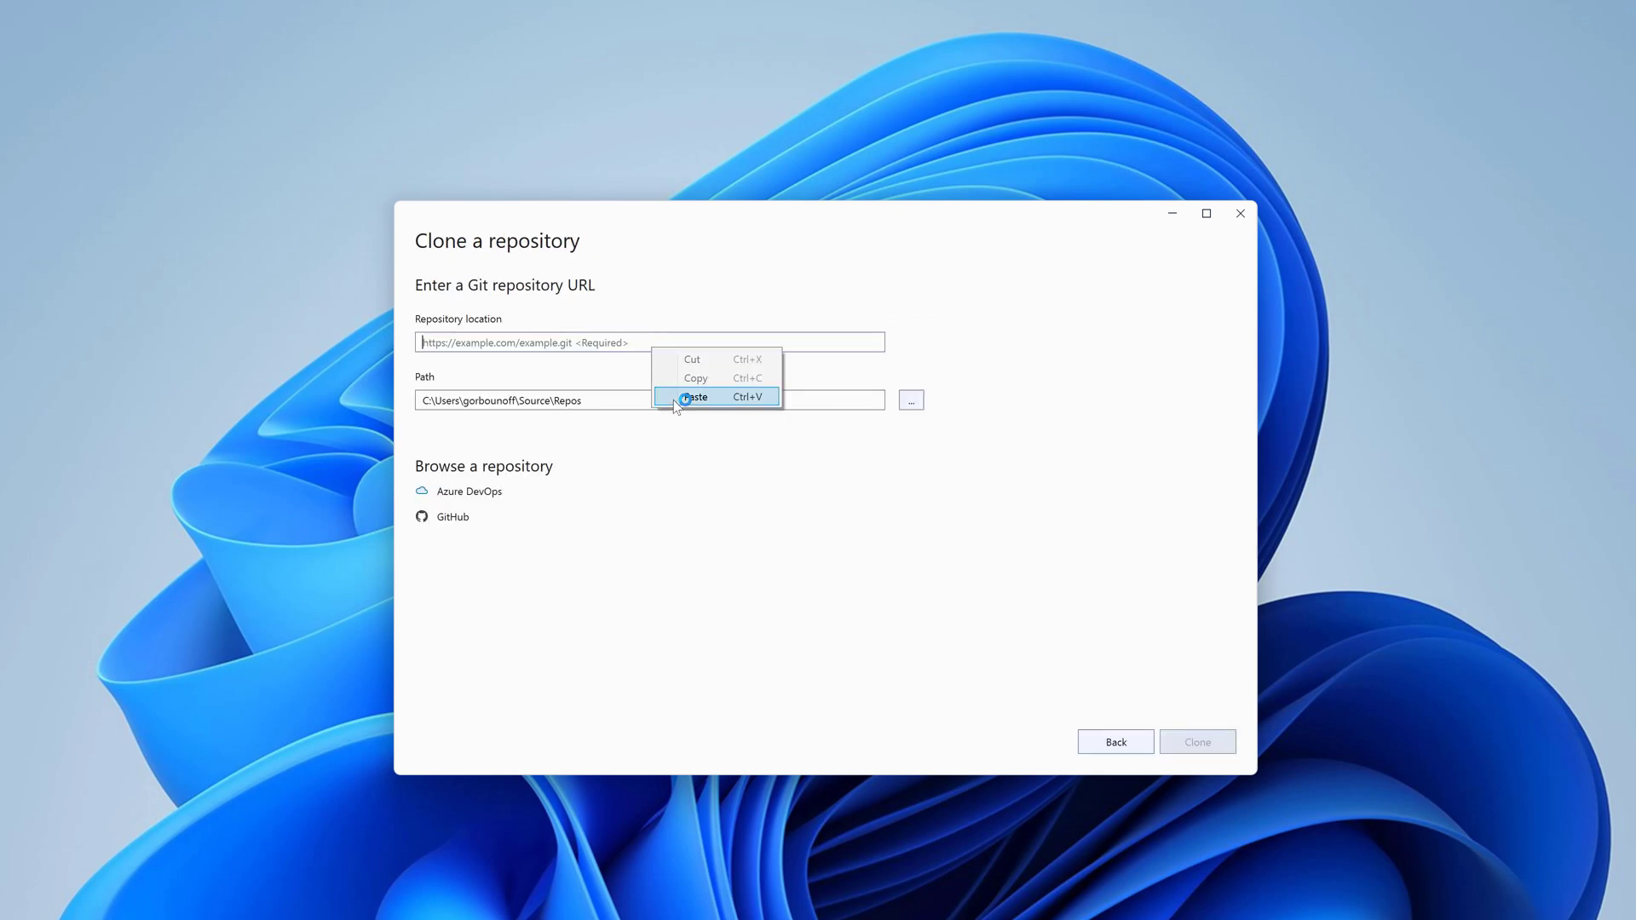
left_click(695, 398)
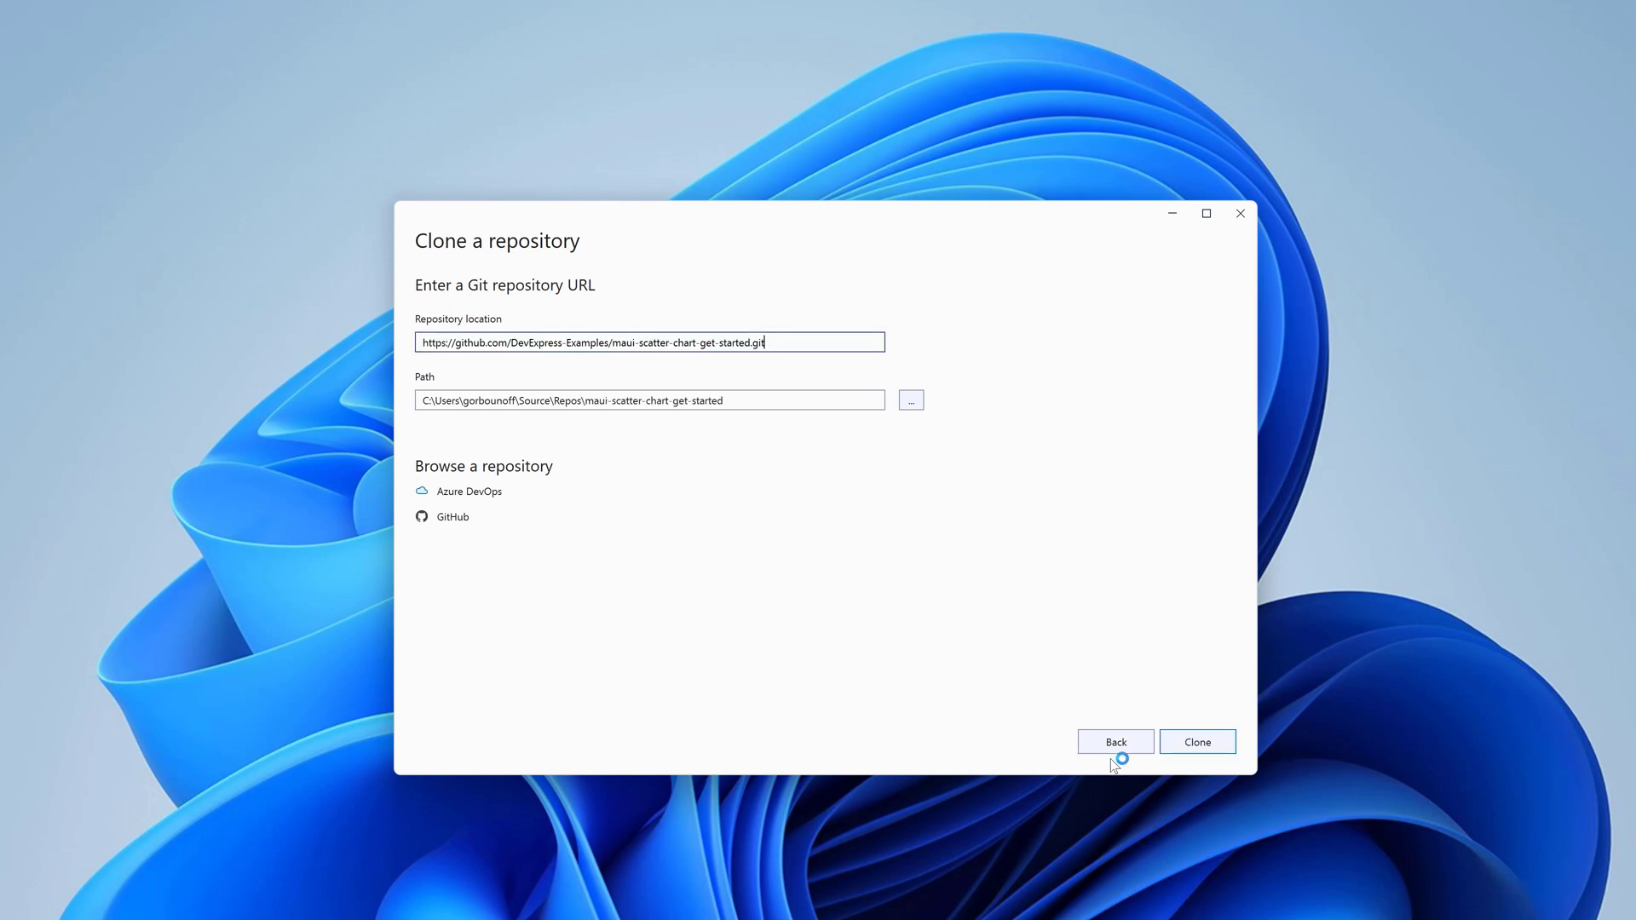
left_click(1196, 741)
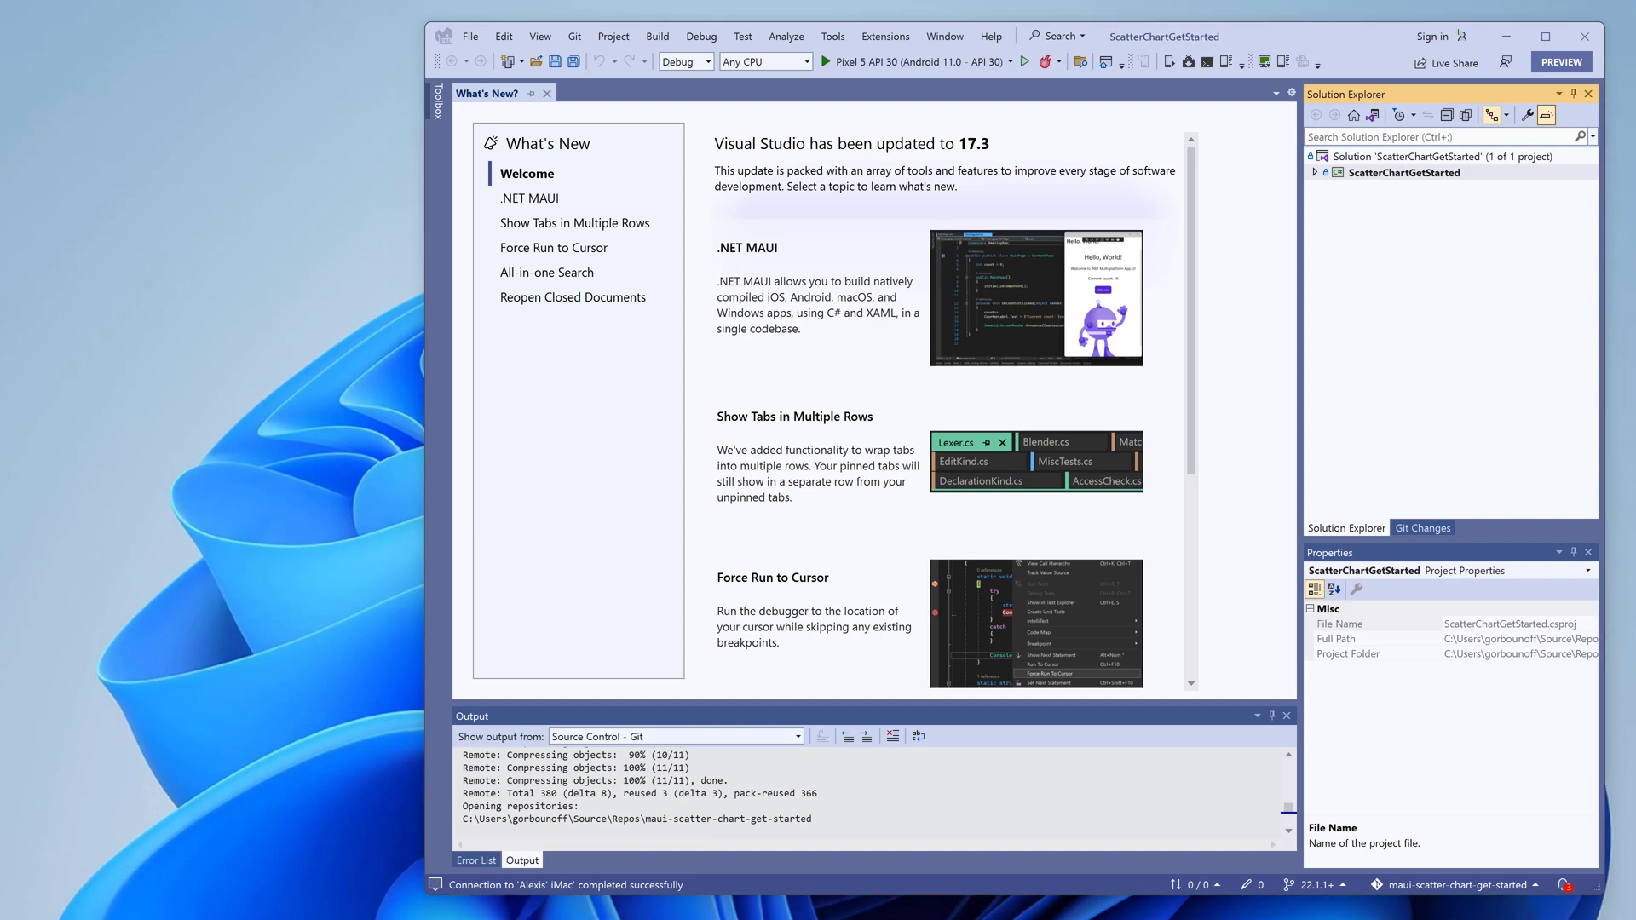
Build and run ScatterChartGetStarted on the Pixel 5 API 30 Android emulator.
left_click(1025, 61)
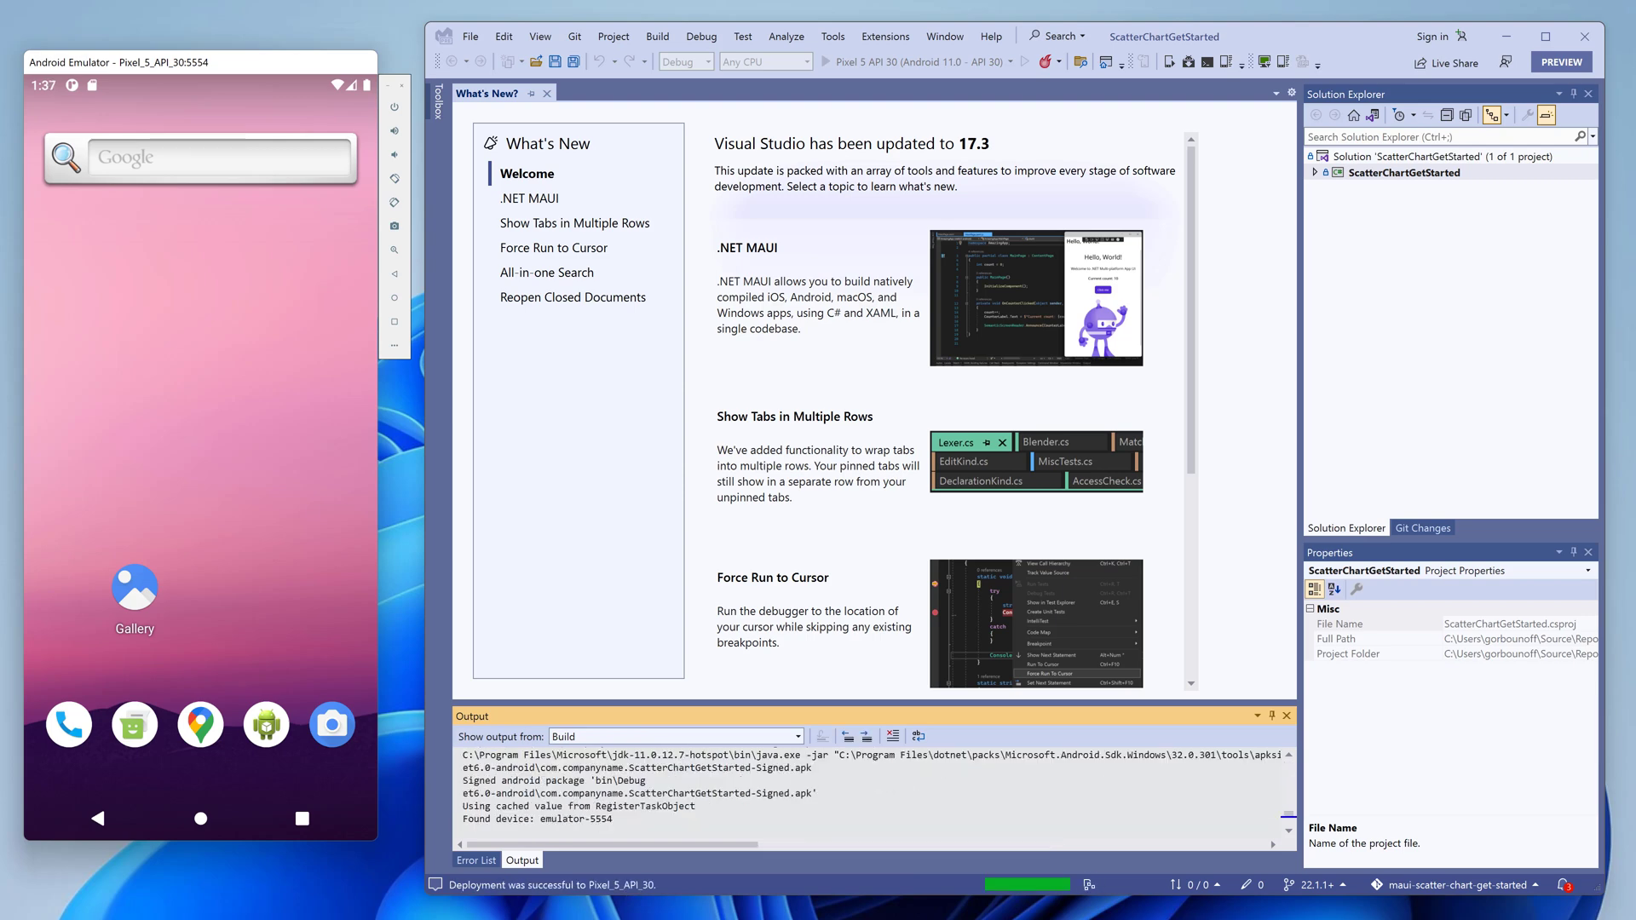
left_click(824, 62)
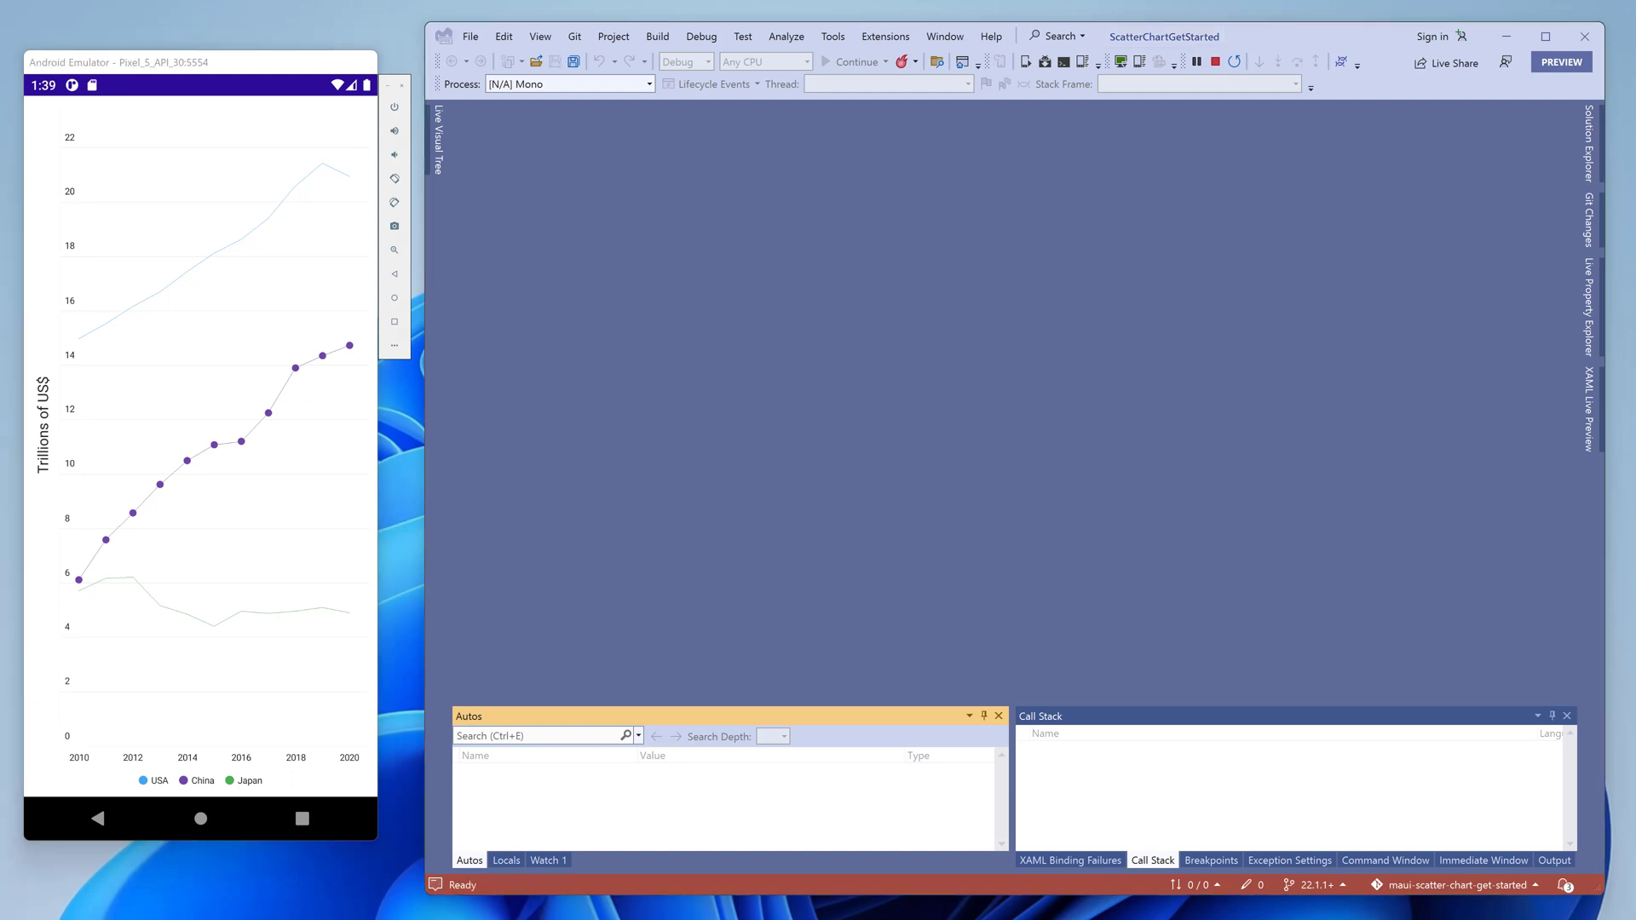
Open the ViewModel class from Solution Explorer and scroll through the USA, China and Japan GDP data.
left_click(1586, 143)
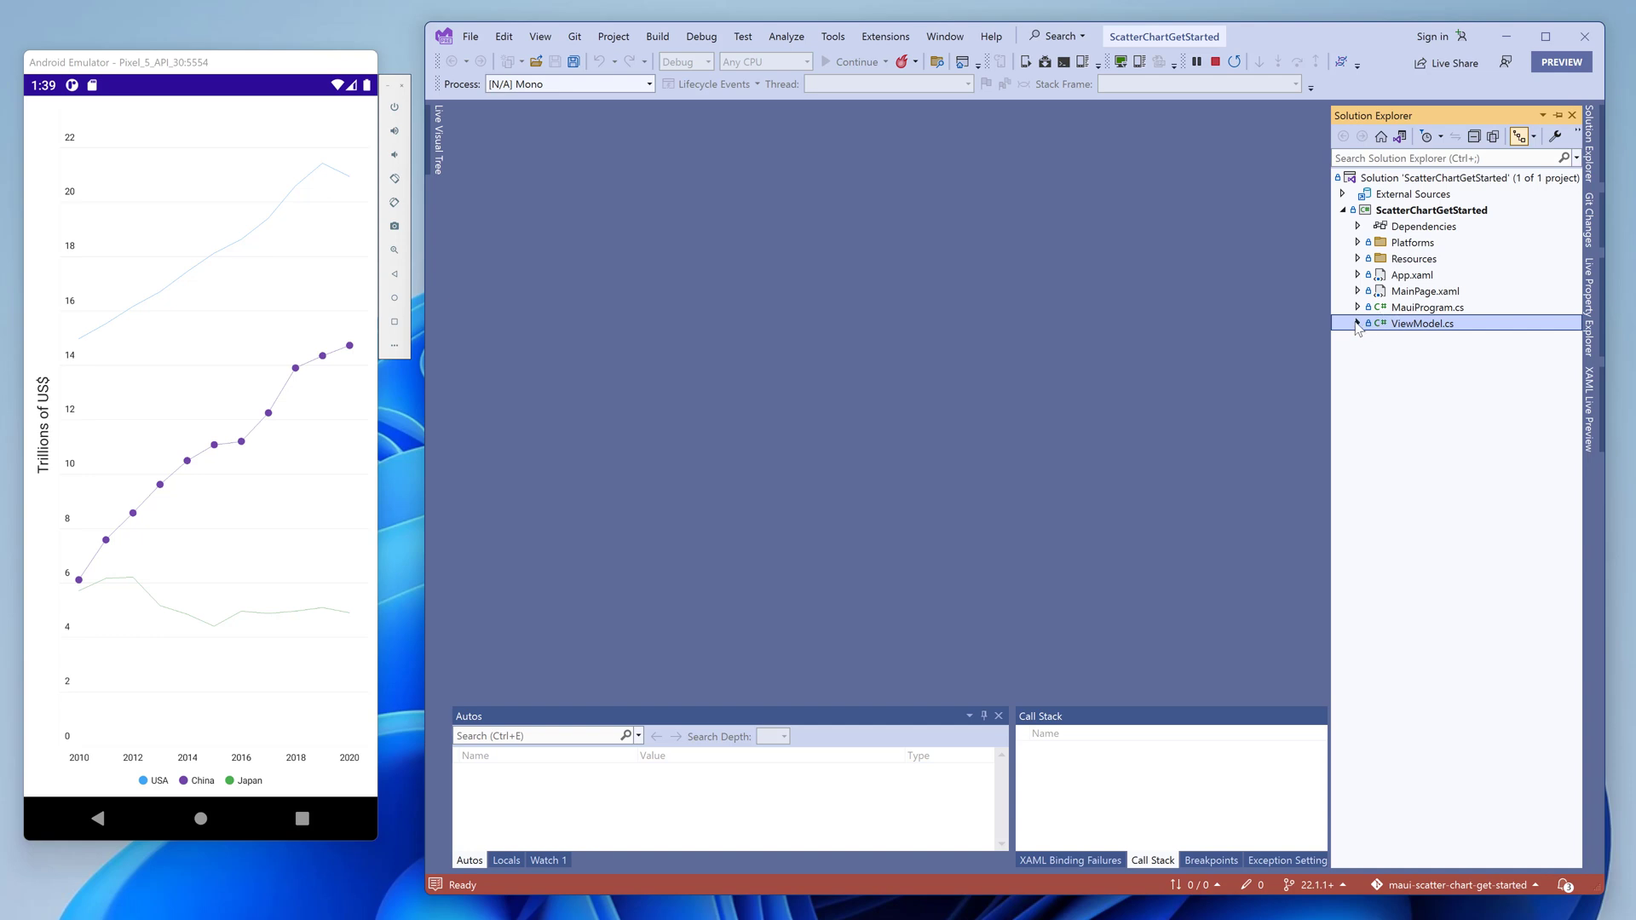
left_click(1358, 324)
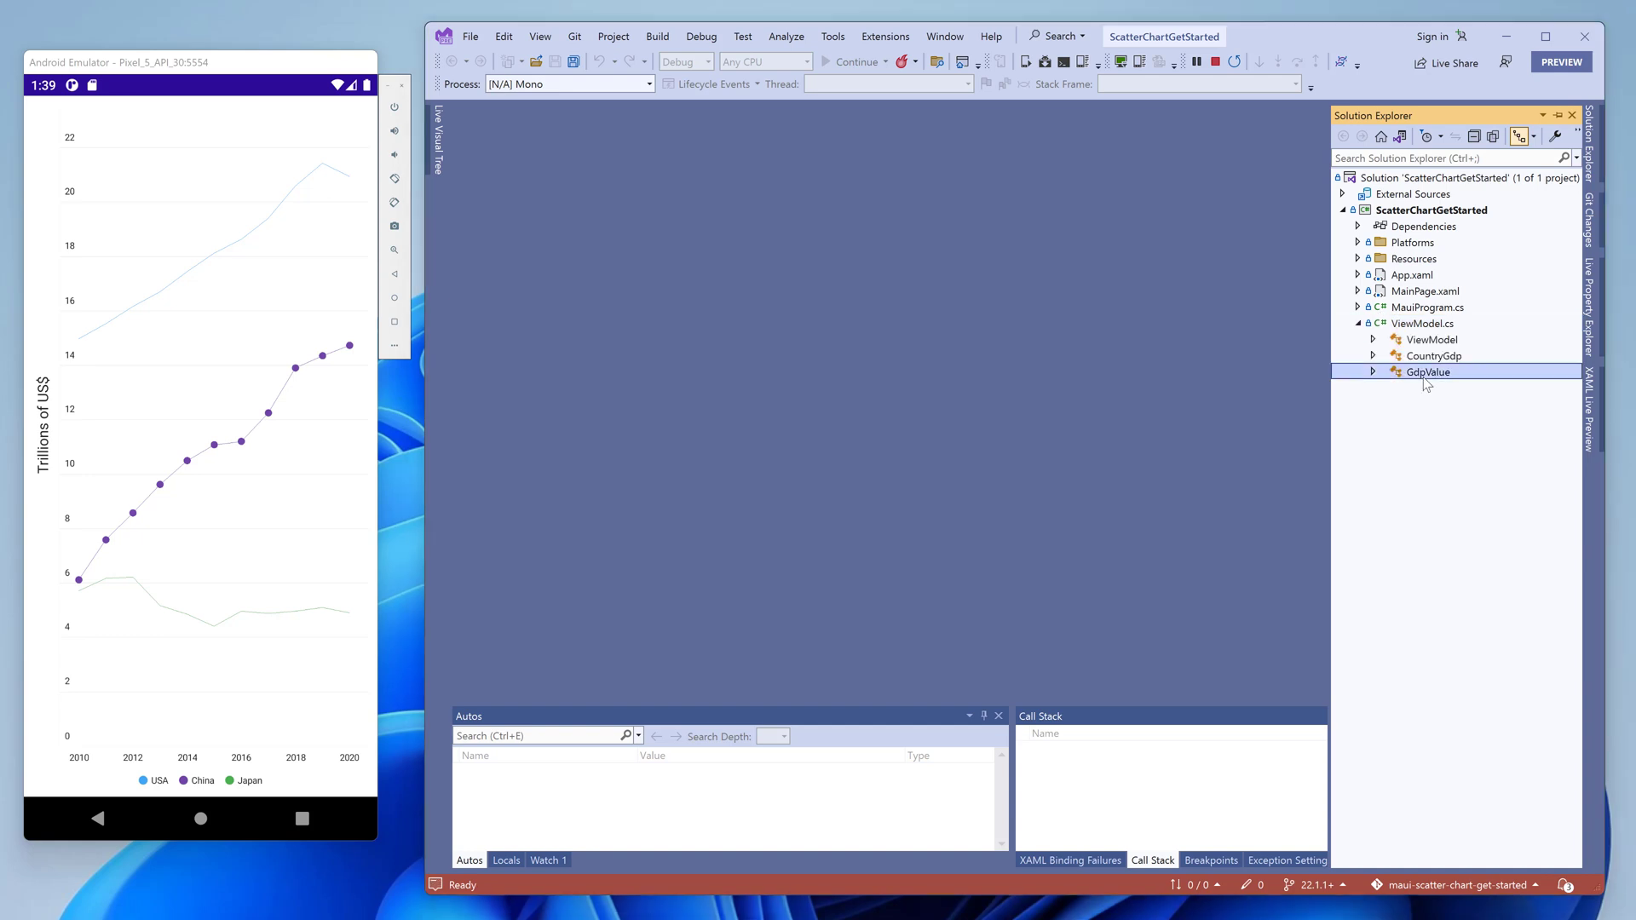
double_click(1427, 372)
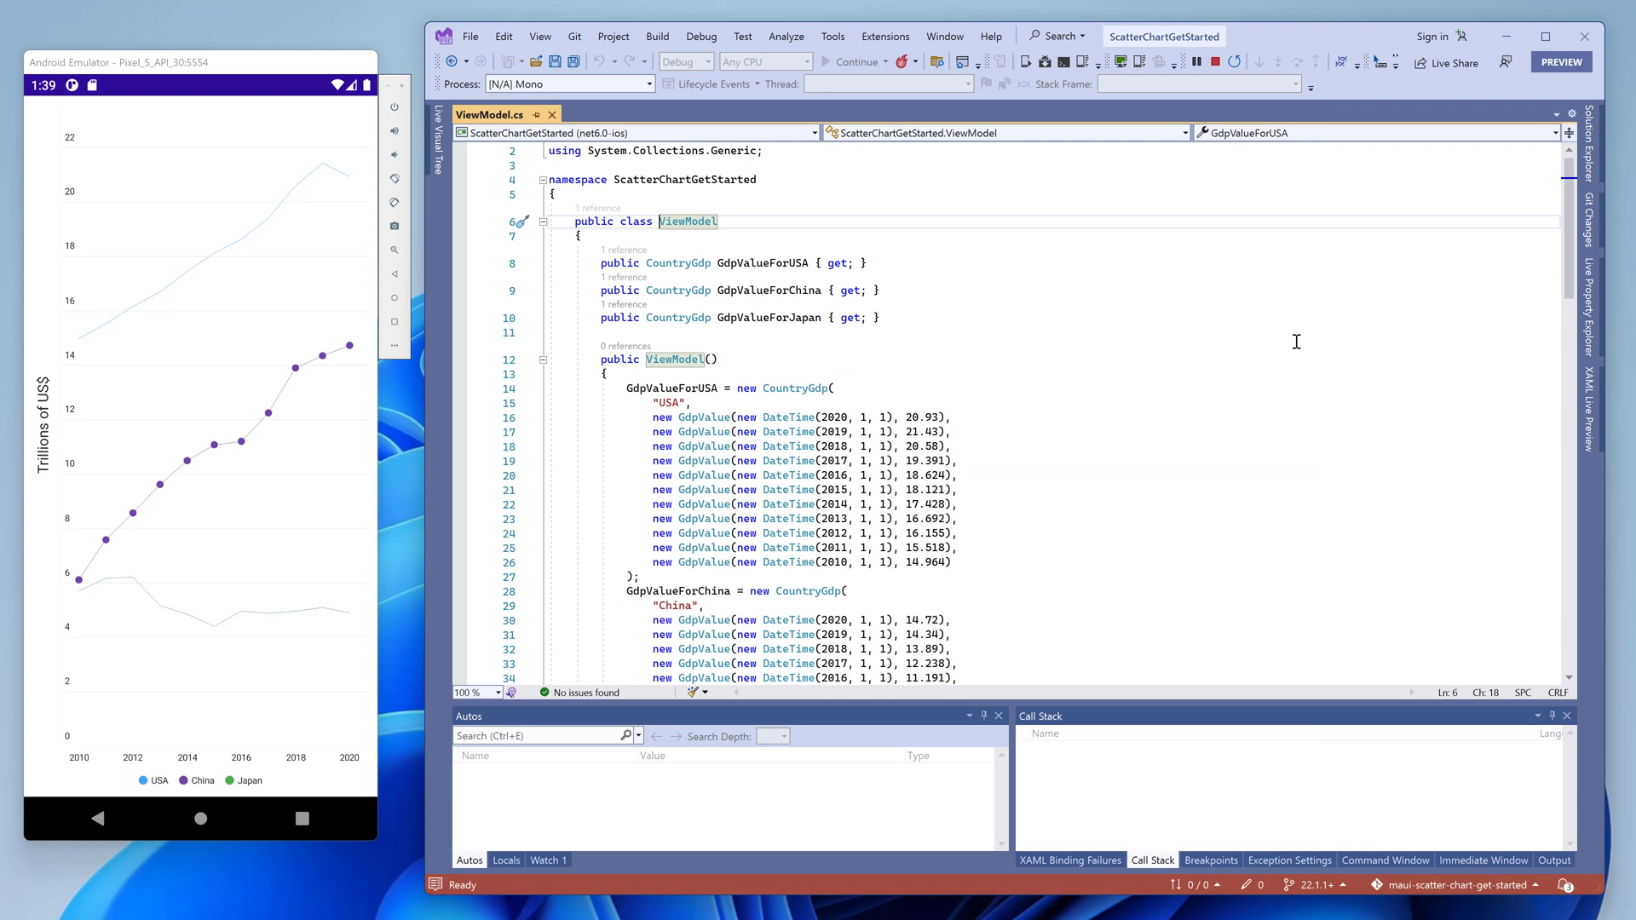
scroll("down", 3)
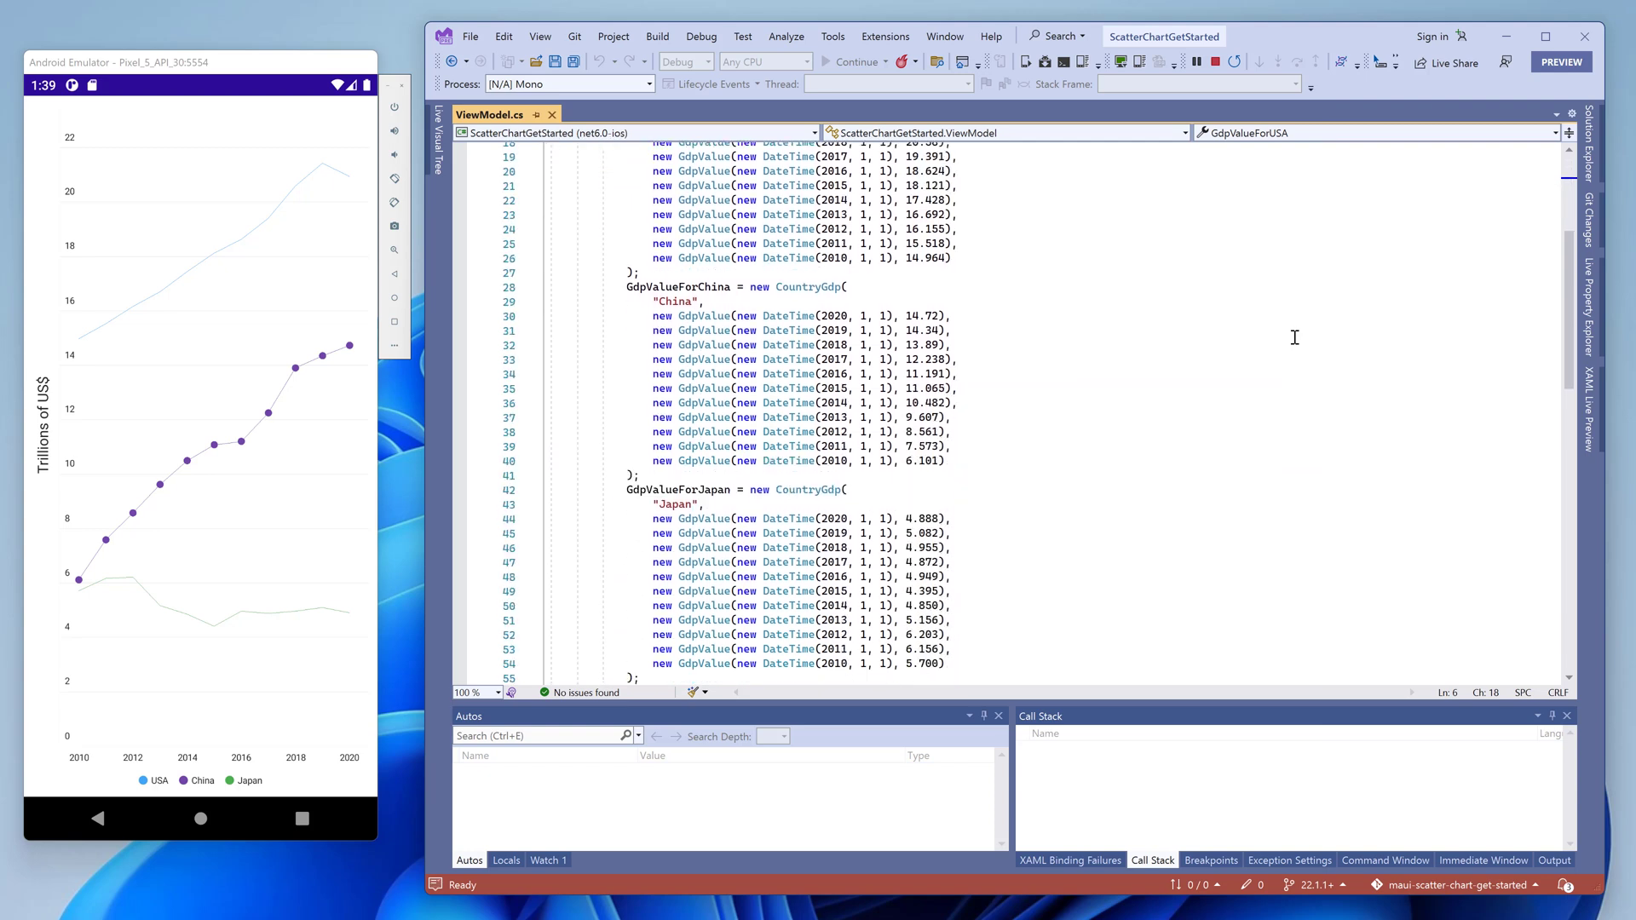
scroll("down", 3)
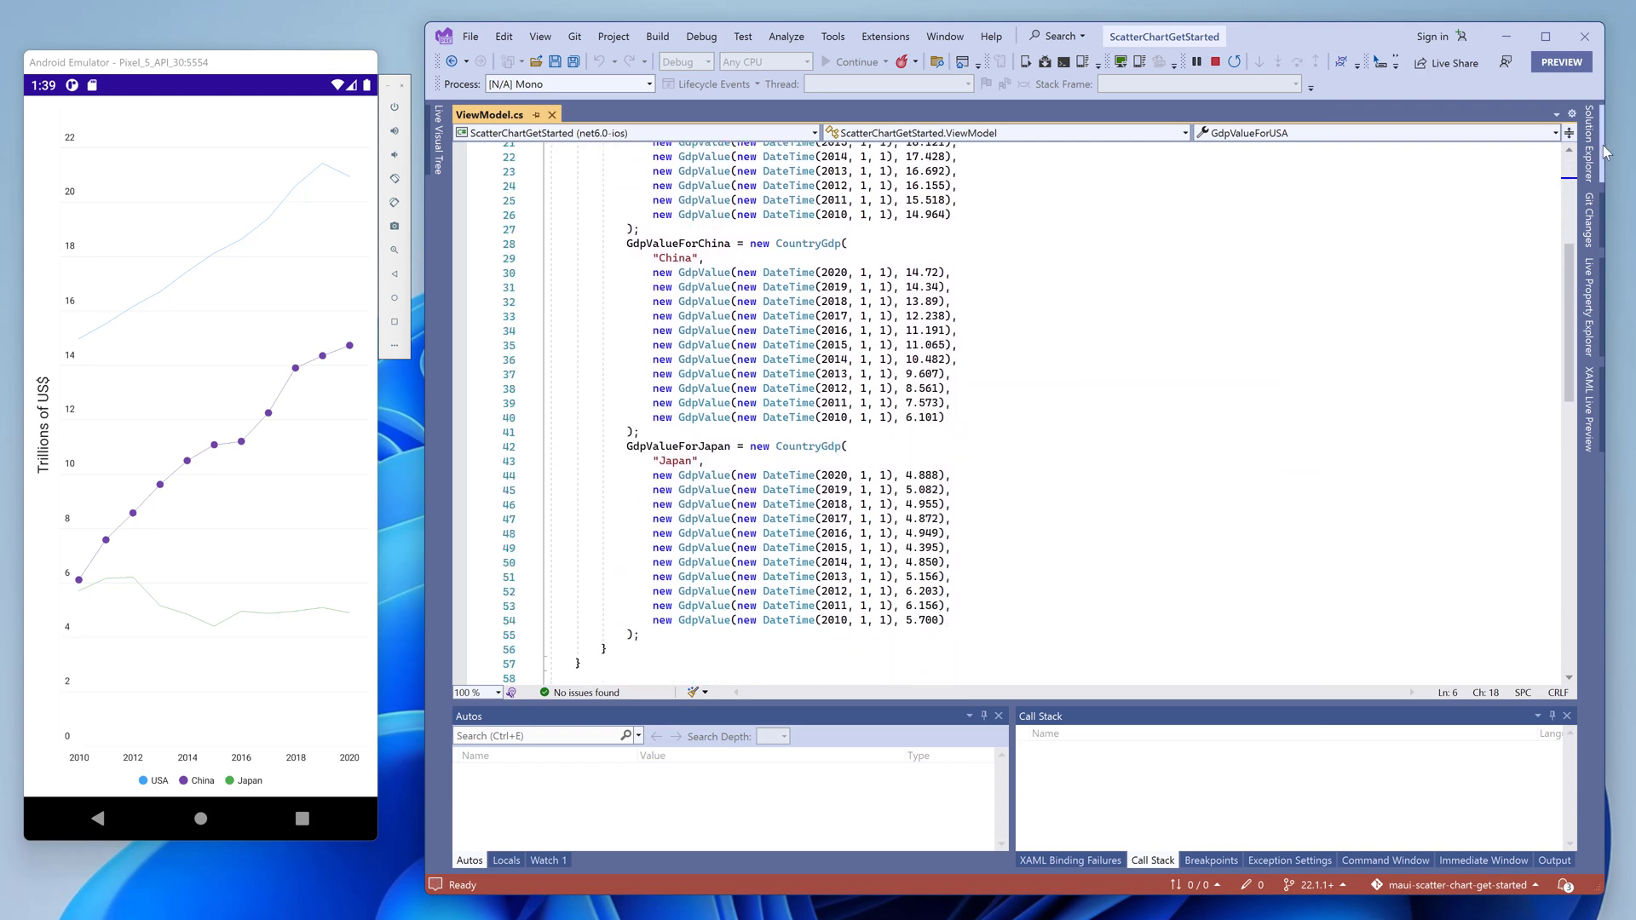
Switch to MainPage.xaml from Solution Explorer.
left_click(1587, 152)
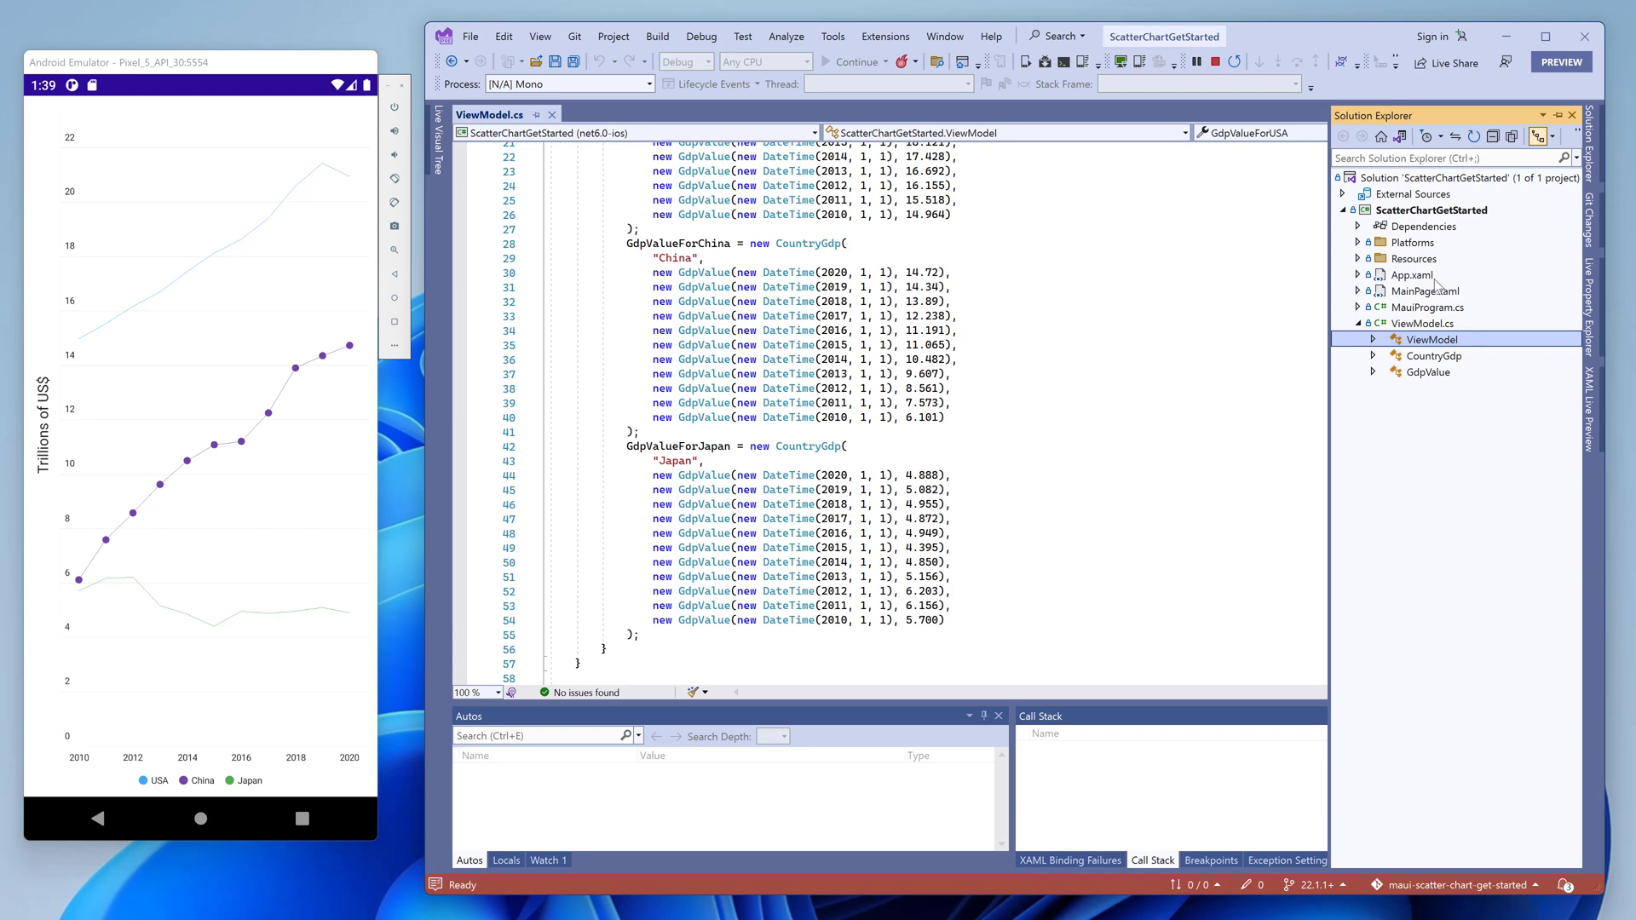
left_click(1423, 290)
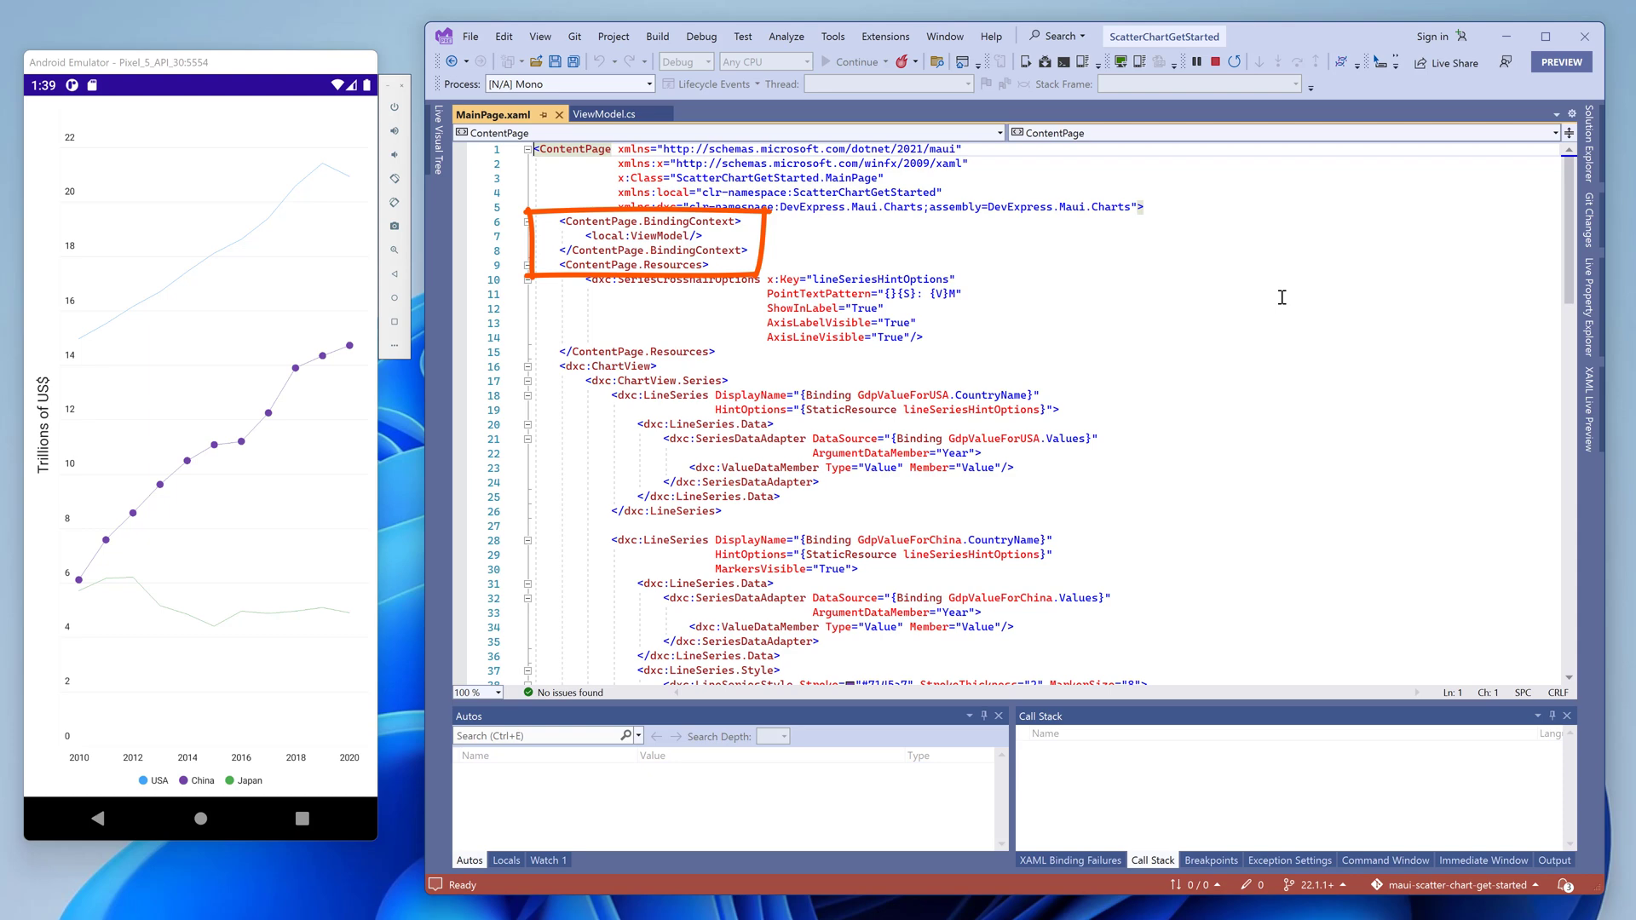
Scroll through the ChartView markup reviewing its series, axes, legend and hint elements.
scroll("down", 3)
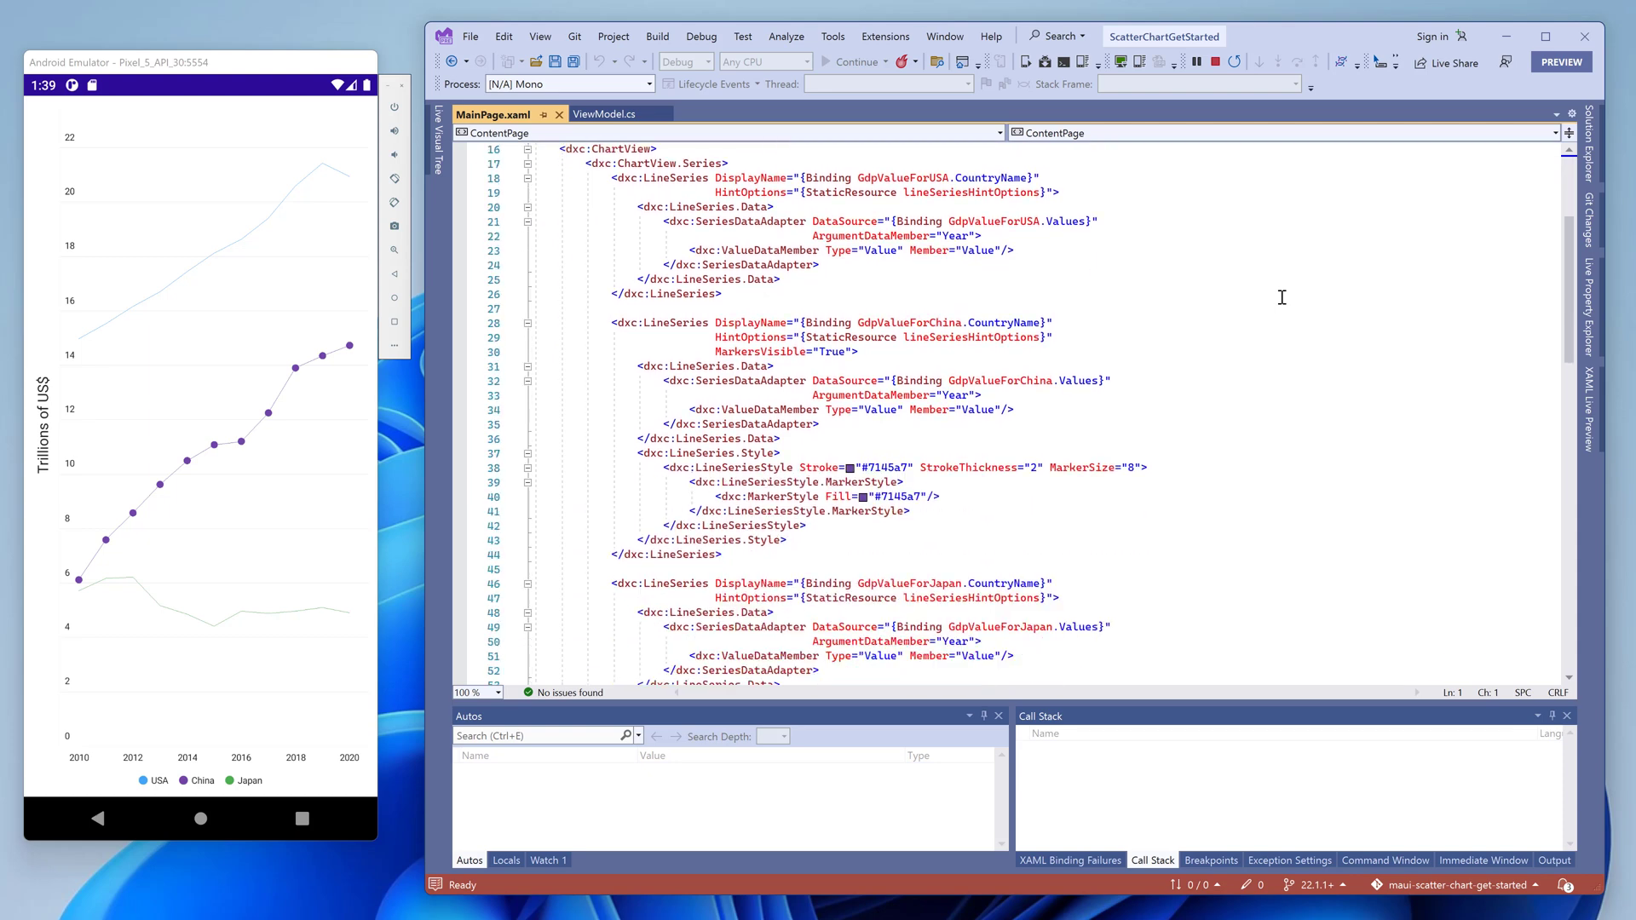
scroll("down", 3)
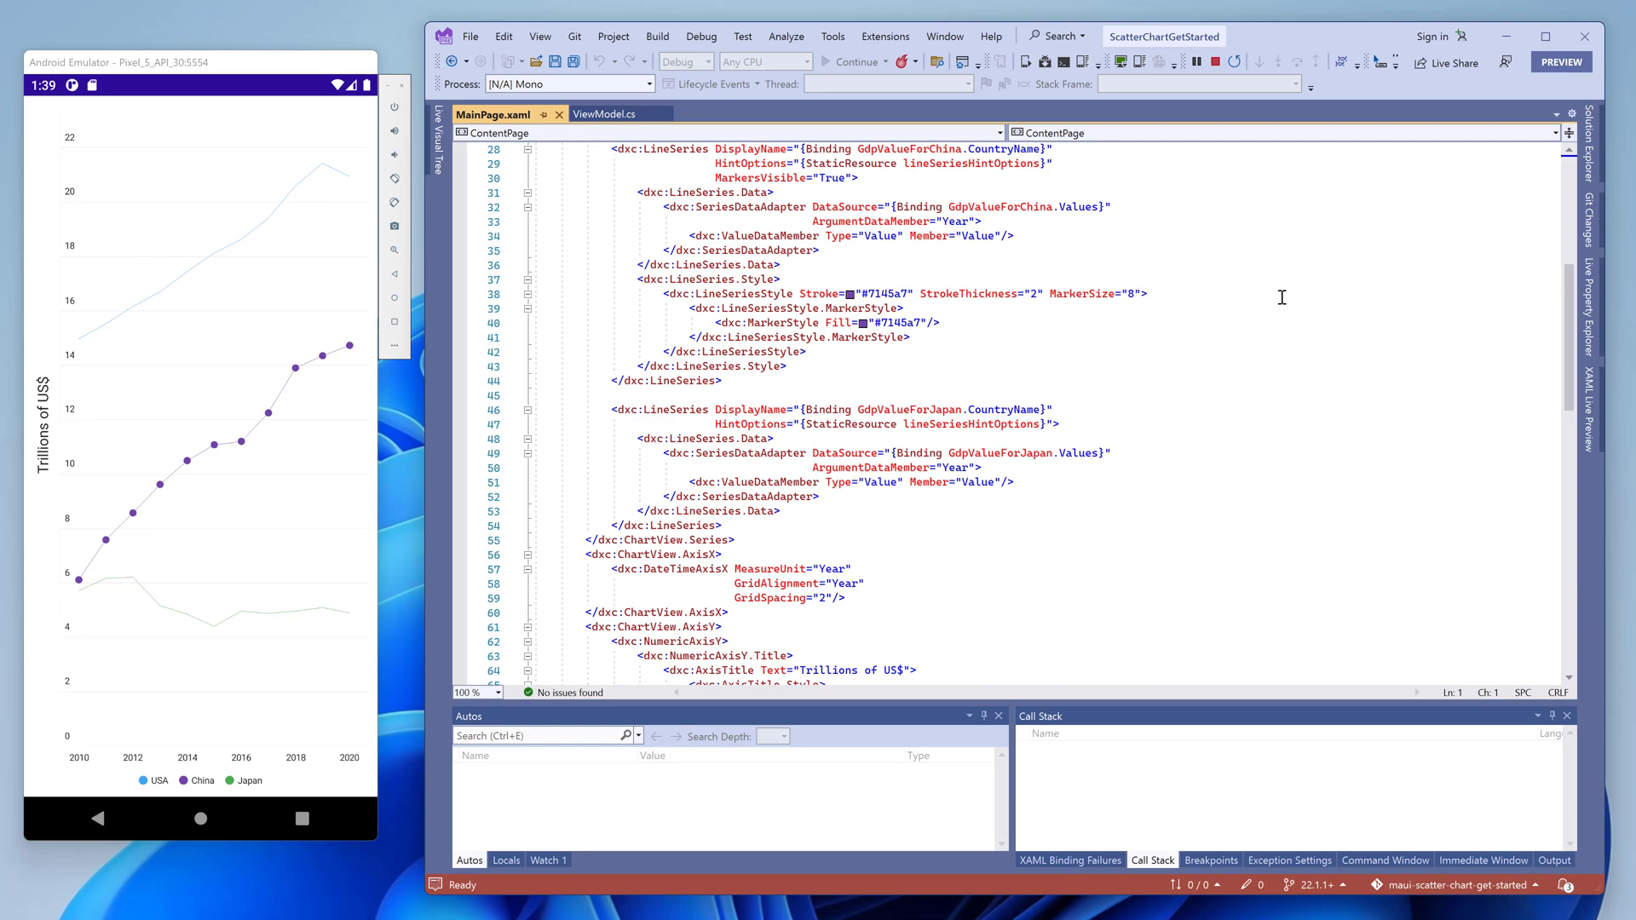
scroll("down", 3)
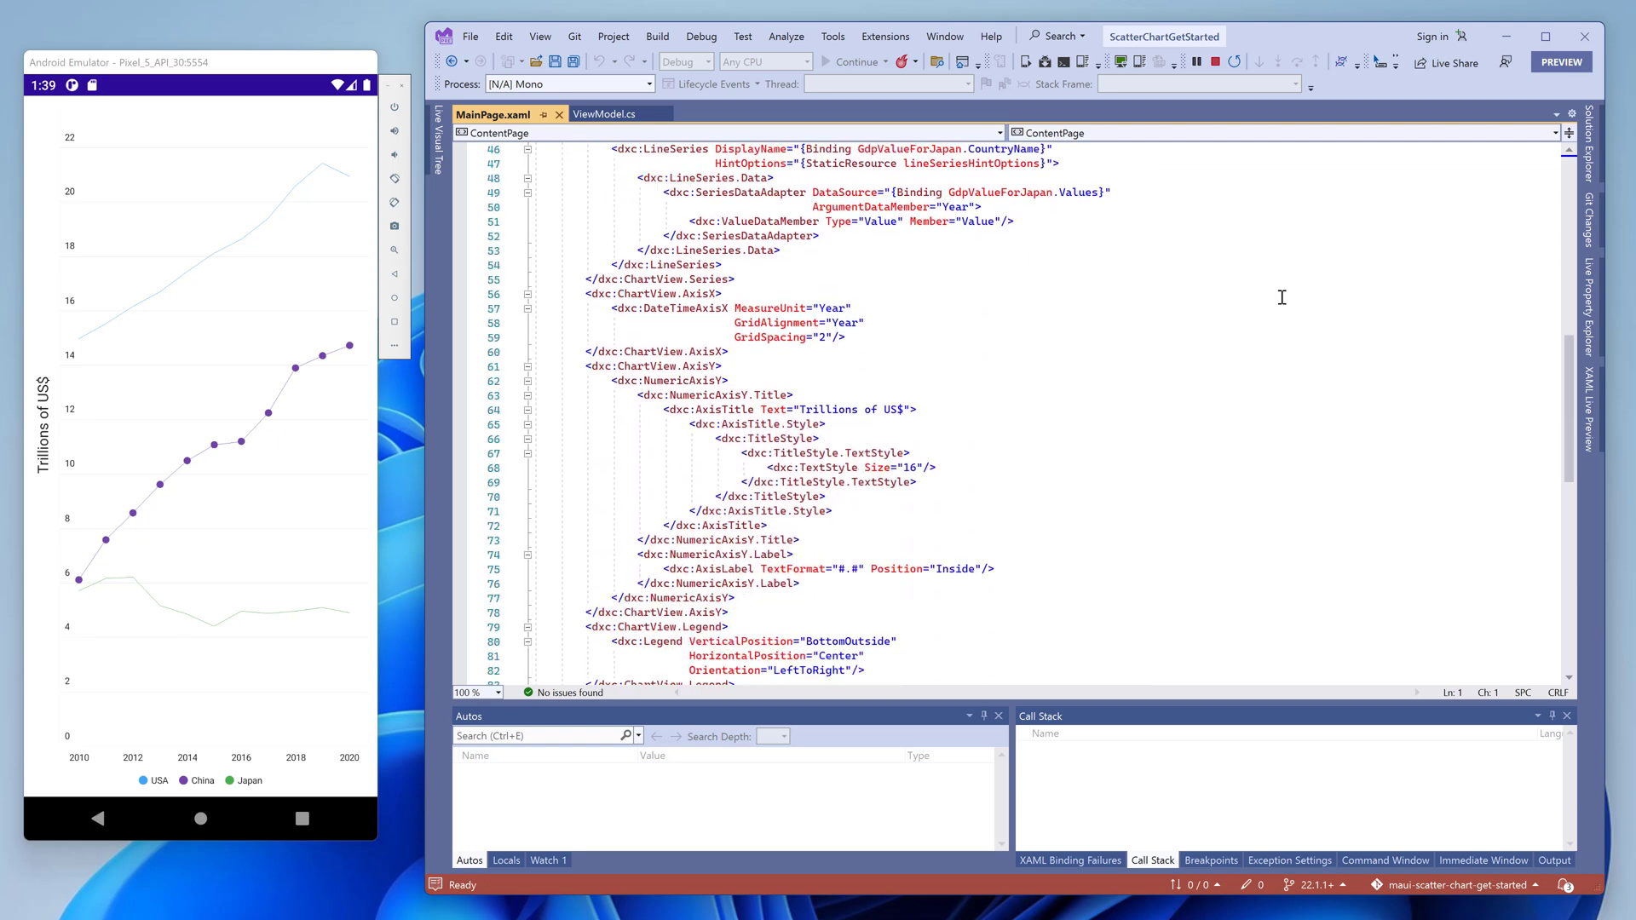
scroll("down", 3)
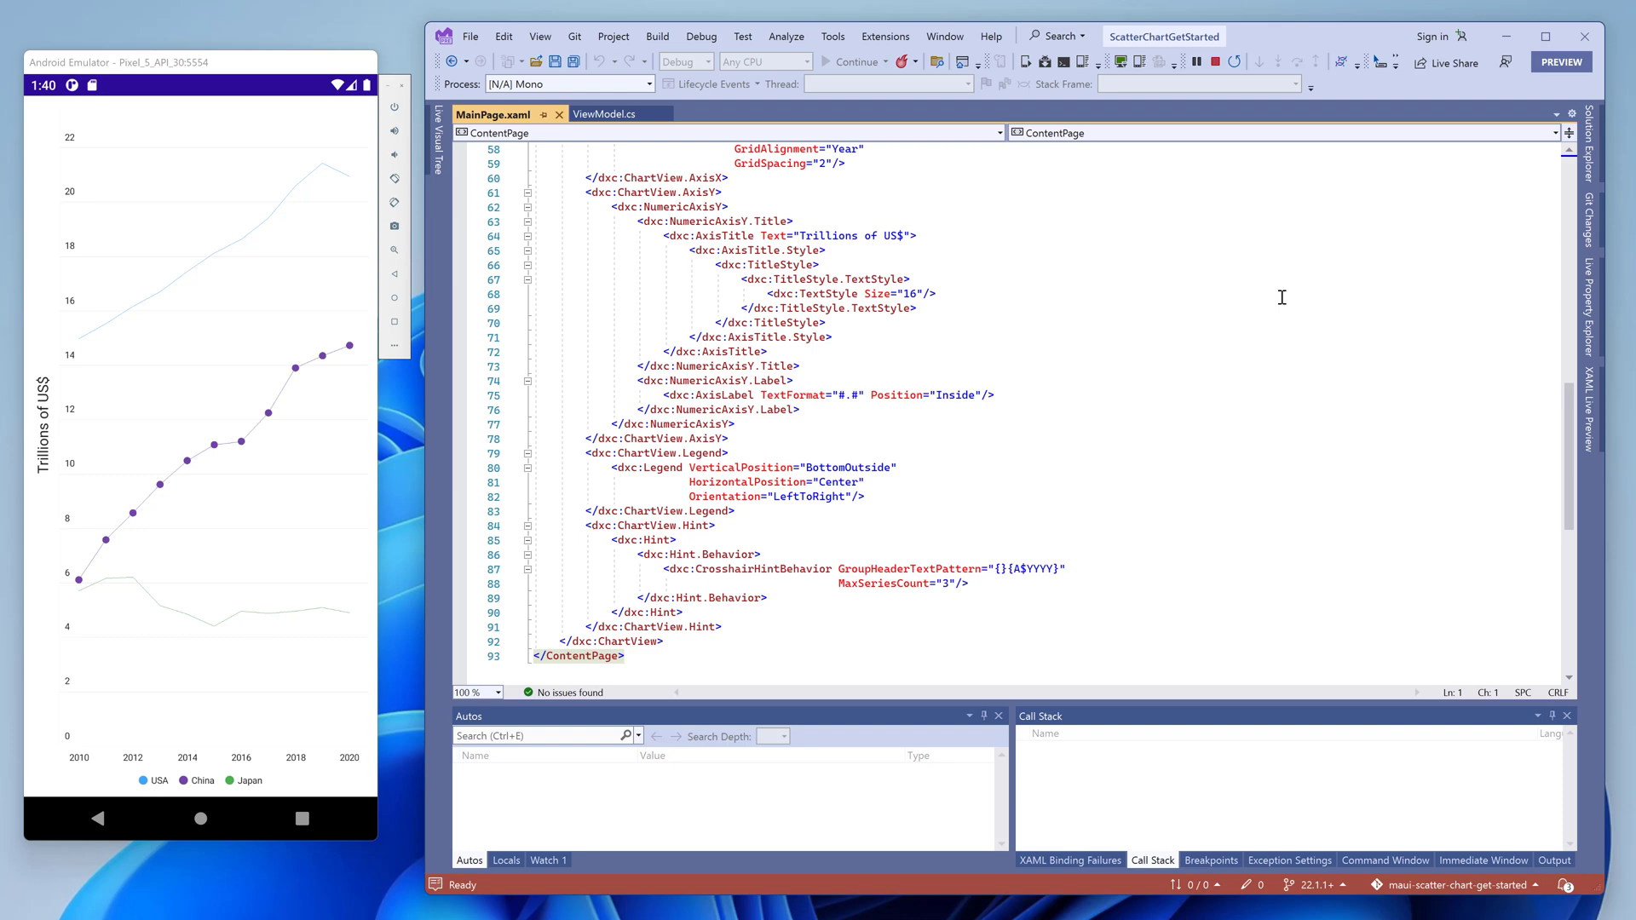
scroll("up", 3)
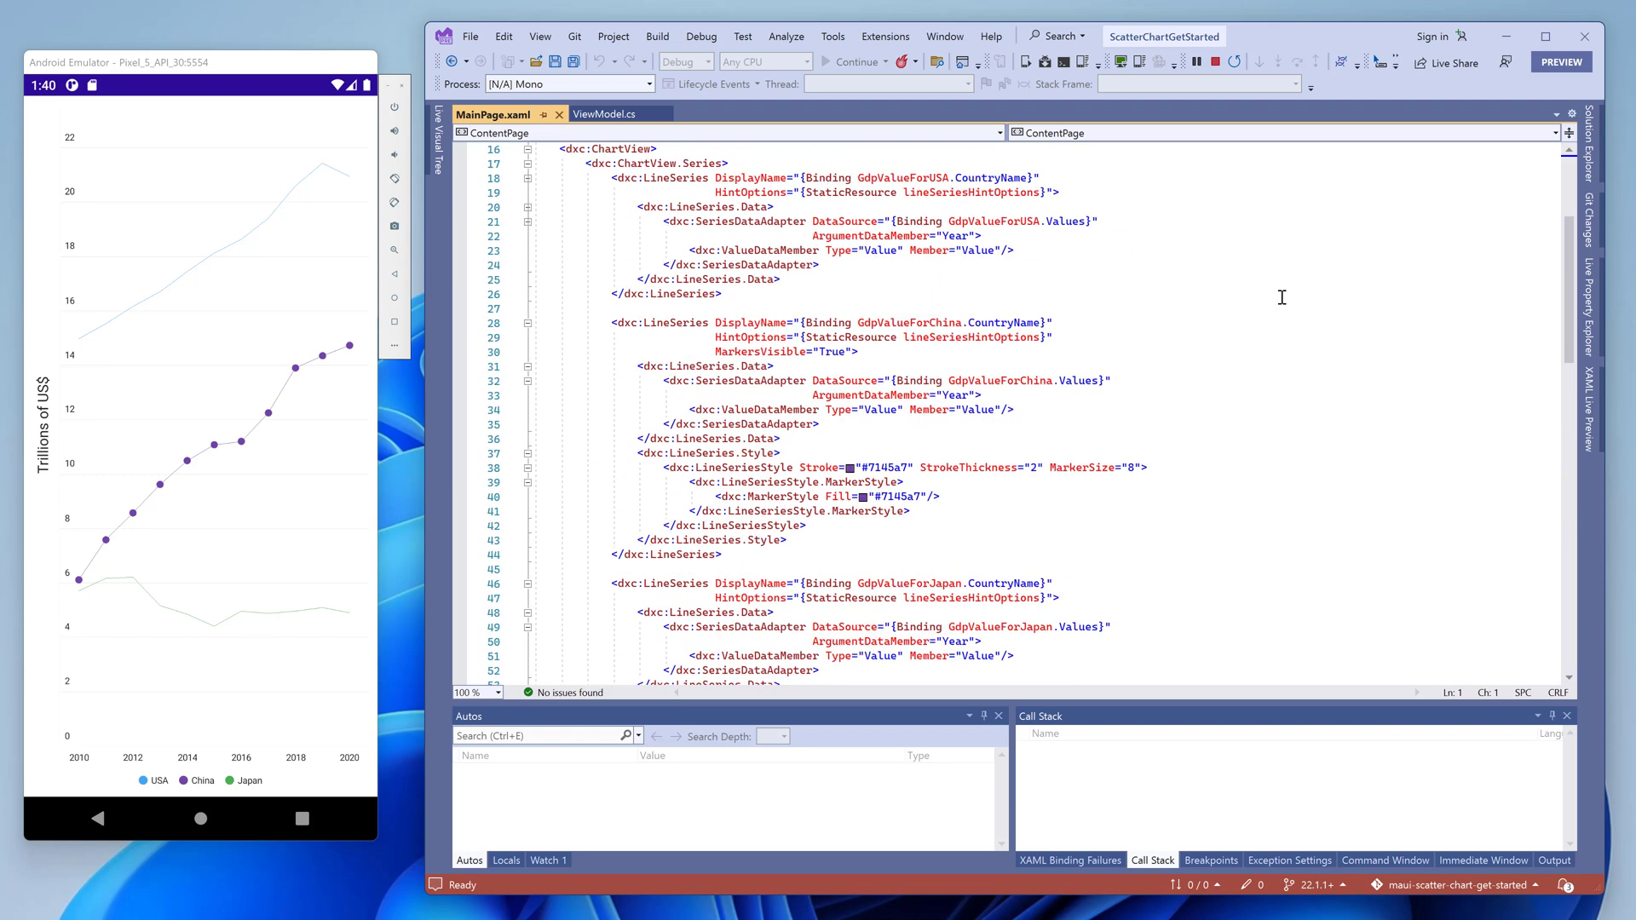
scroll("up", 3)
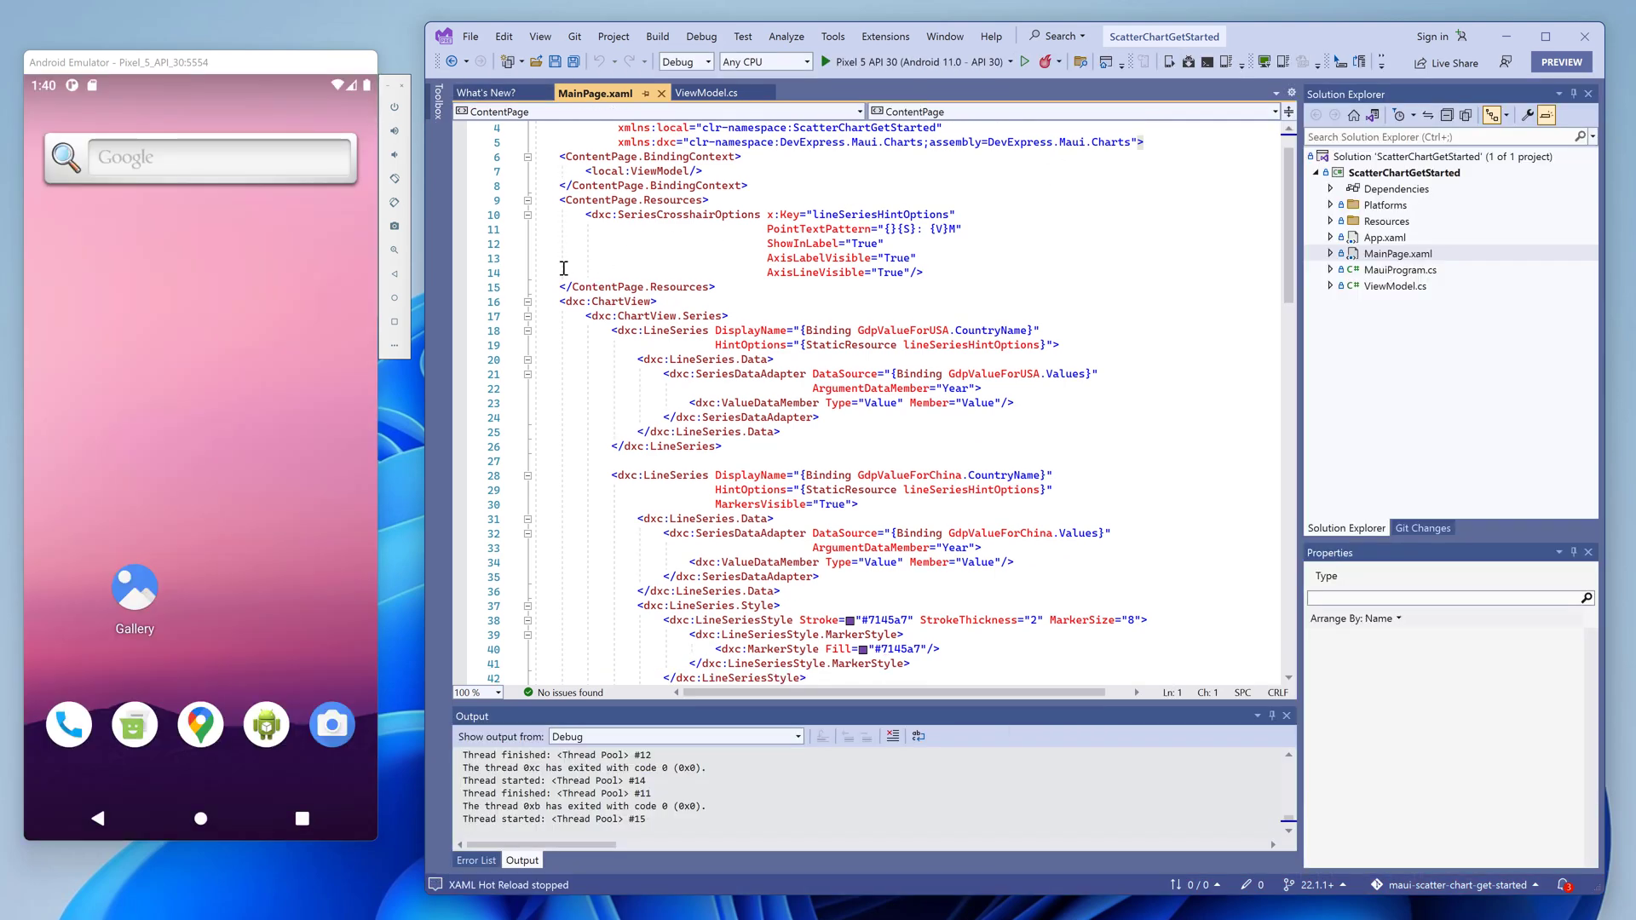
Add ChartView.Series with a LineSeries whose DisplayName and data bind to GdpValueForUSA.
left_click(526, 304)
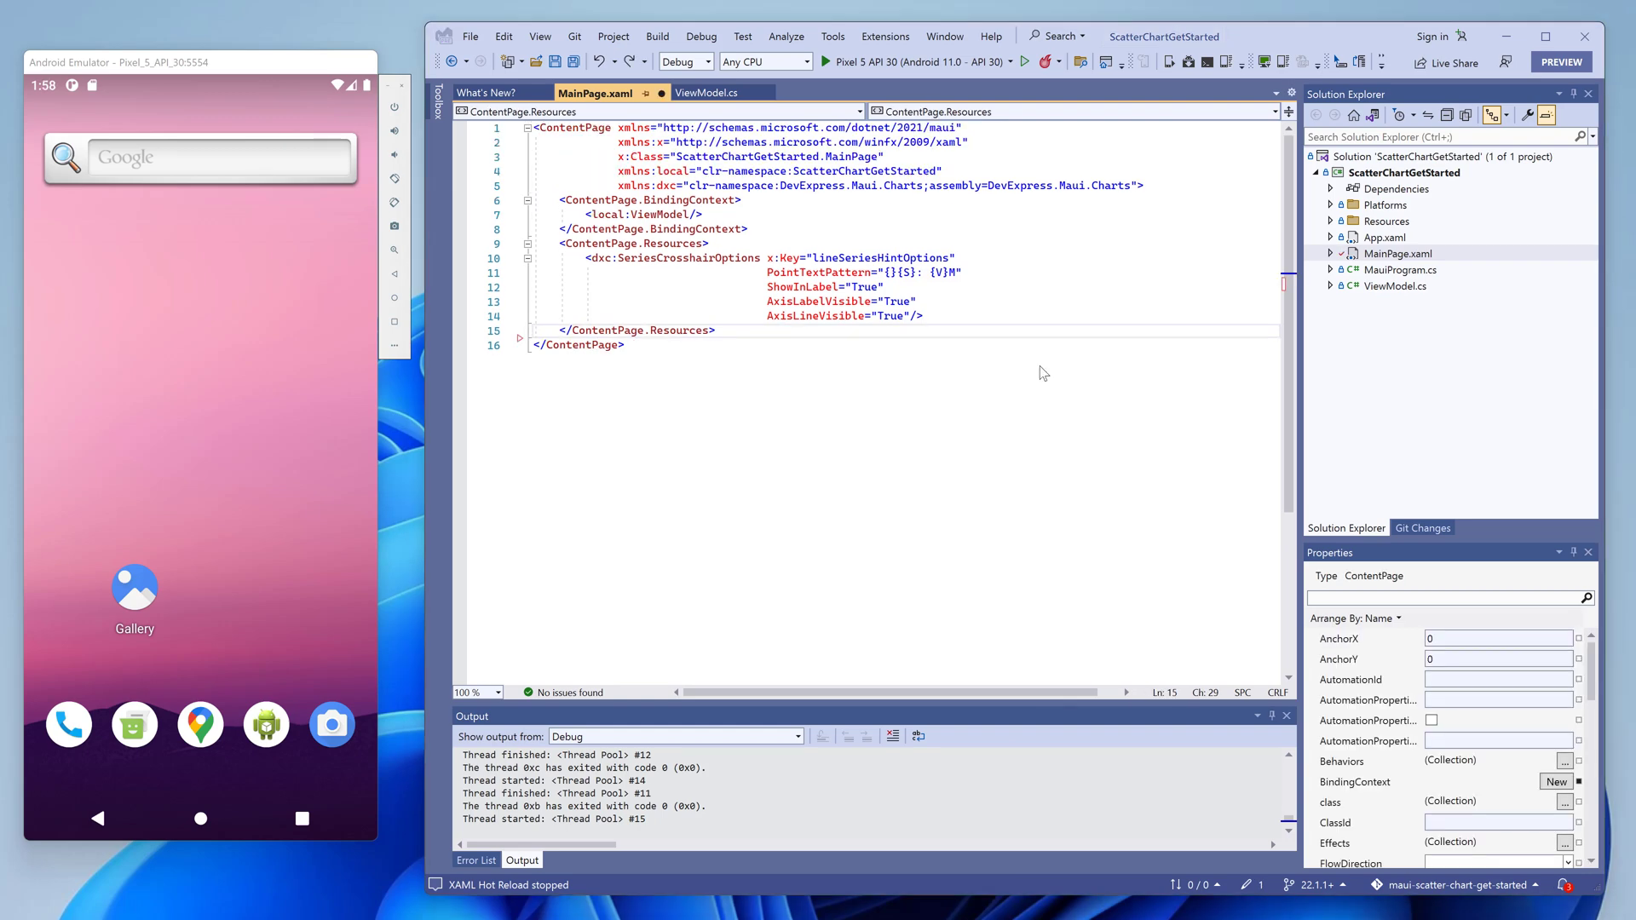
left_click(529, 244)
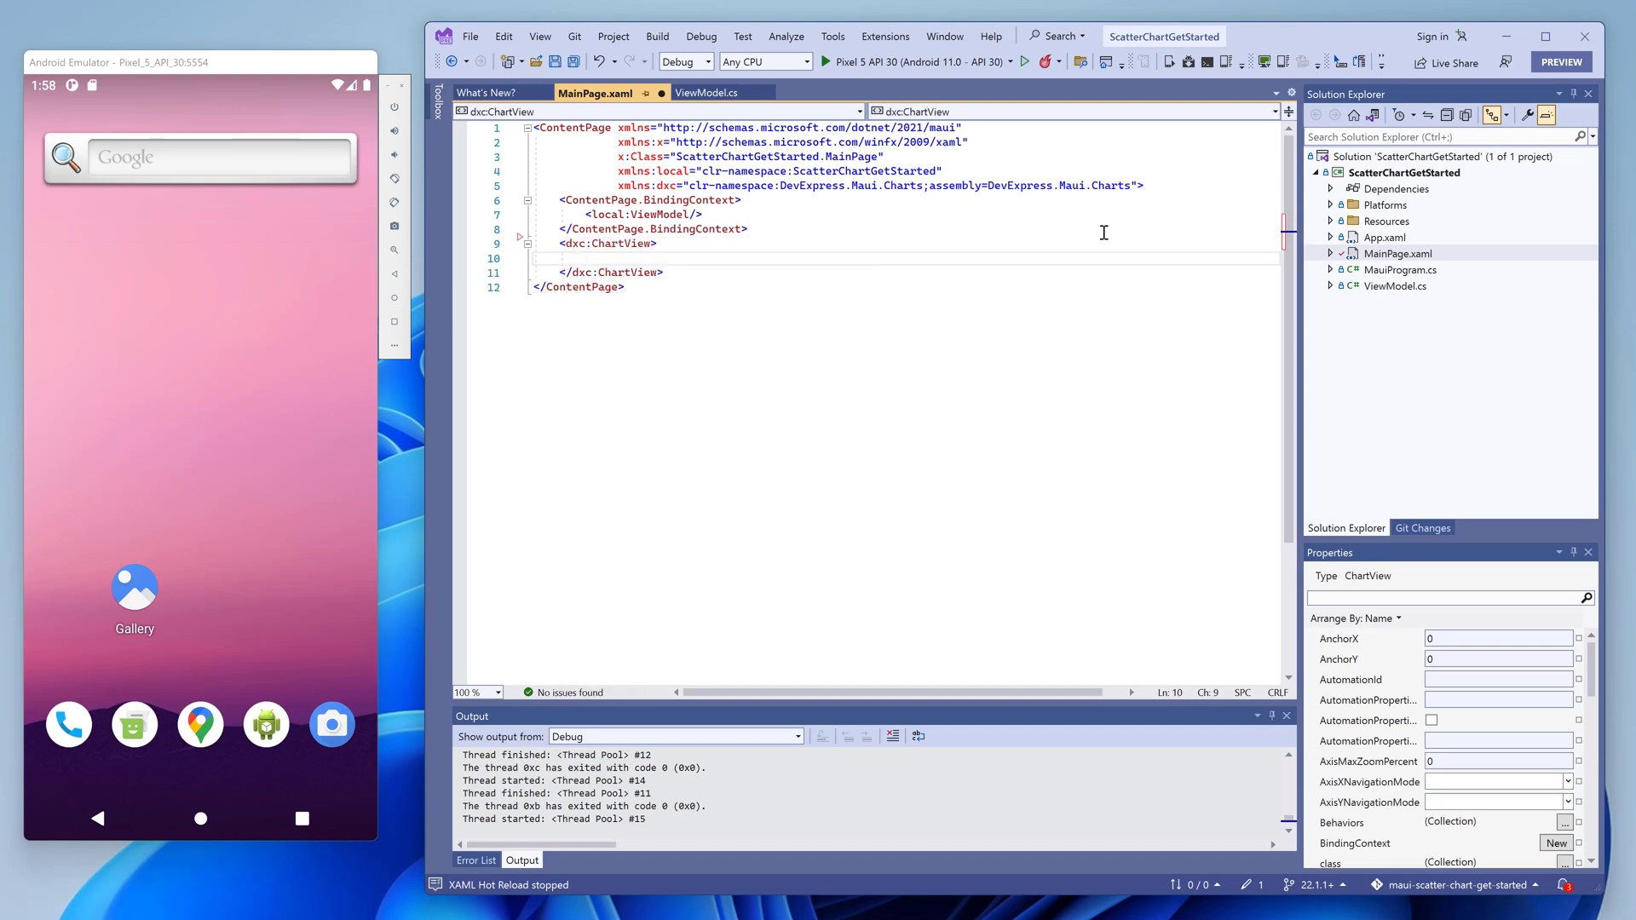
type("<dxc:ChartView.Series>")
type("<dxc:LineSeries")
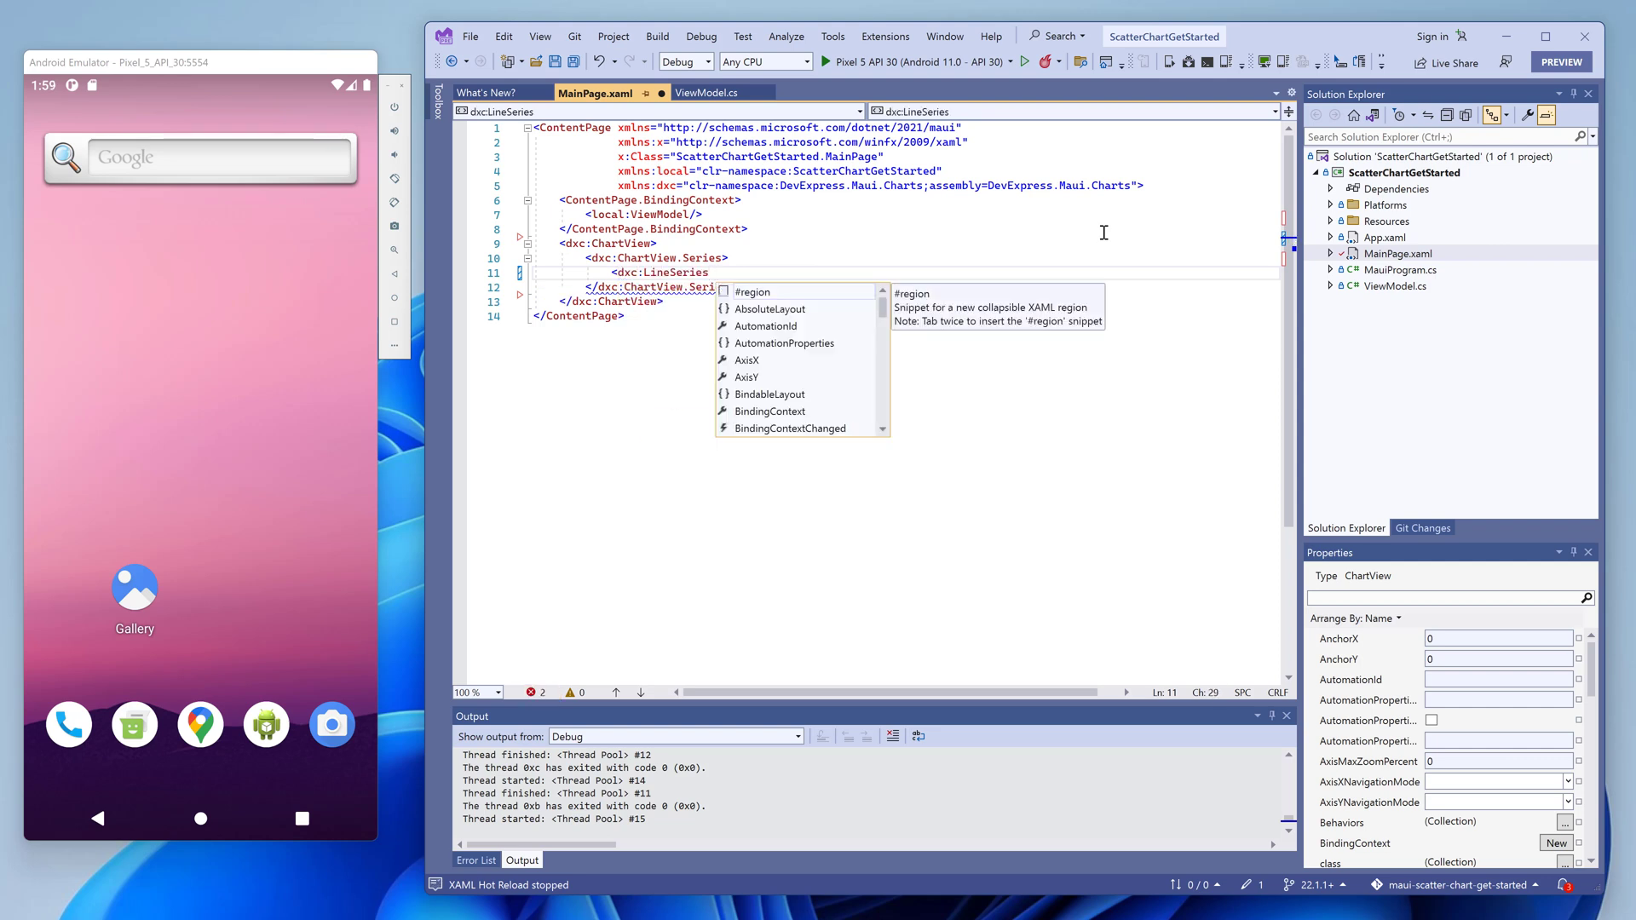
type("DisplayName=\"{Binding }\"")
type("<")
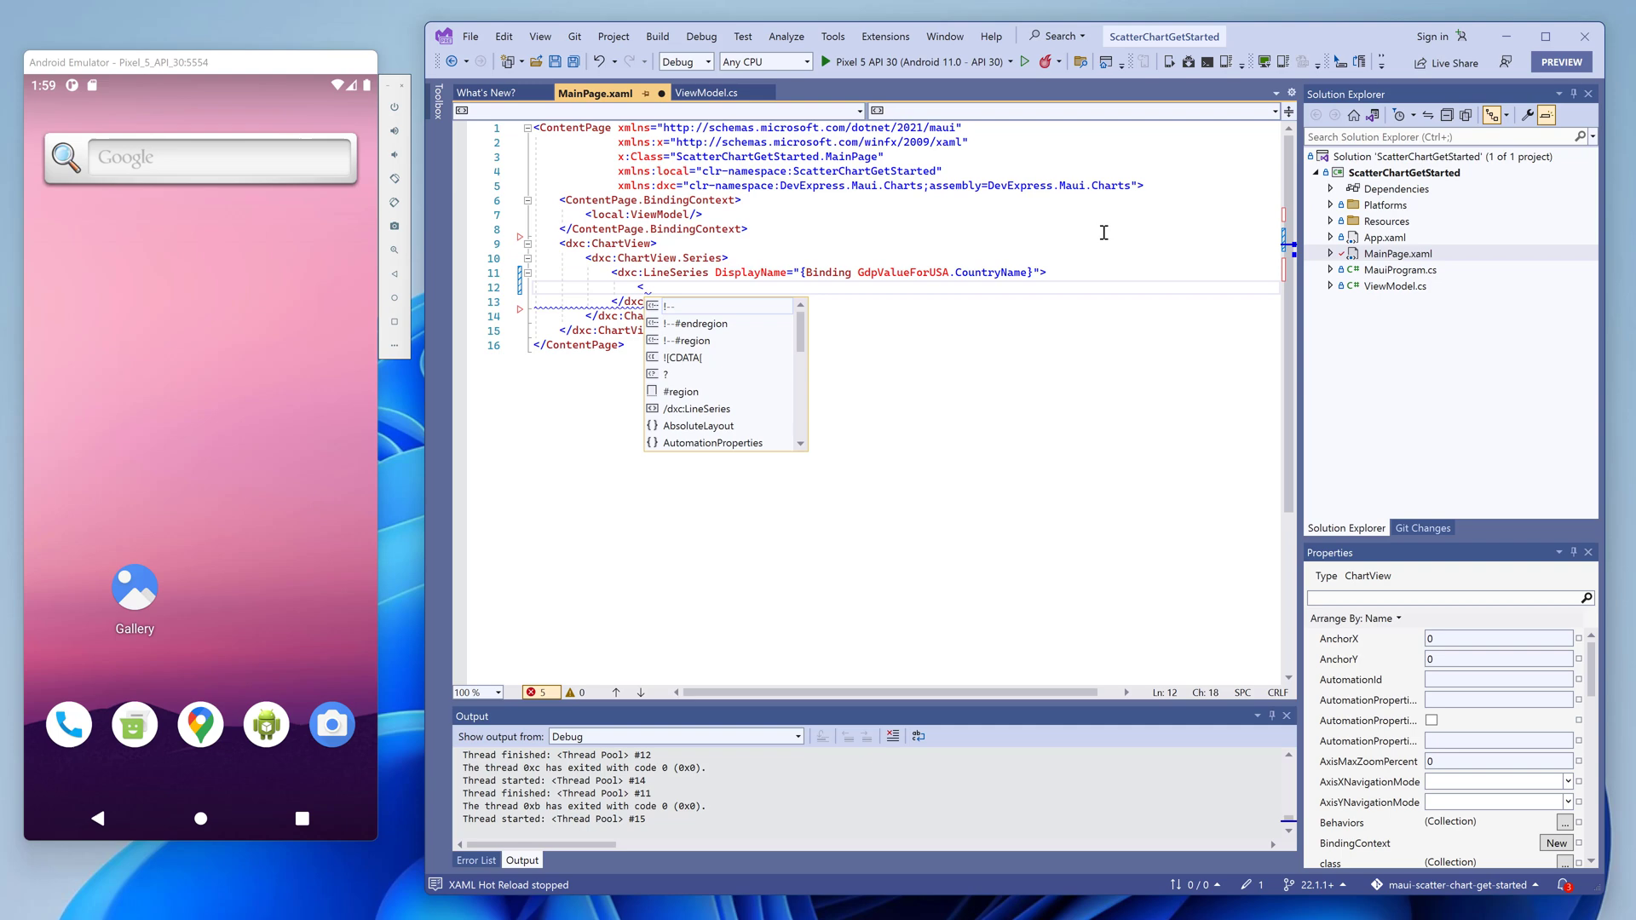
type("dxc:LineSeries.Data>")
type("<dxc:SeriesDataAdapter DataSource=\"{")
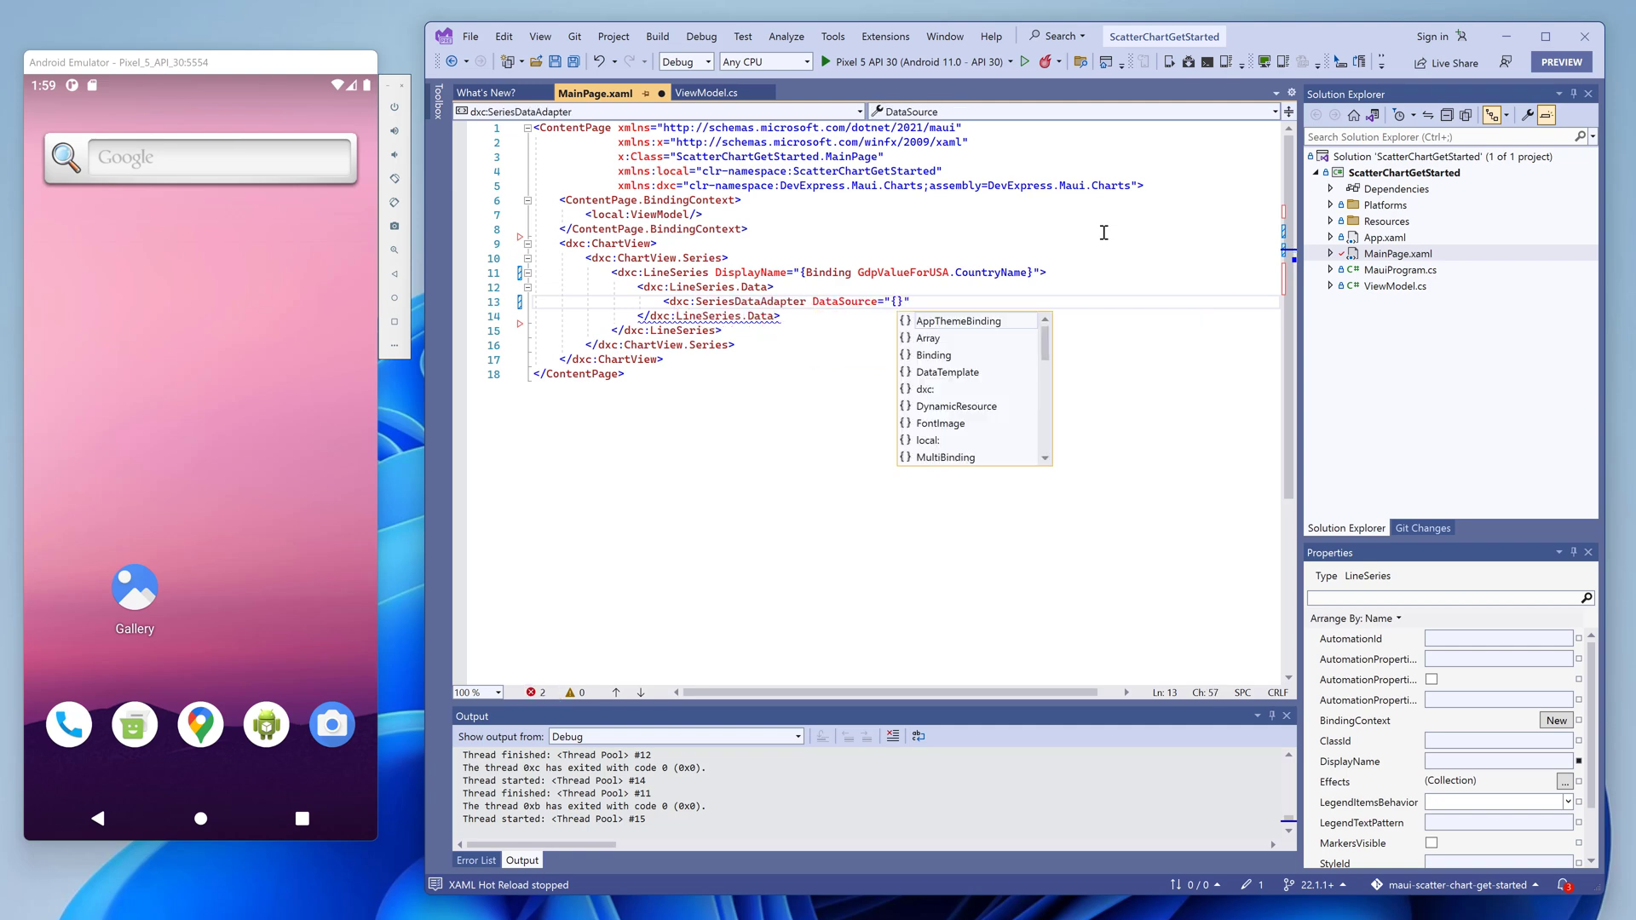
type("Binding g")
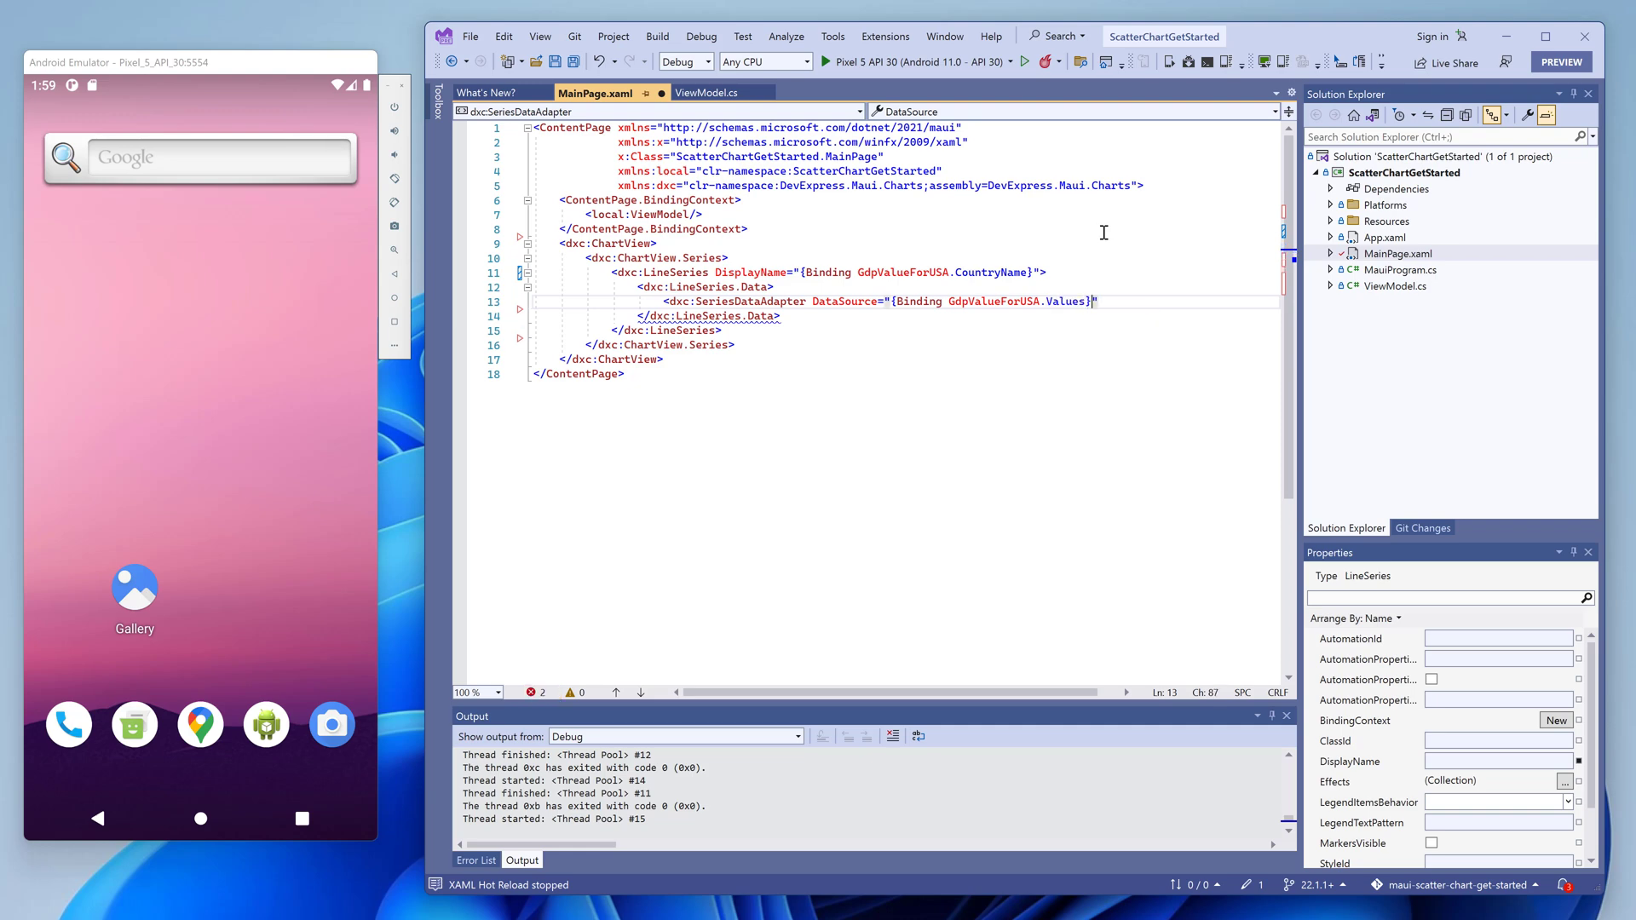
Give the SeriesDataAdapter ArgumentDataMember Year and a ValueDataMember of type Value.
type("ArgumentDataMember=\"Year\"")
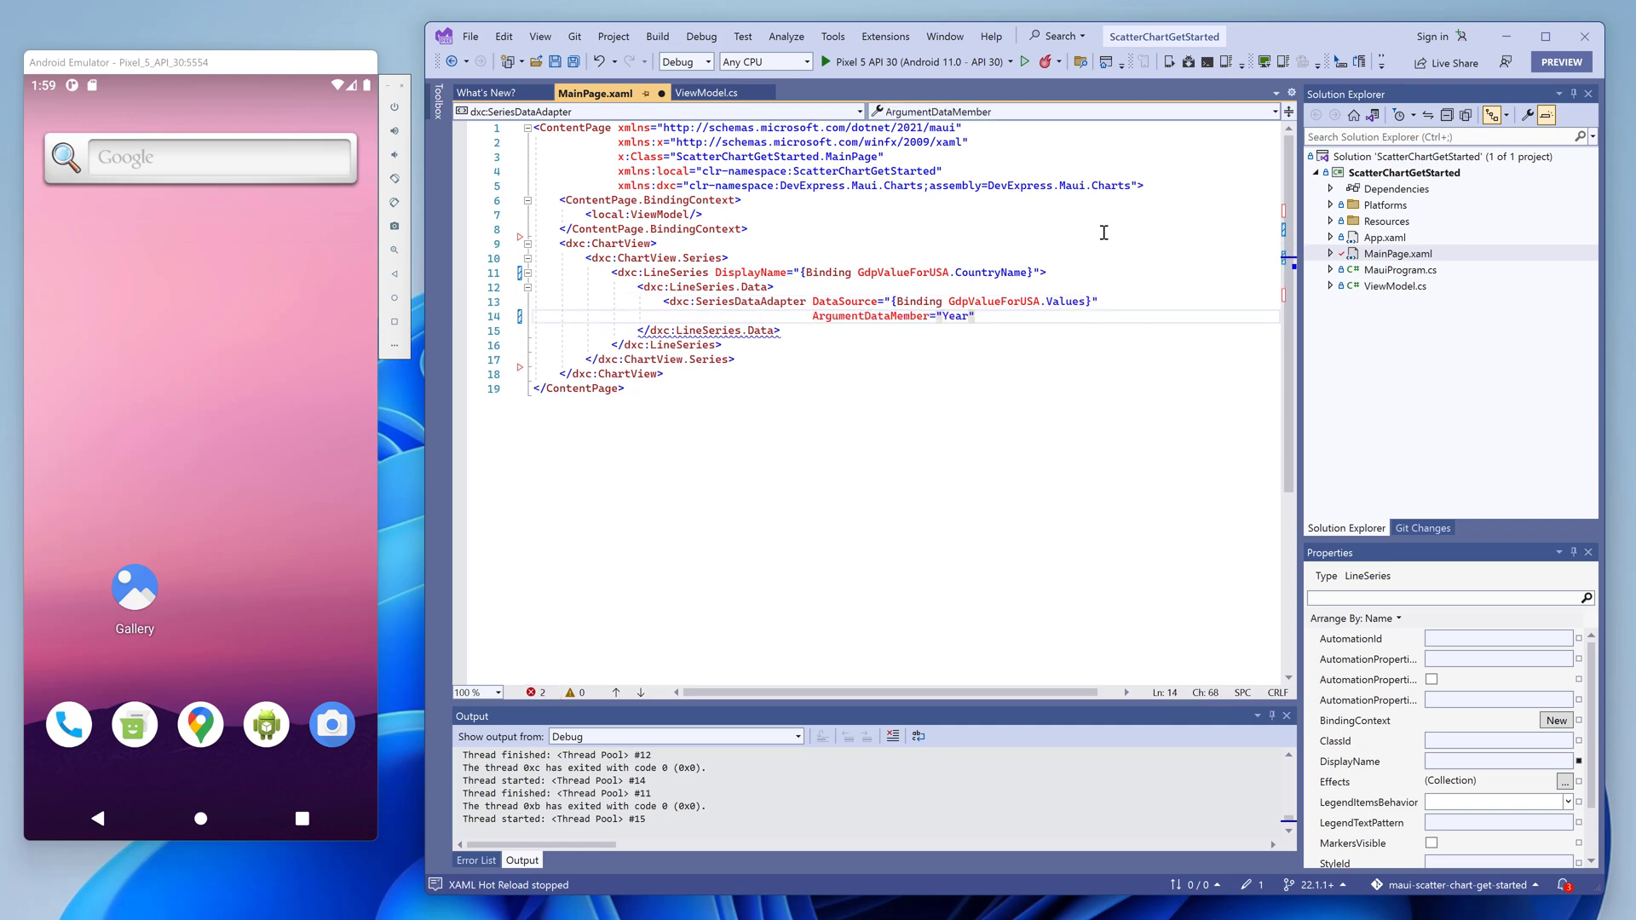
key("enter")
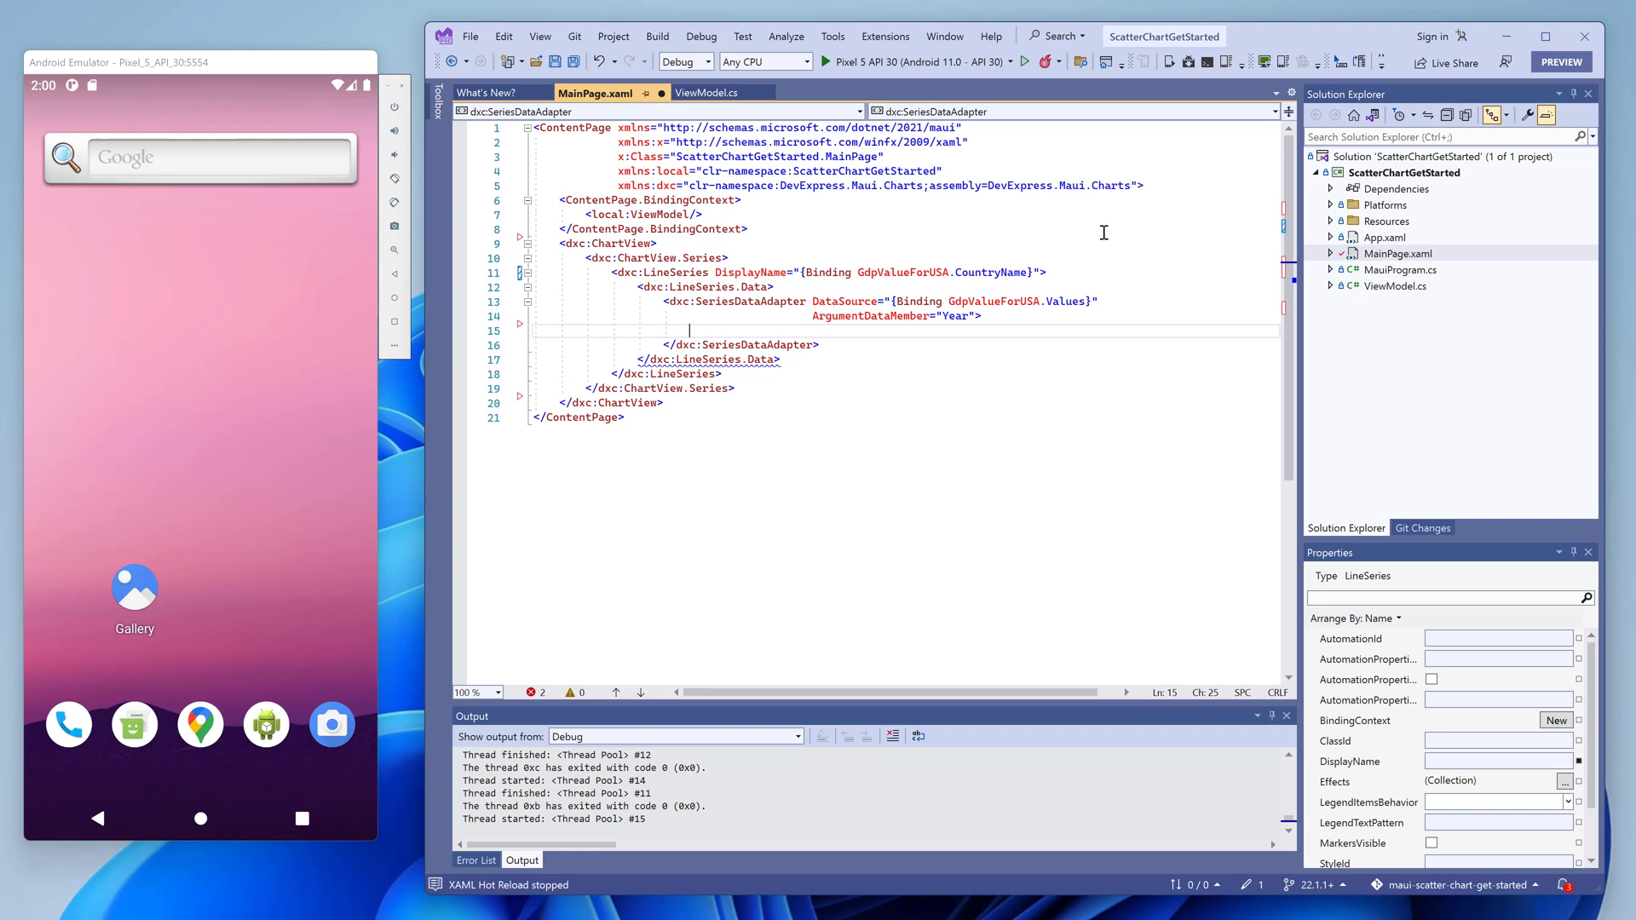
type("<dxc:ValueDataMember")
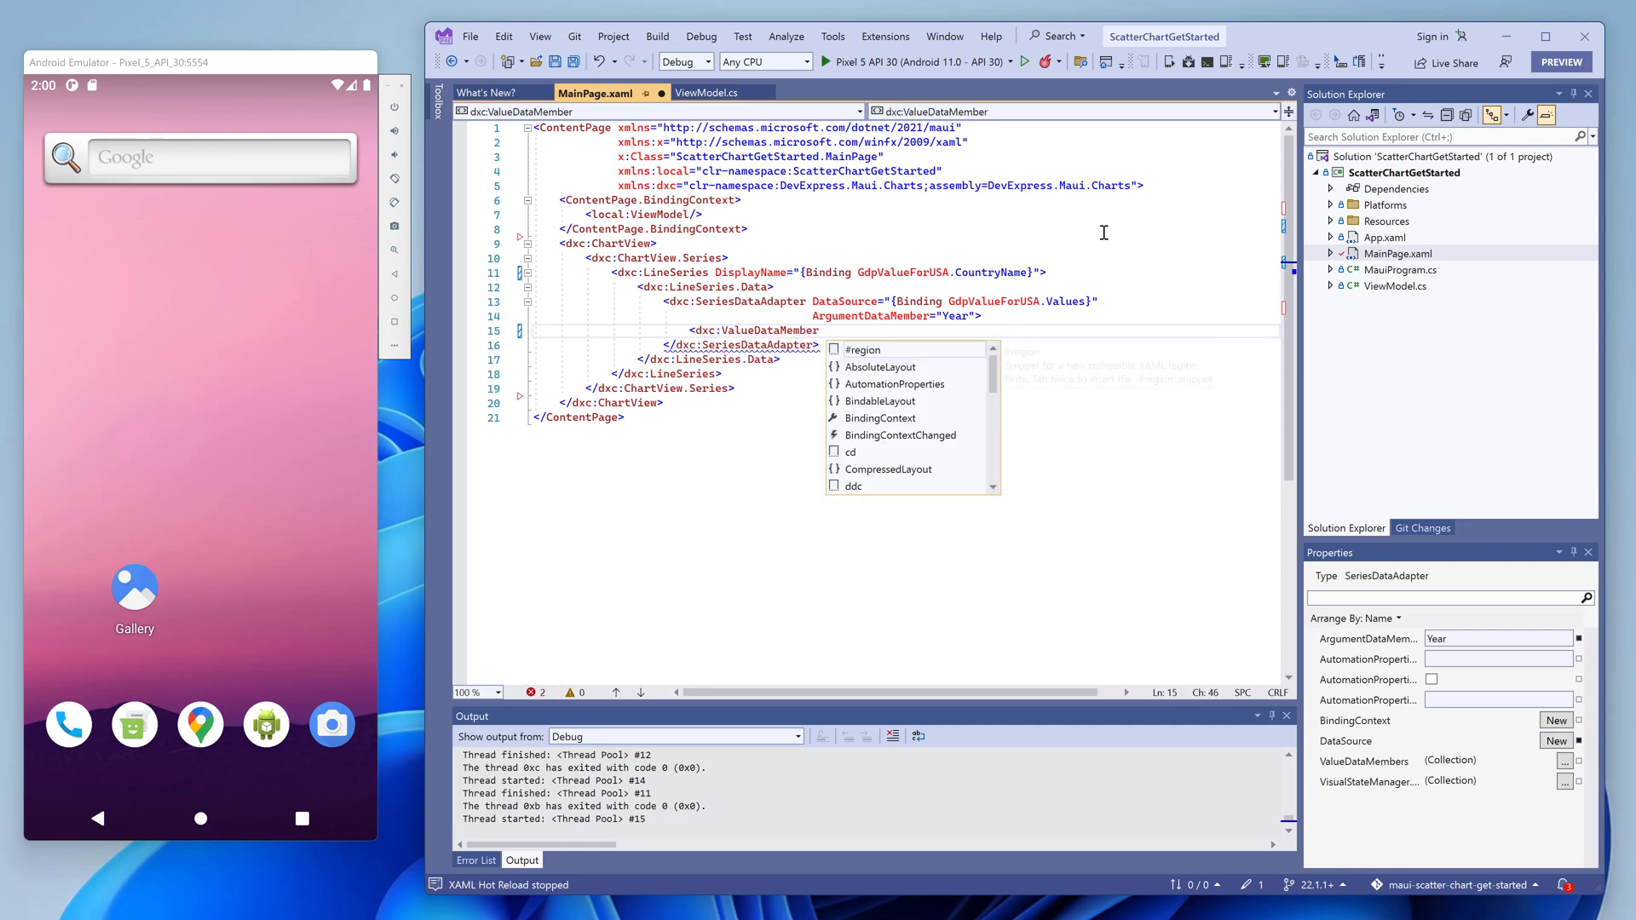
type("Type=\"Value\" Member=\"Value")
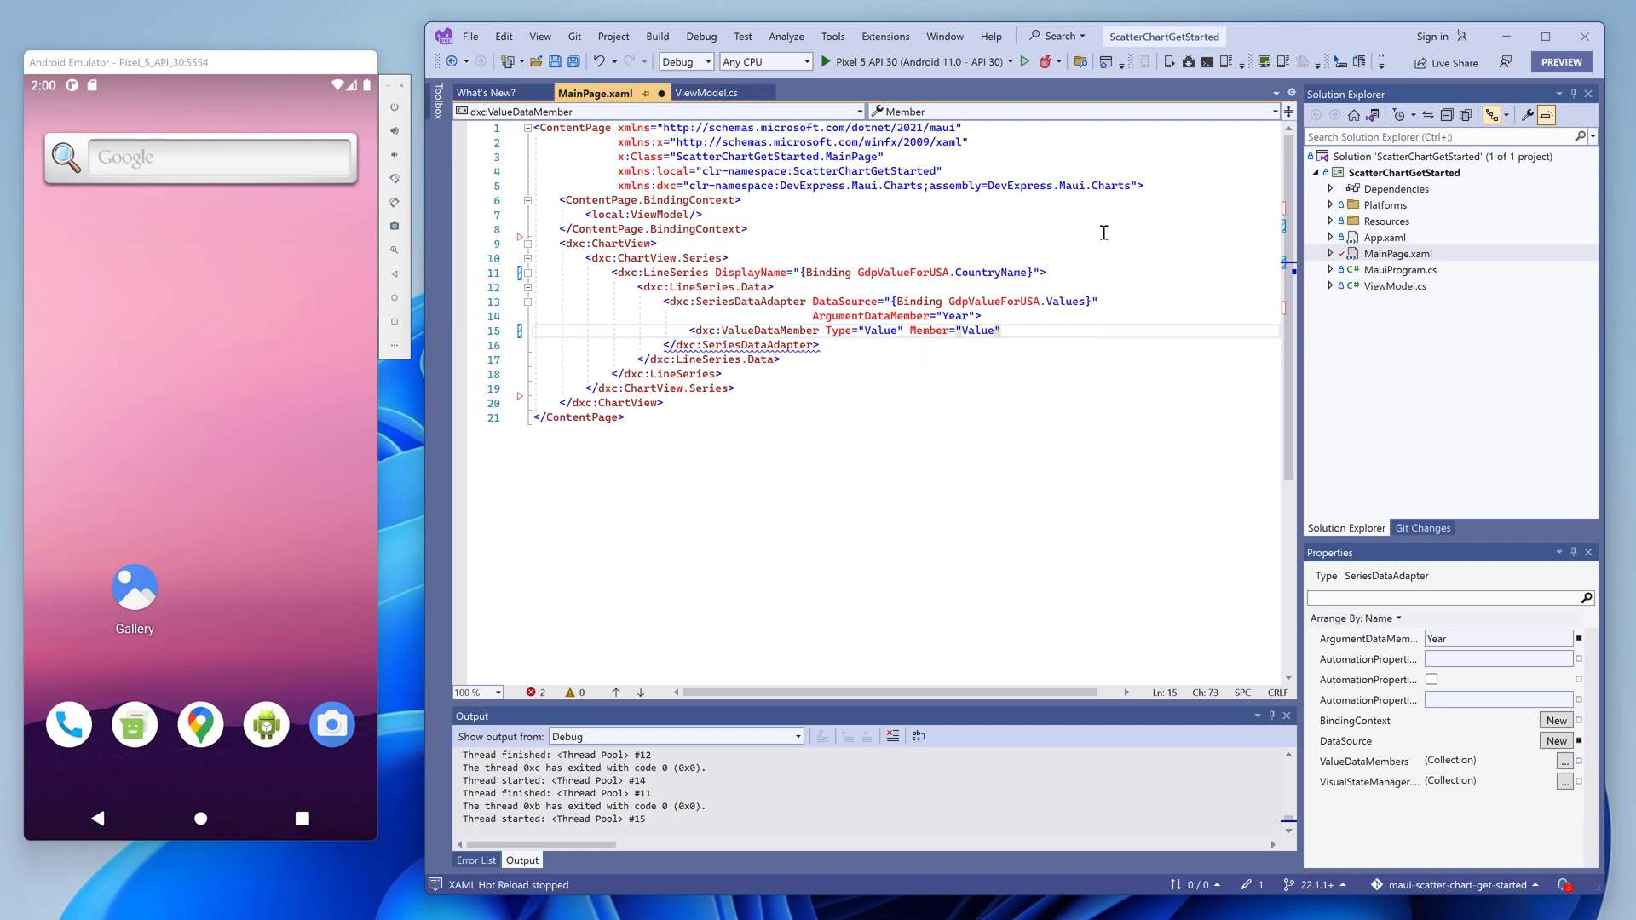
type("/>")
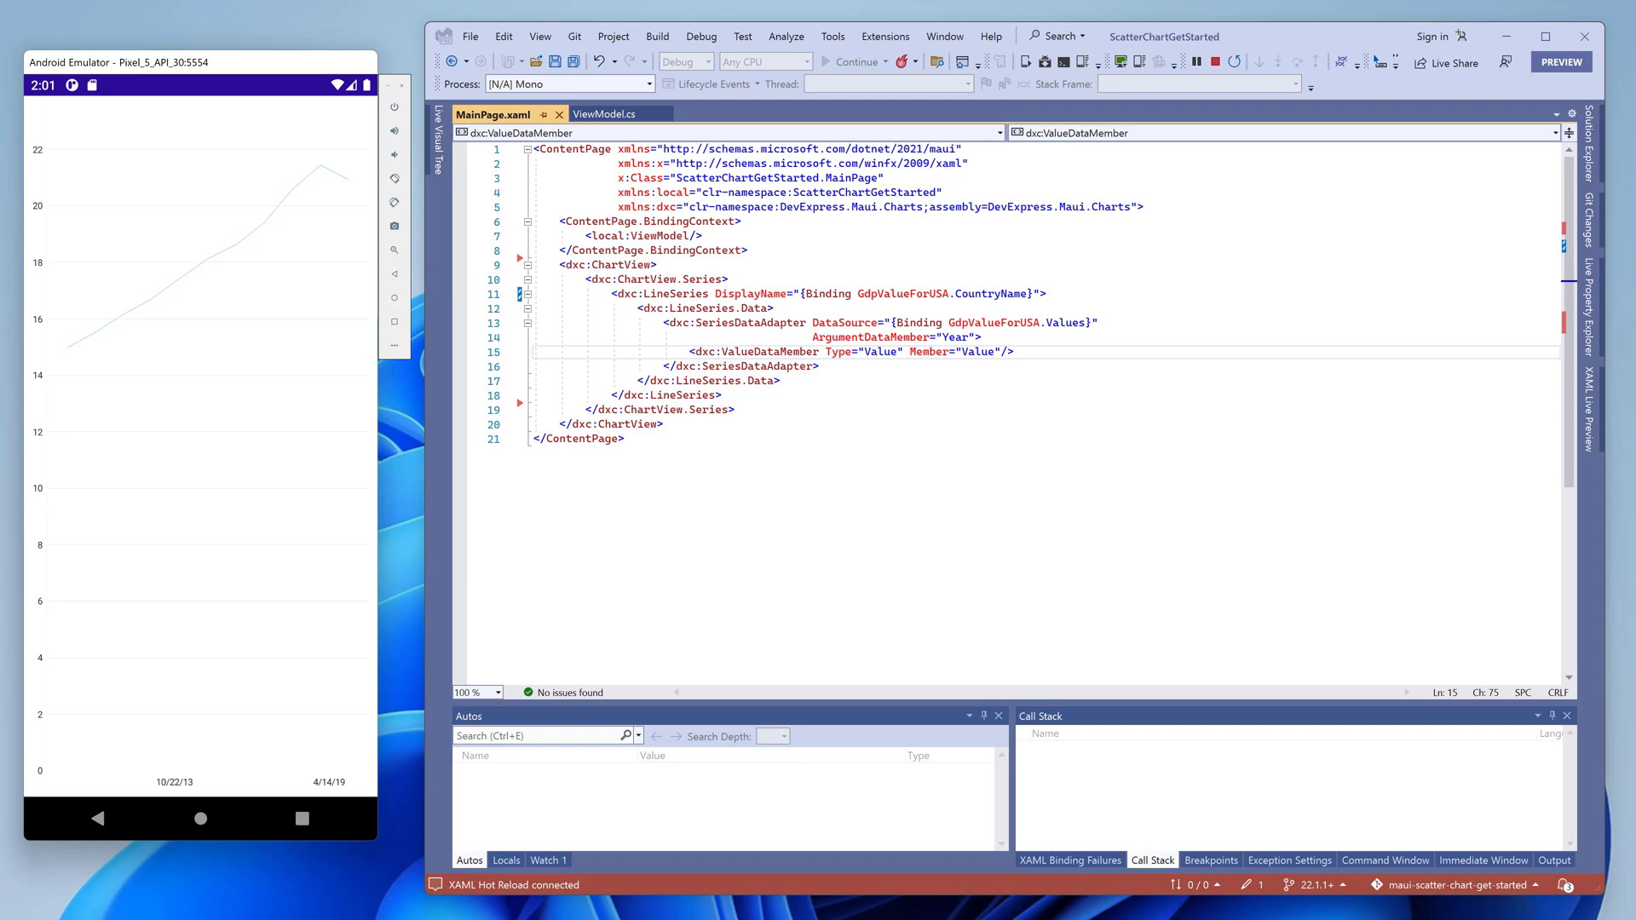
mouse_move(1233, 62)
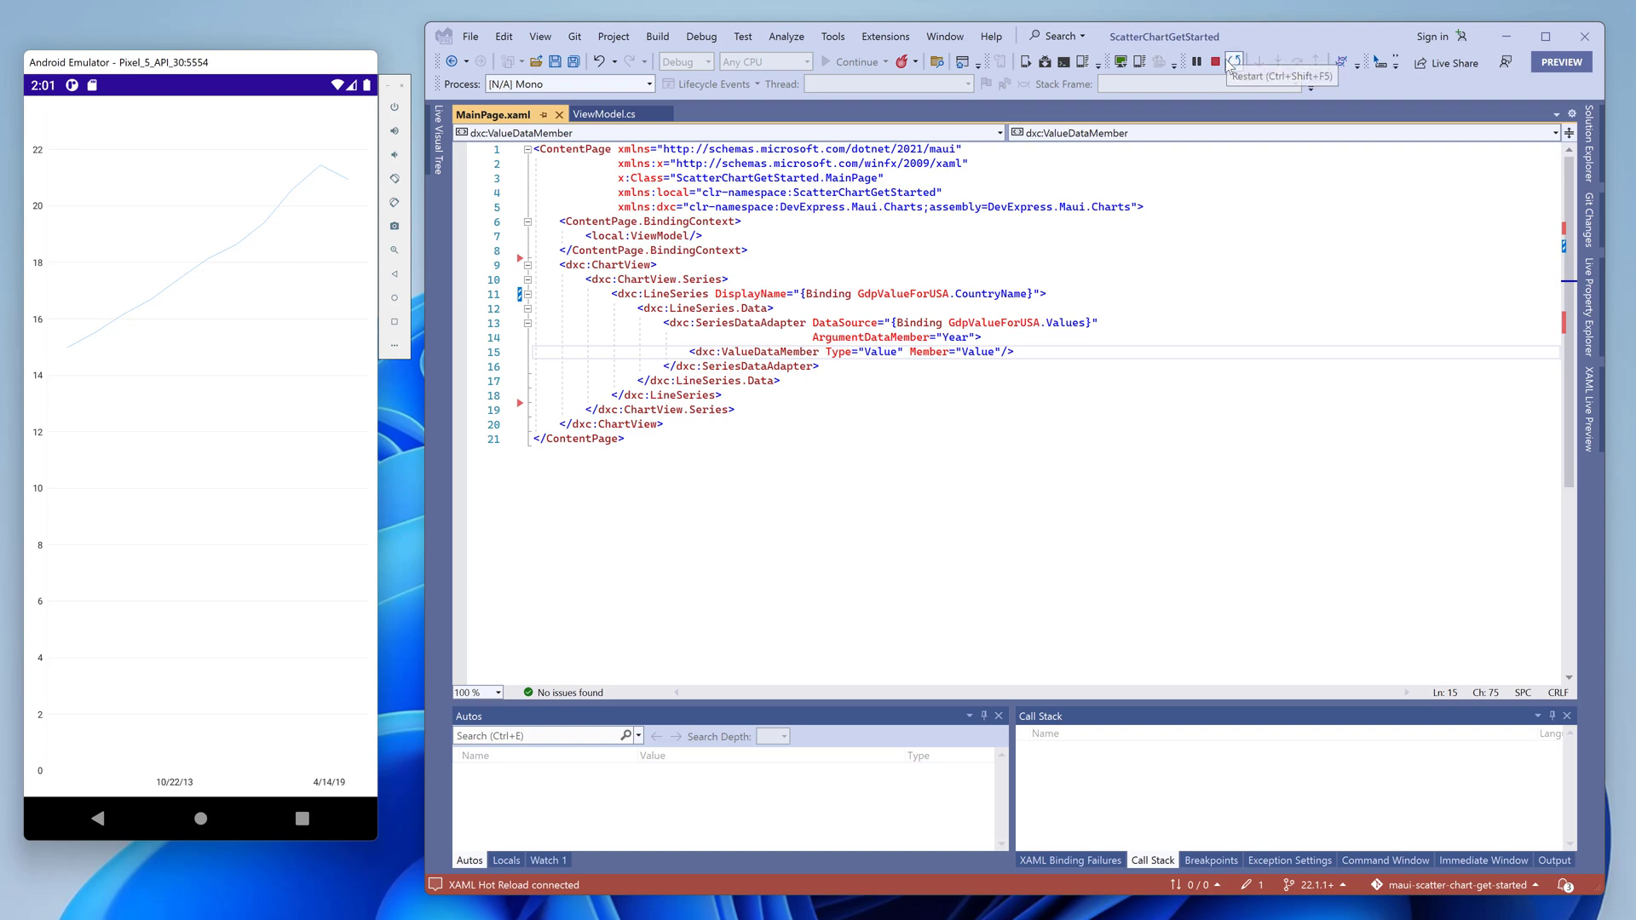
Stop the running app to resume editing MainPage.xaml.
left_click(1196, 61)
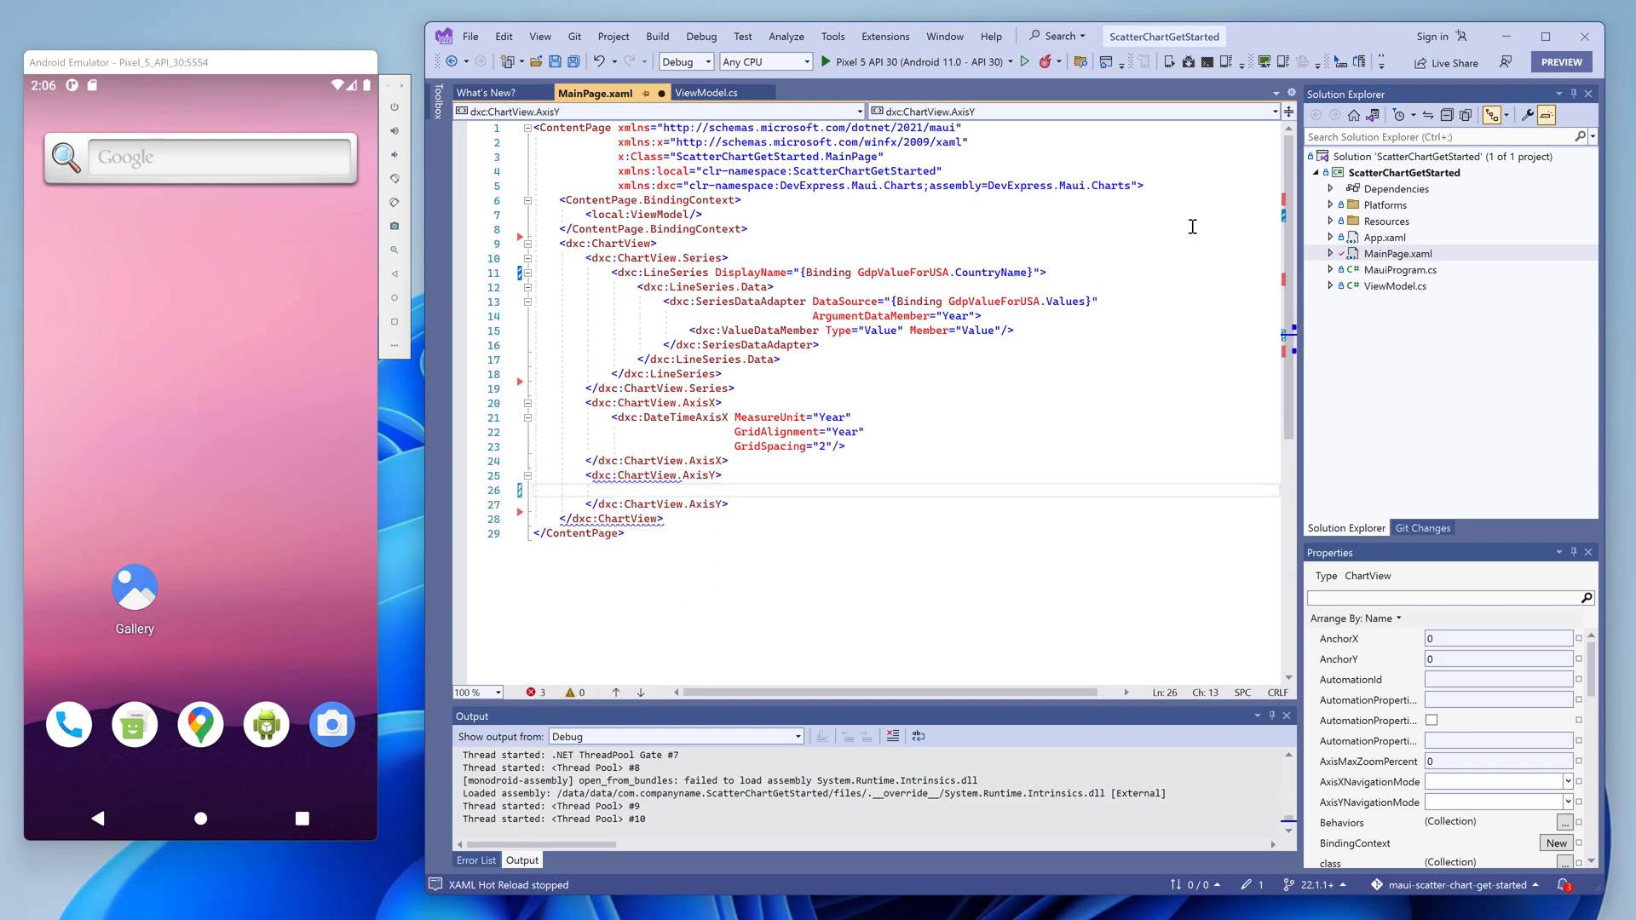
Define ChartView.AxisY as a NumericAxisY with axis labels formatted #.#.
type("dxc:NumericAxisY>")
type("<dxc:AxisLabel")
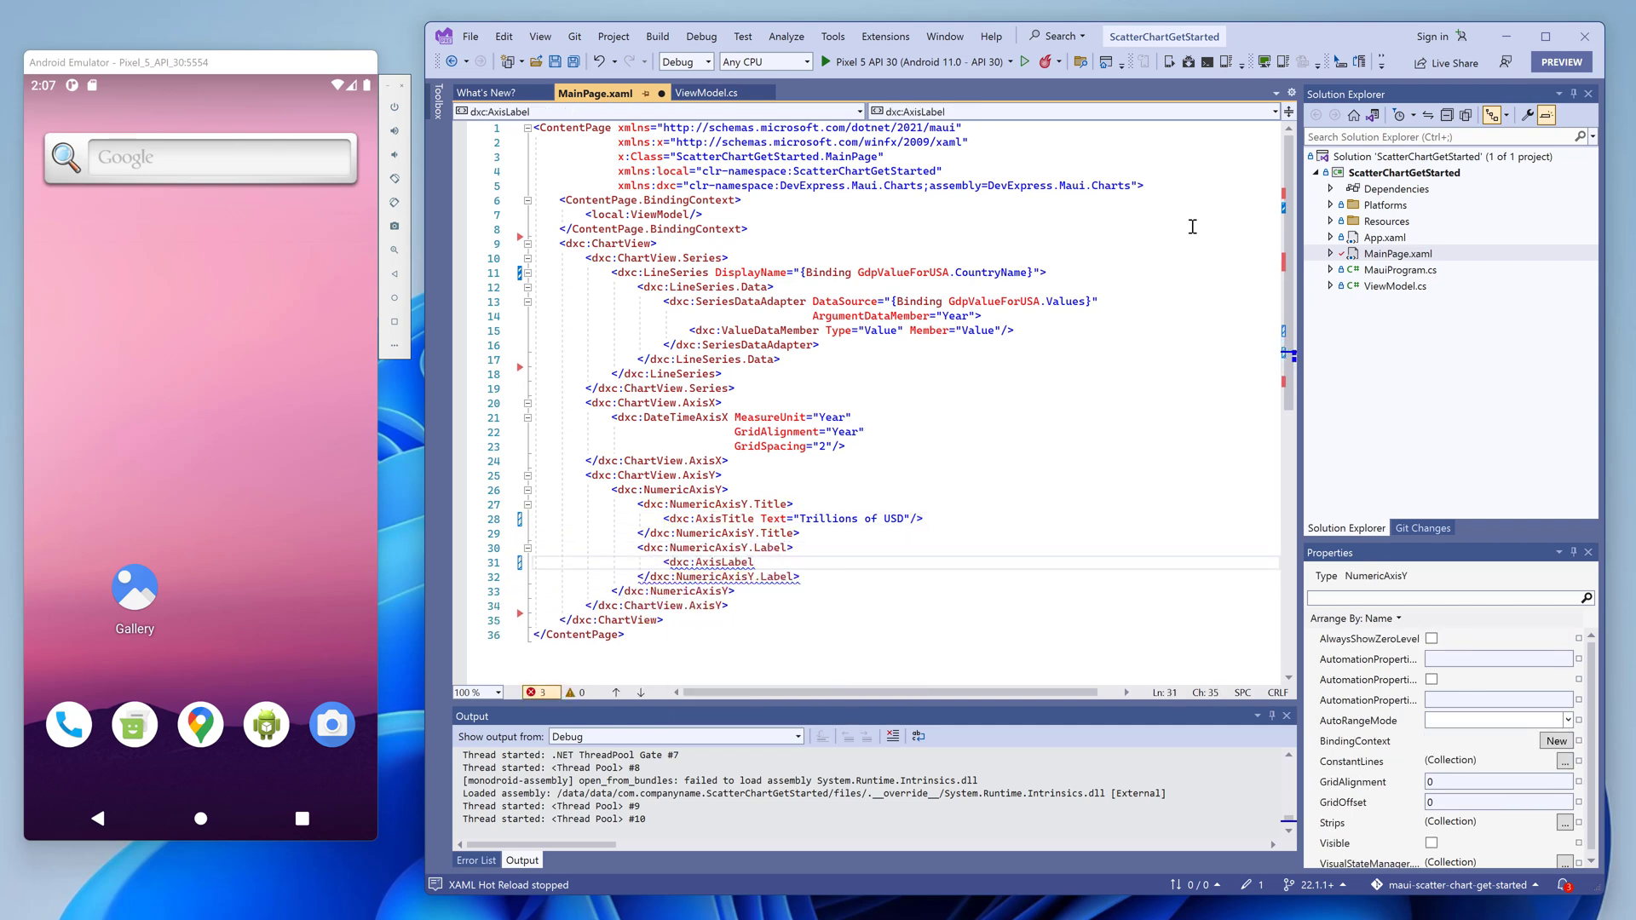
type("TextFormat=\"#.#\" Position=\"Inside\"/>")
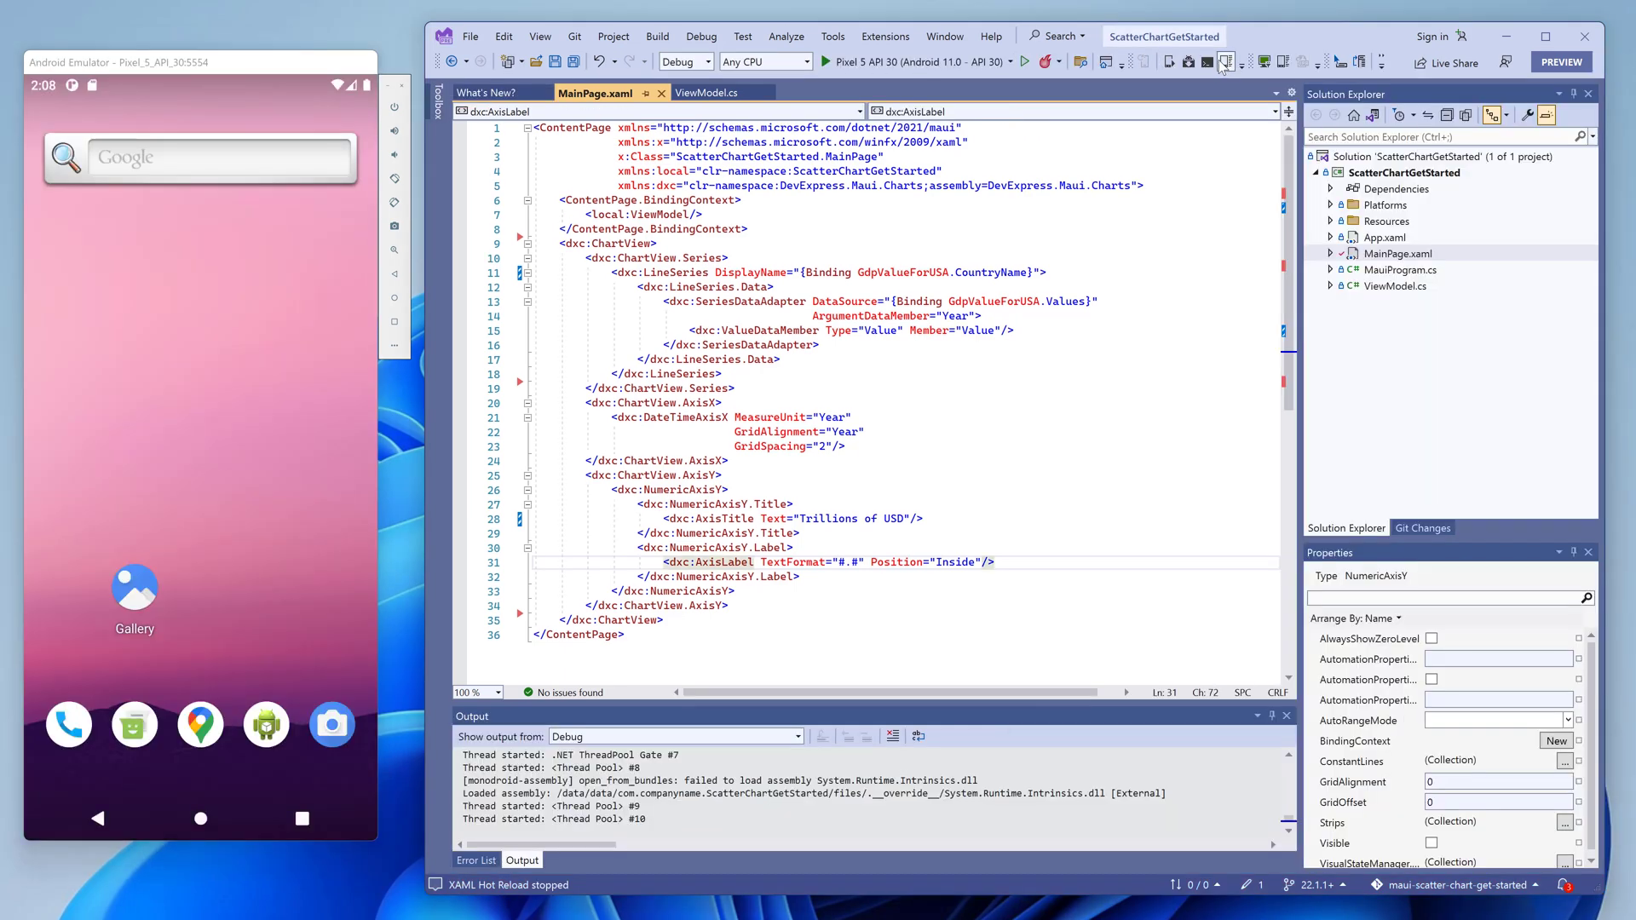
mouse_move(1227, 62)
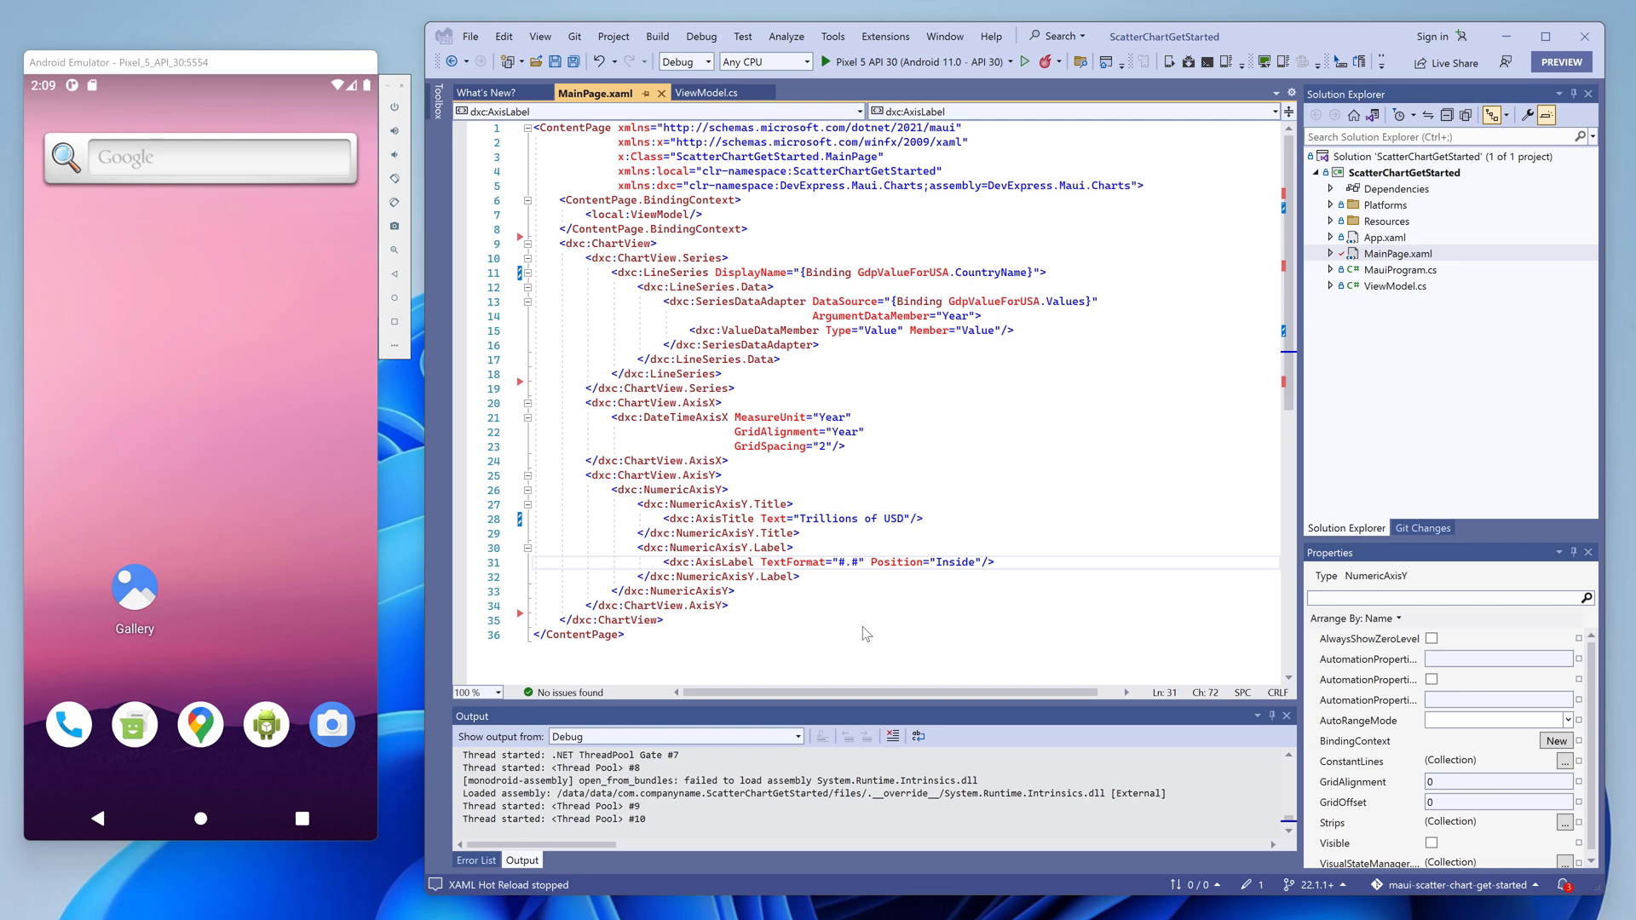
Add ChartView.Legend after the Y axis with a Legend whose VerticalPosition is BottomOutside.
left_click(863, 609)
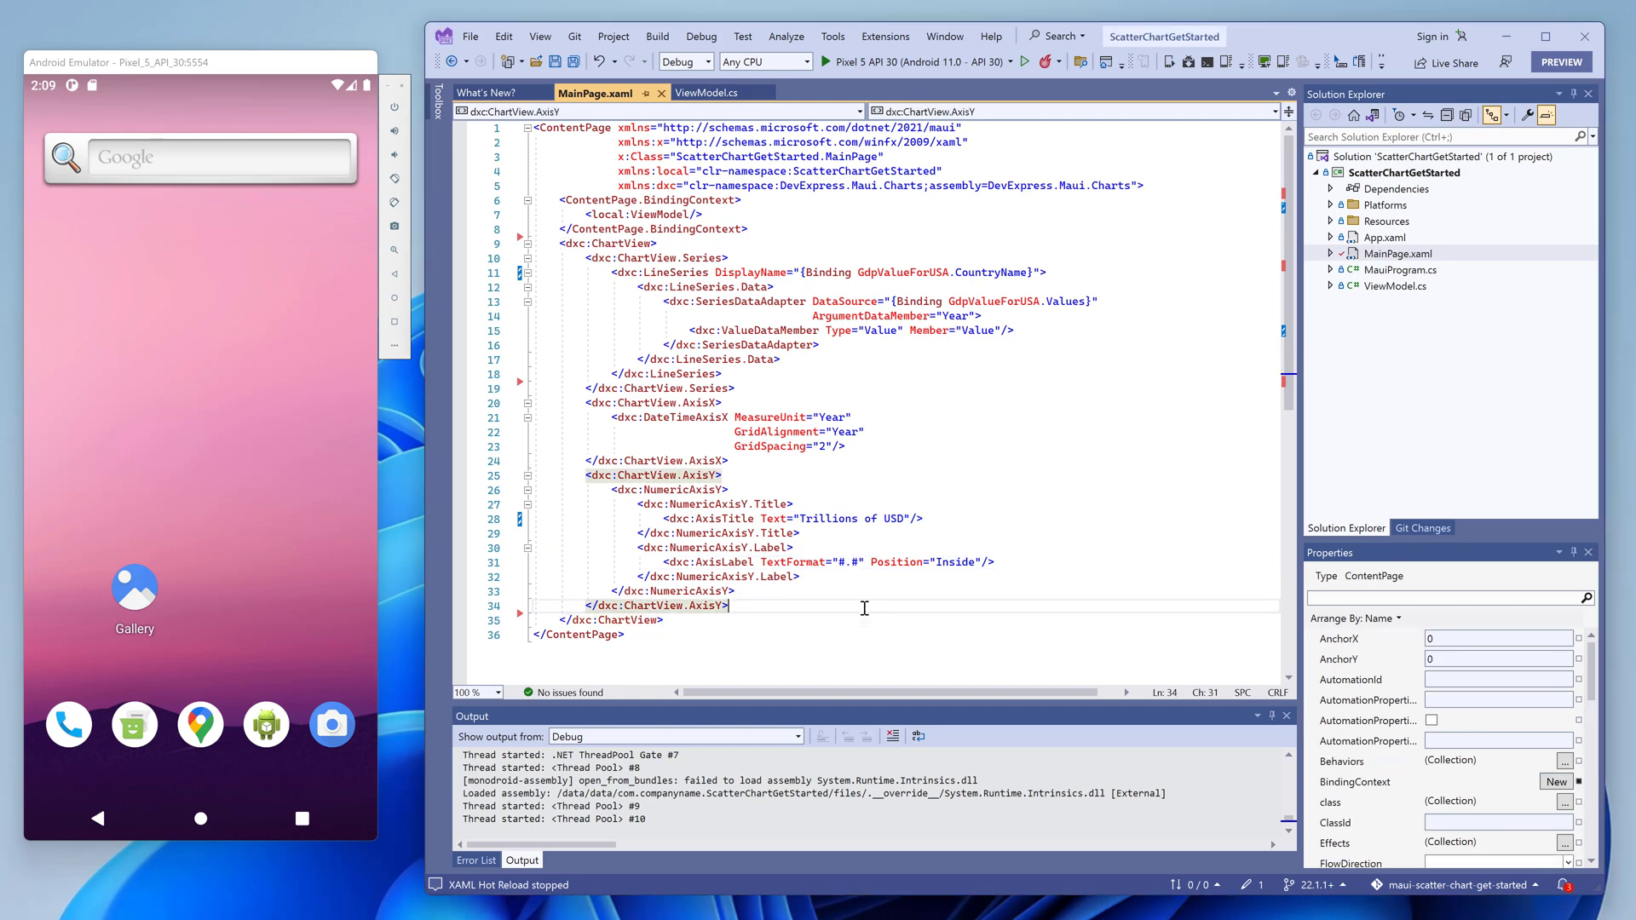
type("<d")
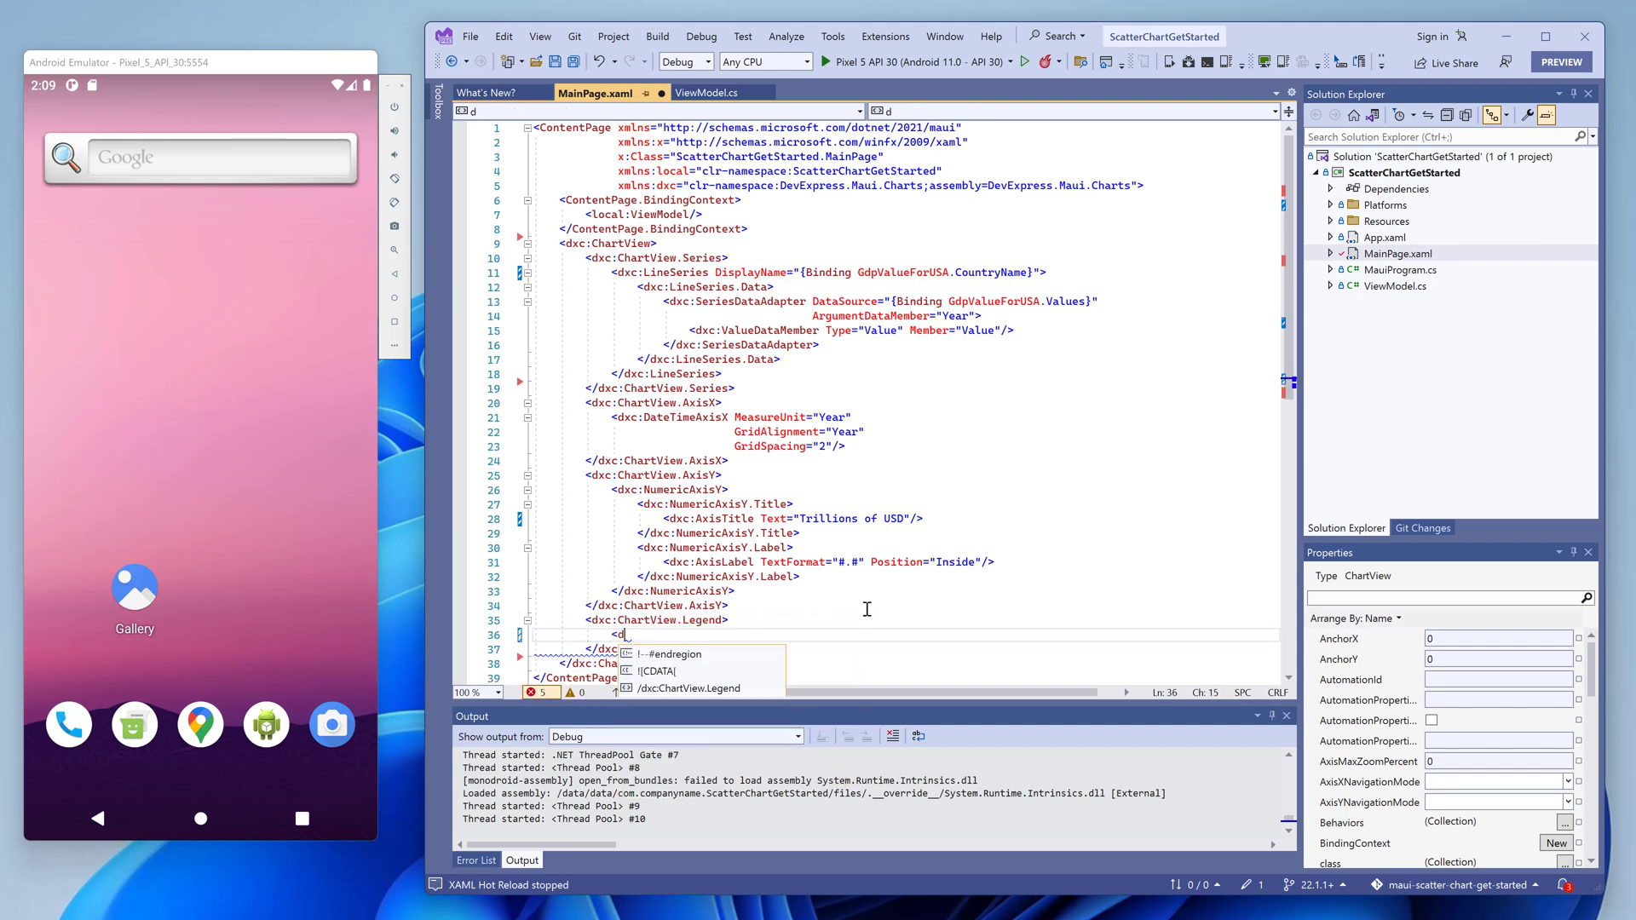
type("Legend")
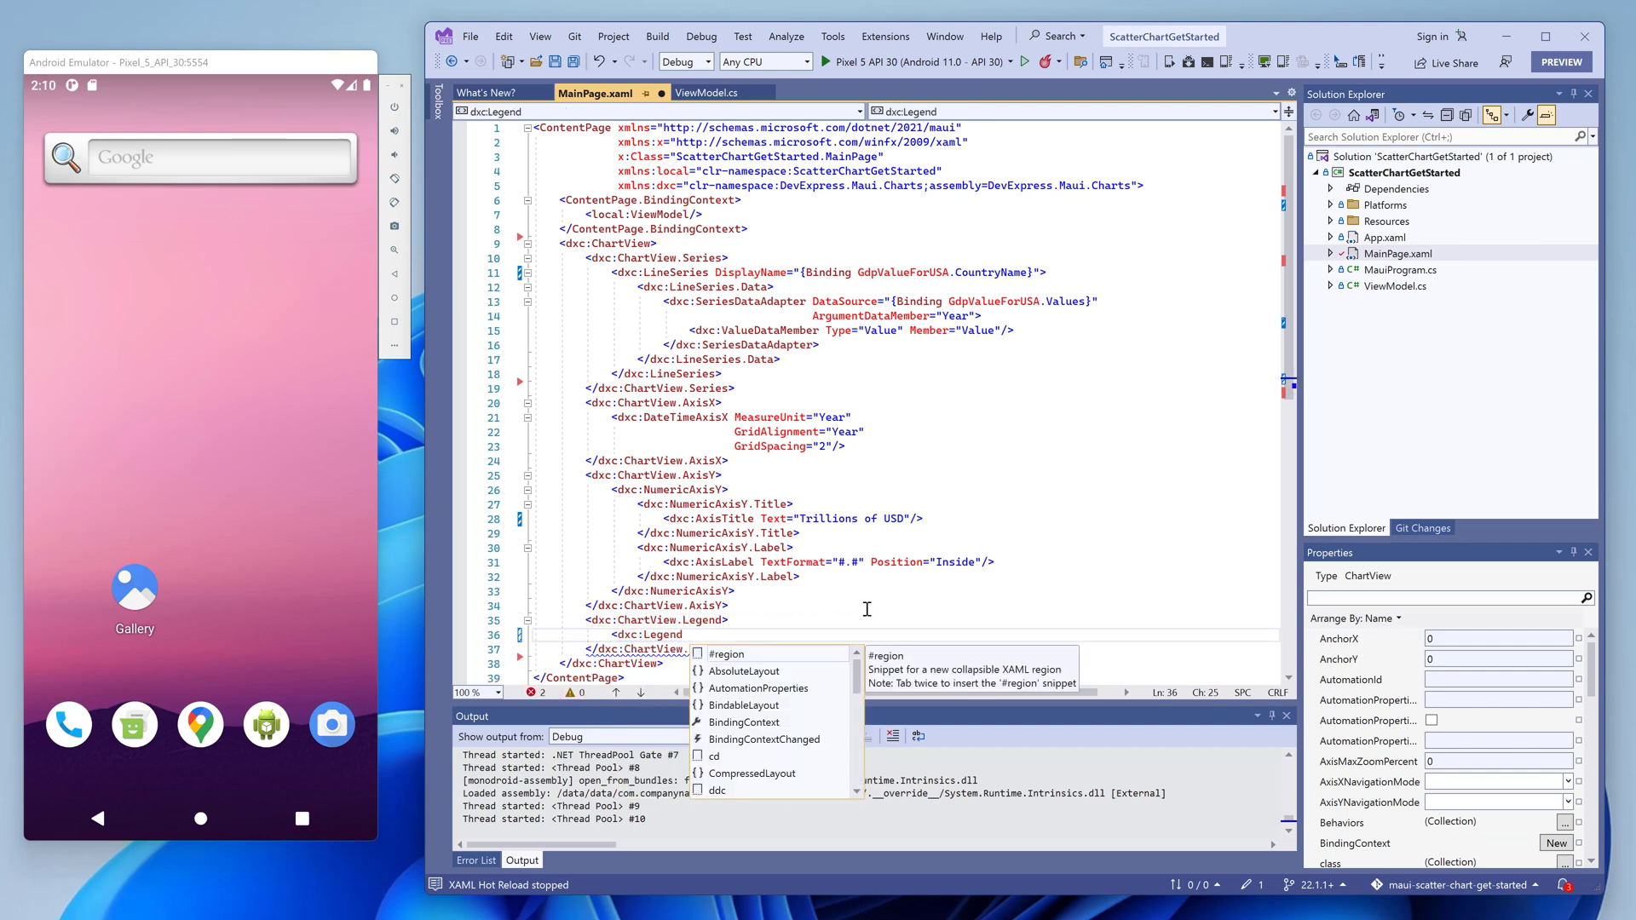
type("VerticalPosition=\"bot")
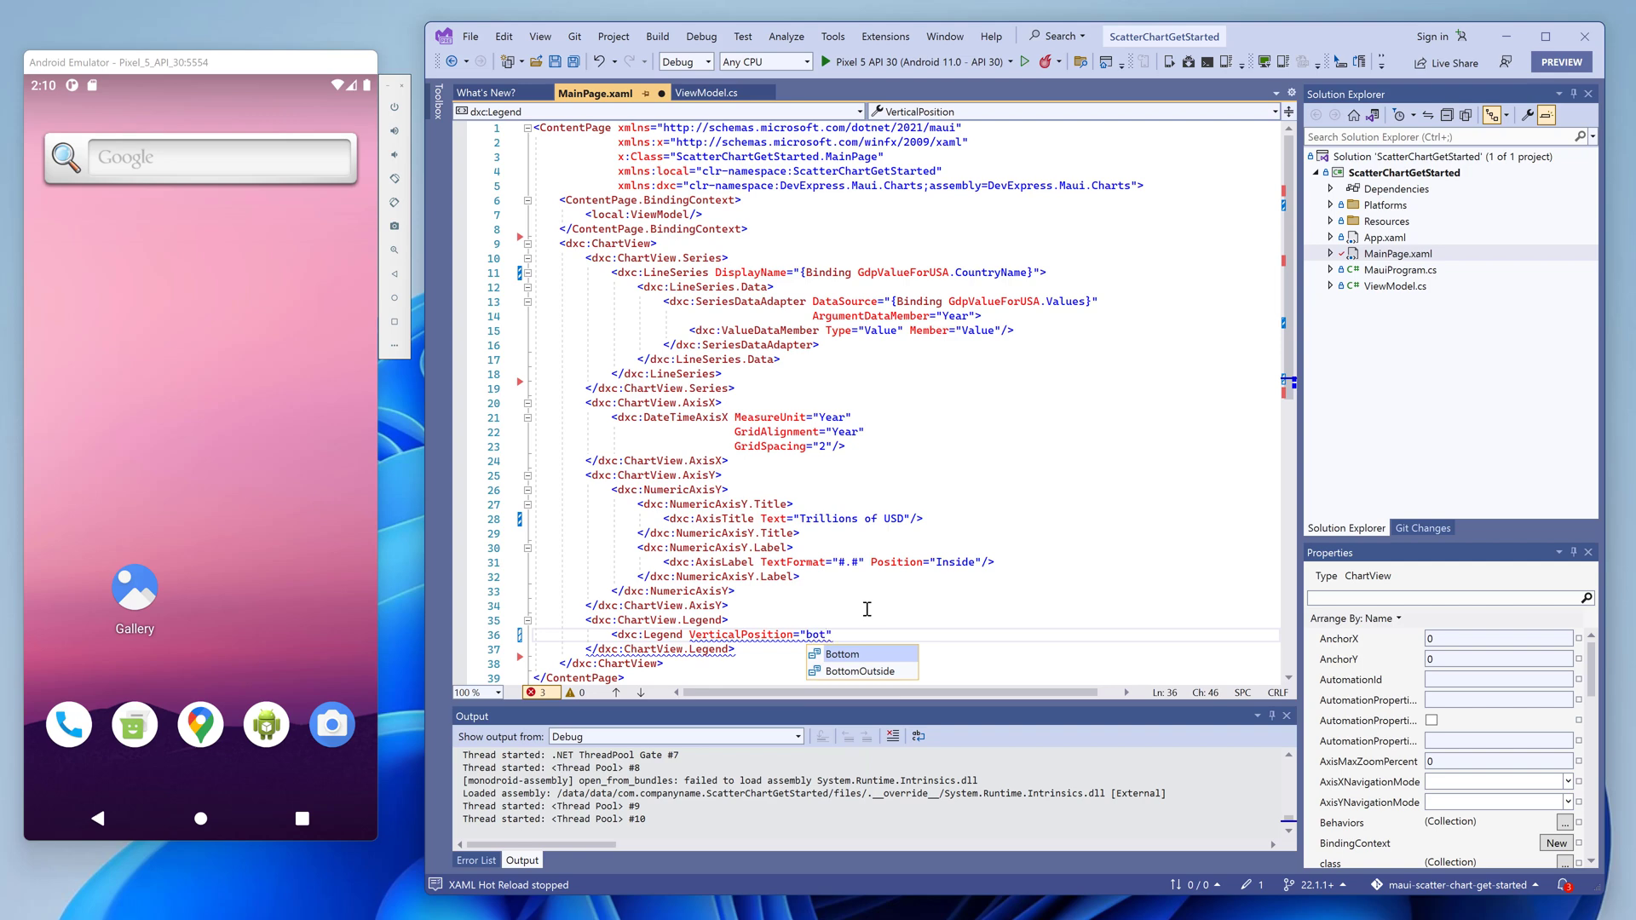
left_click(862, 671)
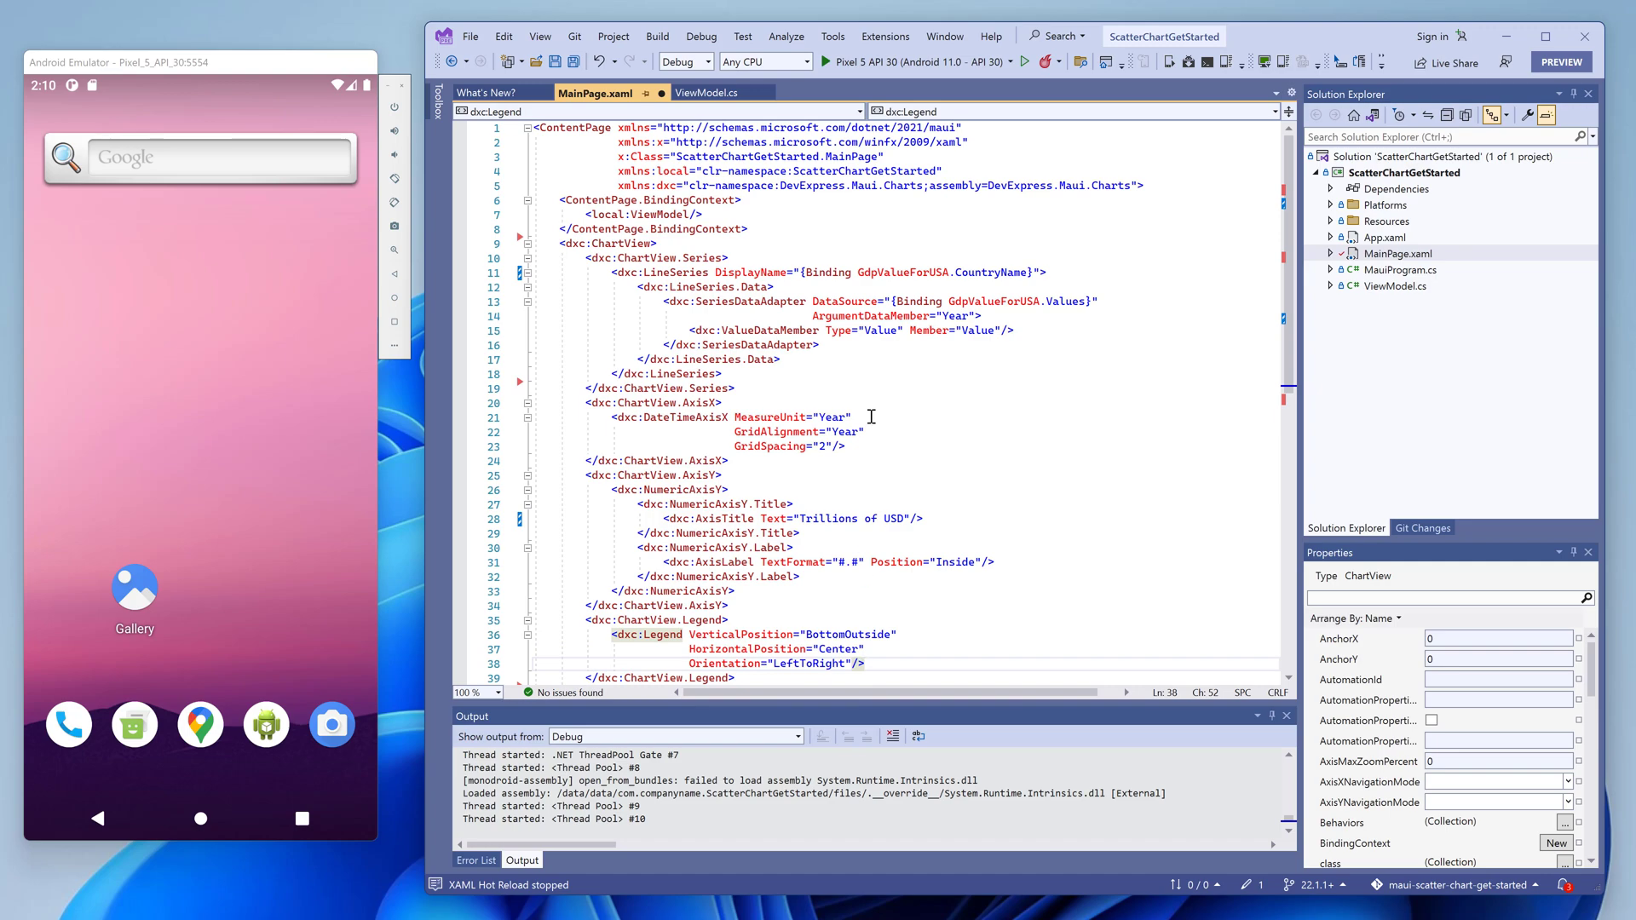
Build and deploy the app to the Pixel 5 API 30 emulator to show the axes and legend.
left_click(1033, 62)
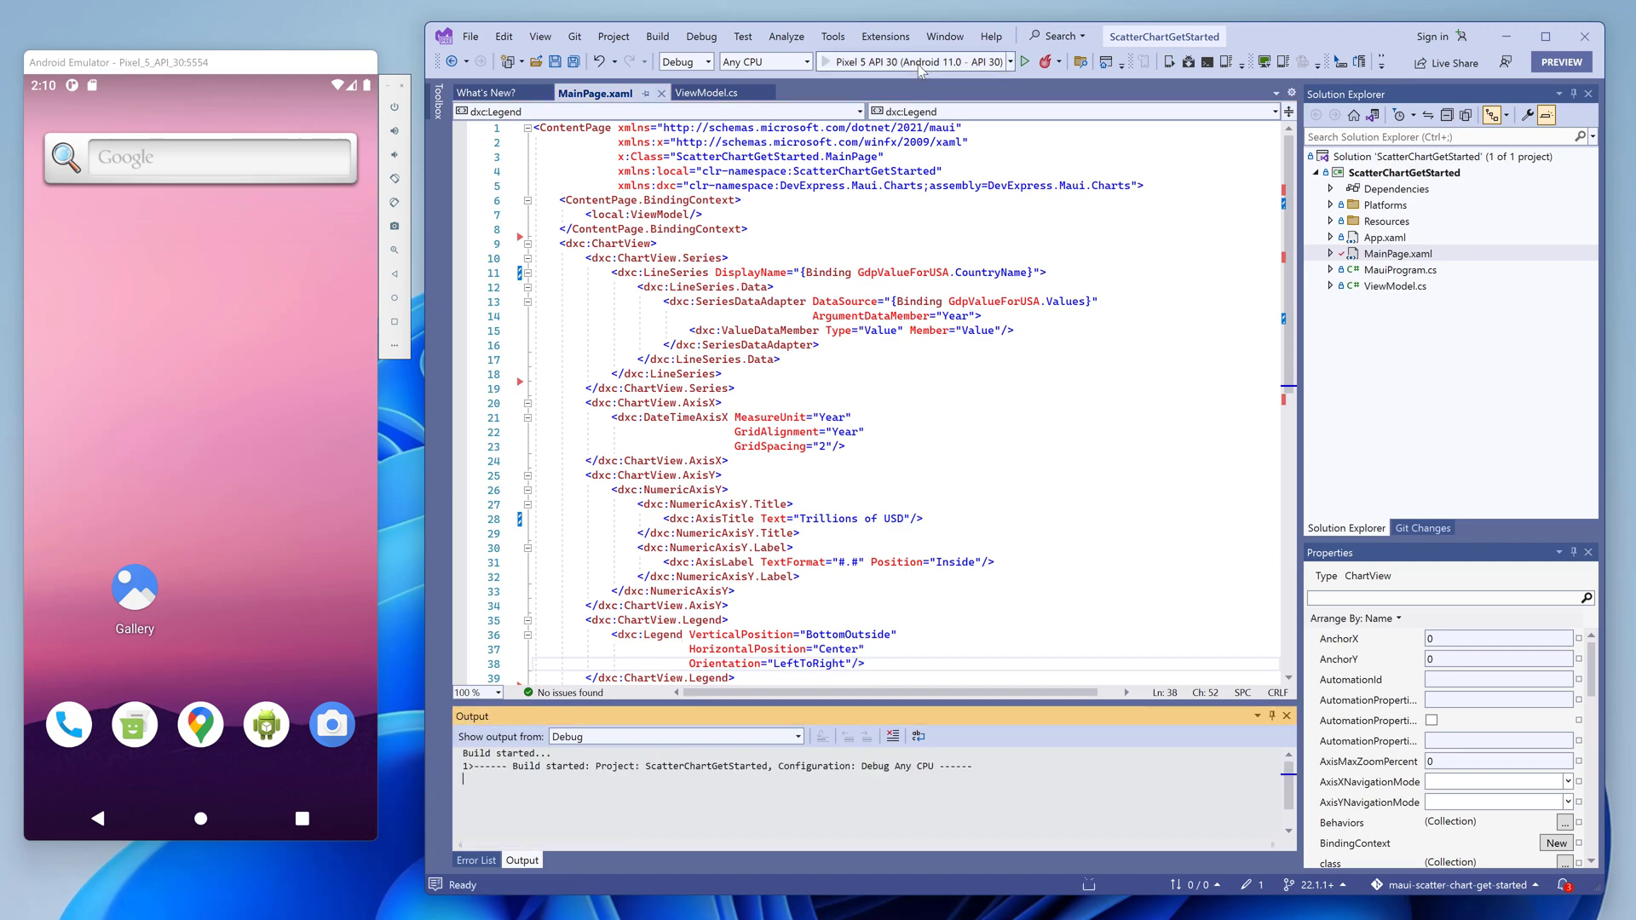
left_click(1028, 62)
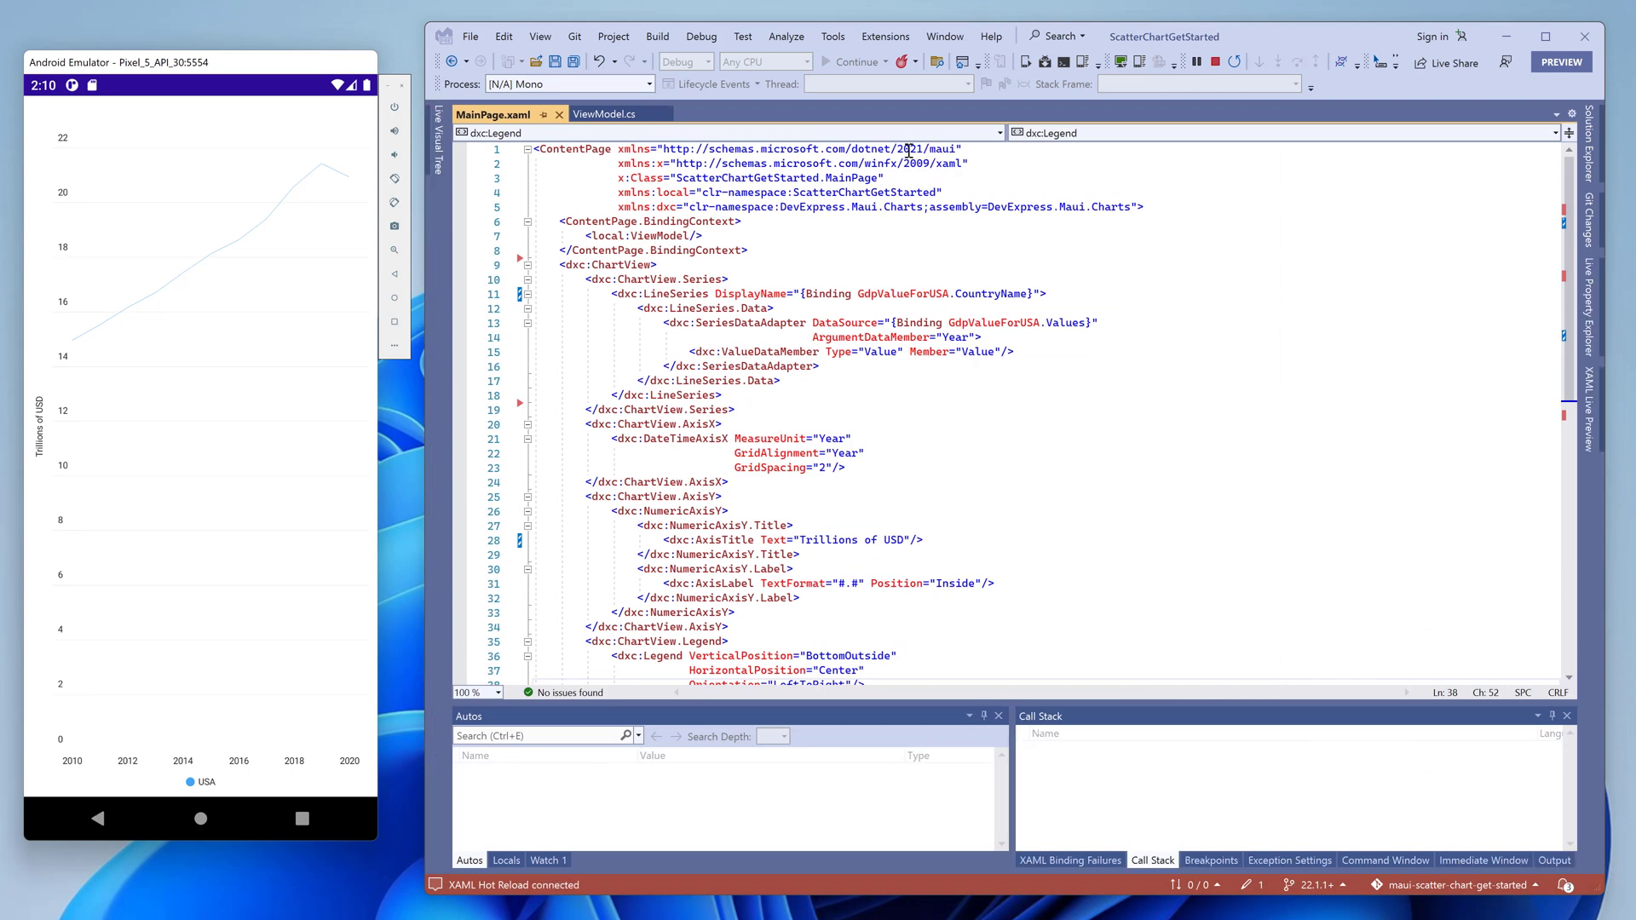
mouse_move(1053, 477)
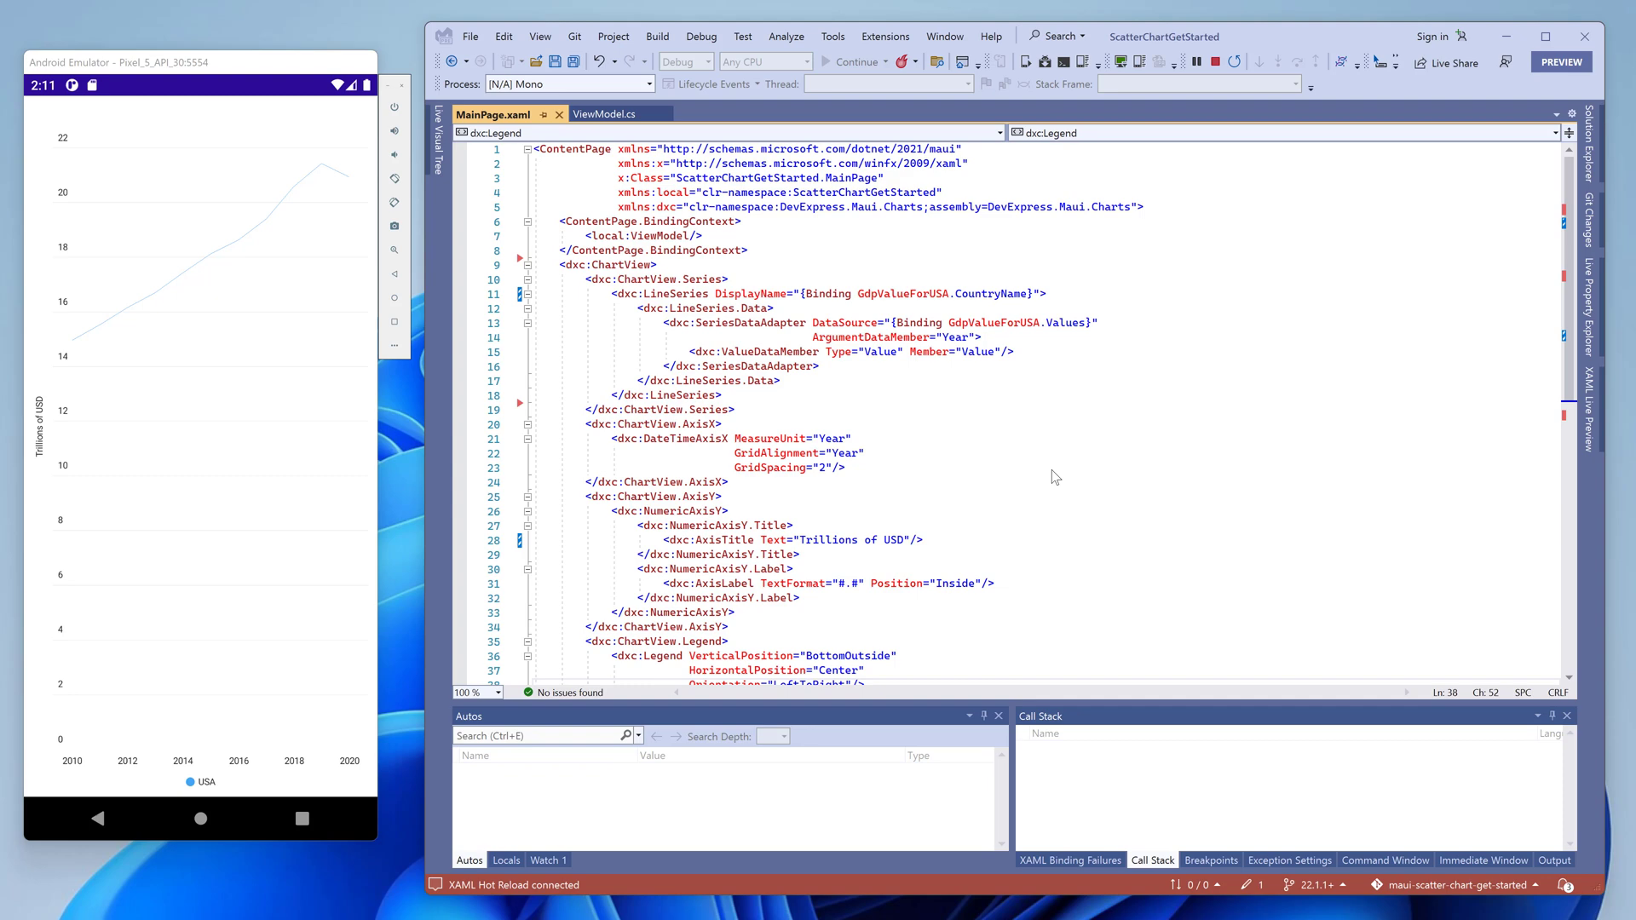
mouse_move(1213, 63)
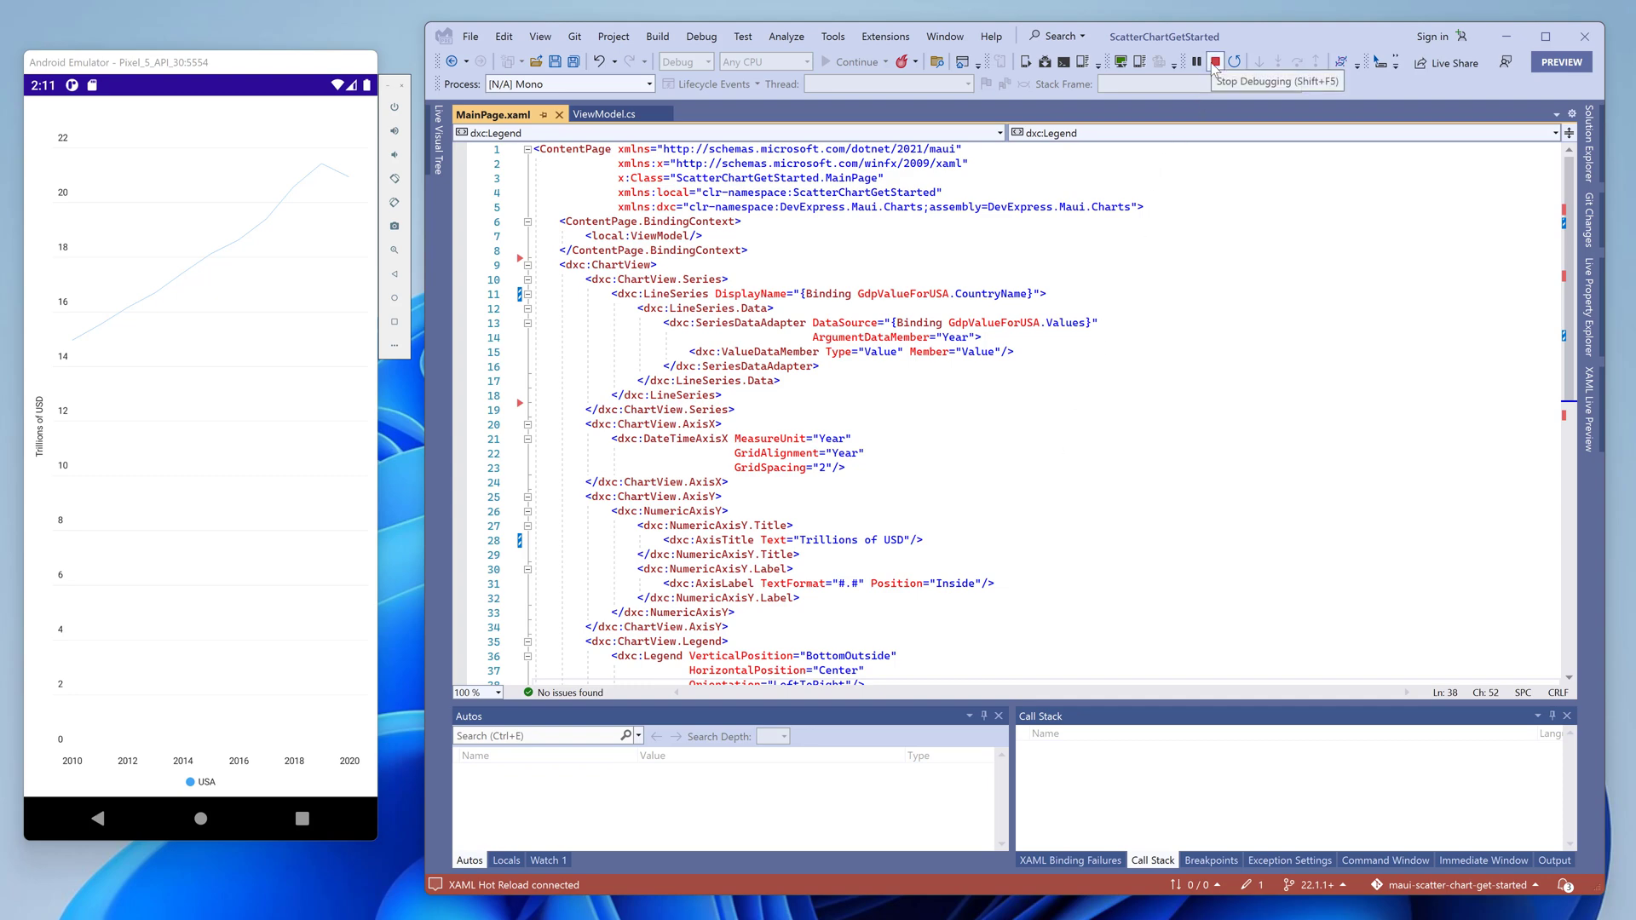
Stop the app and add ChartView.Hint with a CrosshairHintBehavior limited by MaxSeriesCount.
left_click(1212, 61)
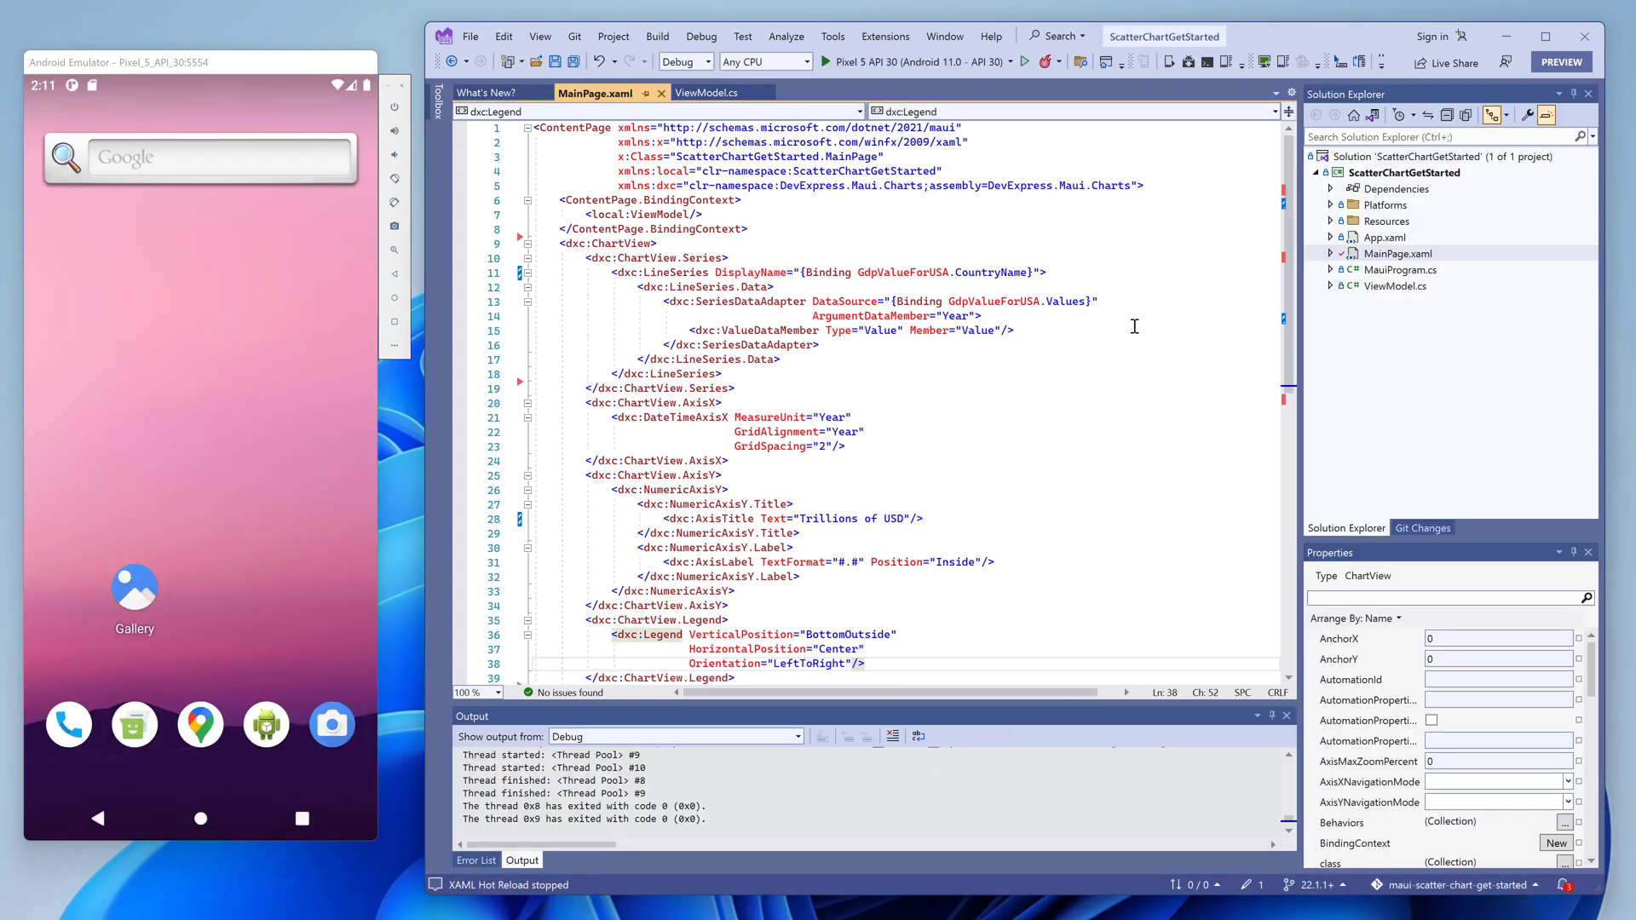
type("<dx")
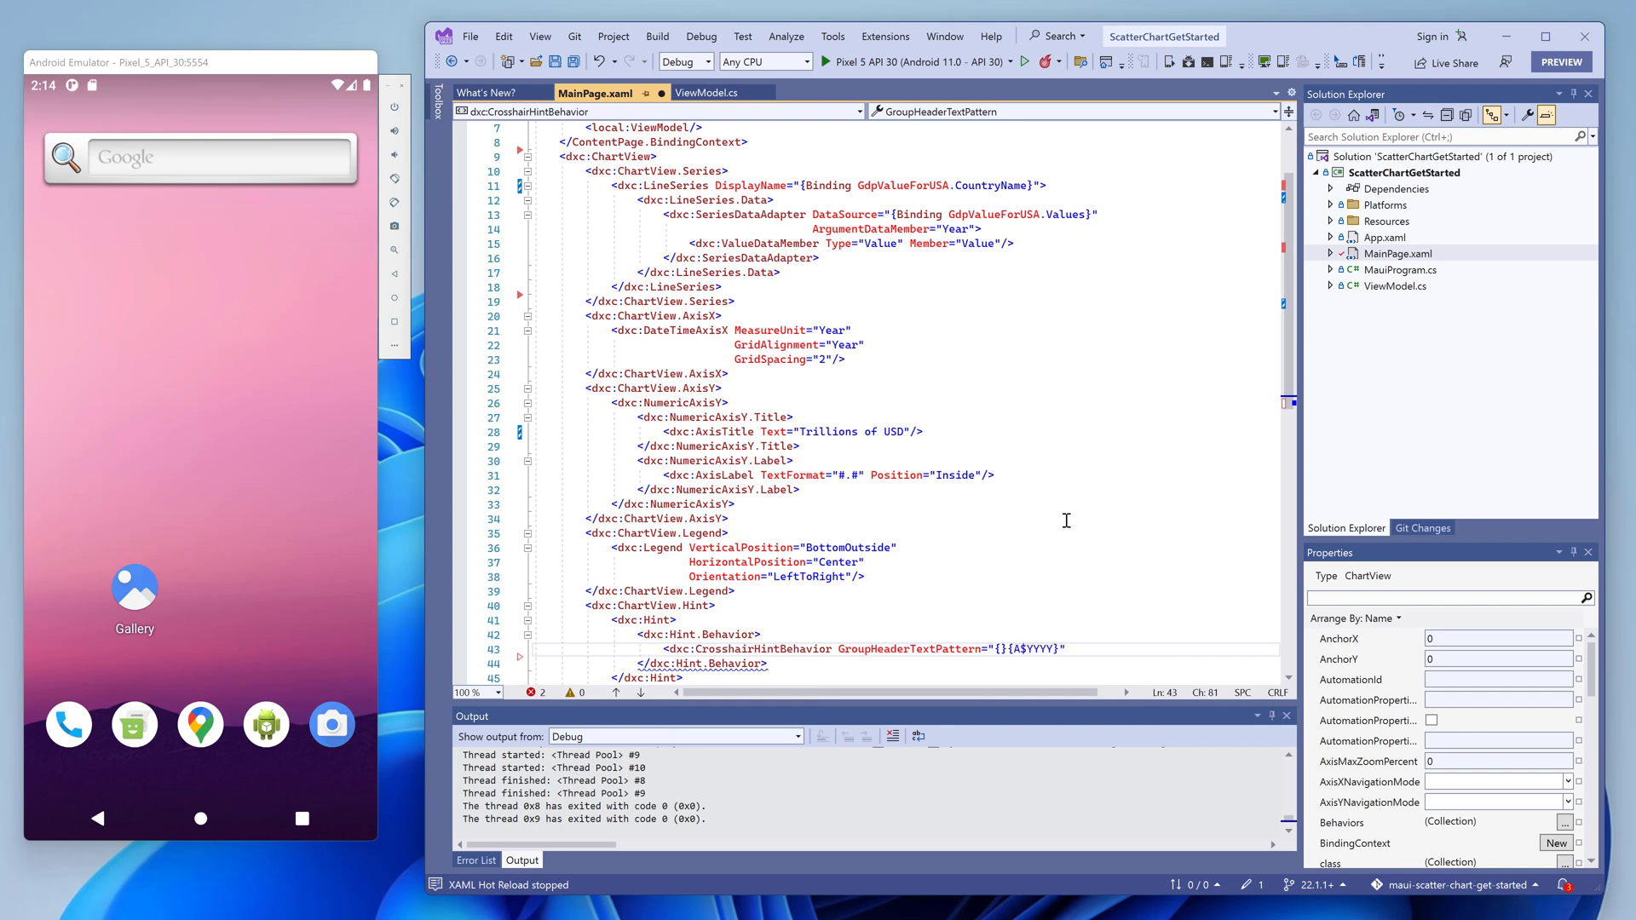
type("MaxSeriesCount=\"3\"/>")
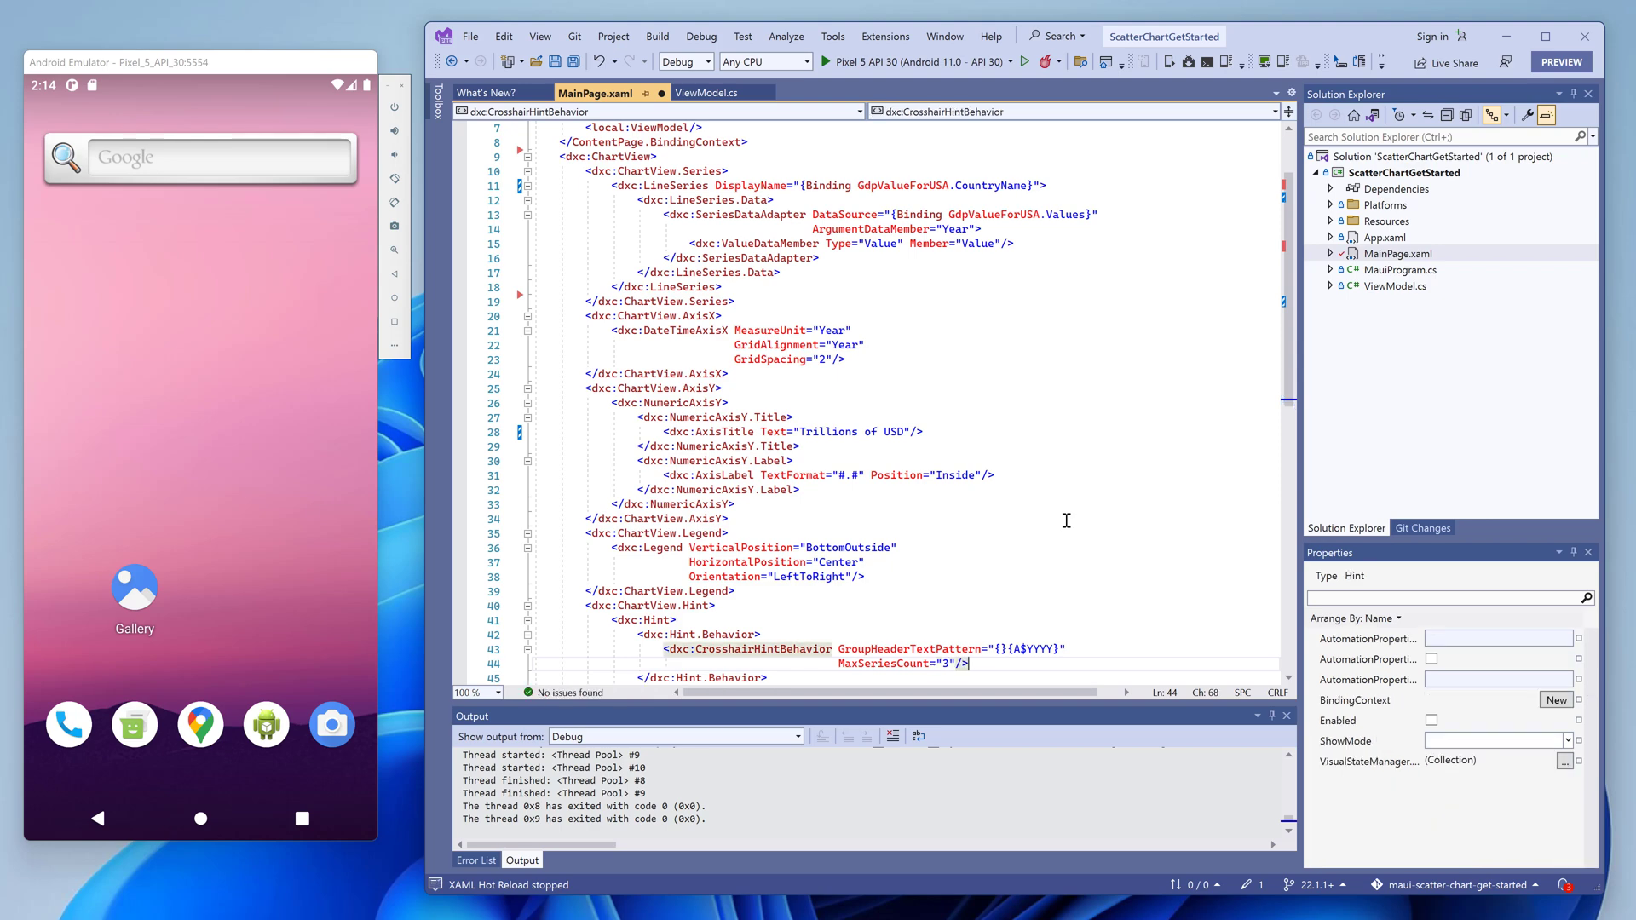
mouse_move(1085, 189)
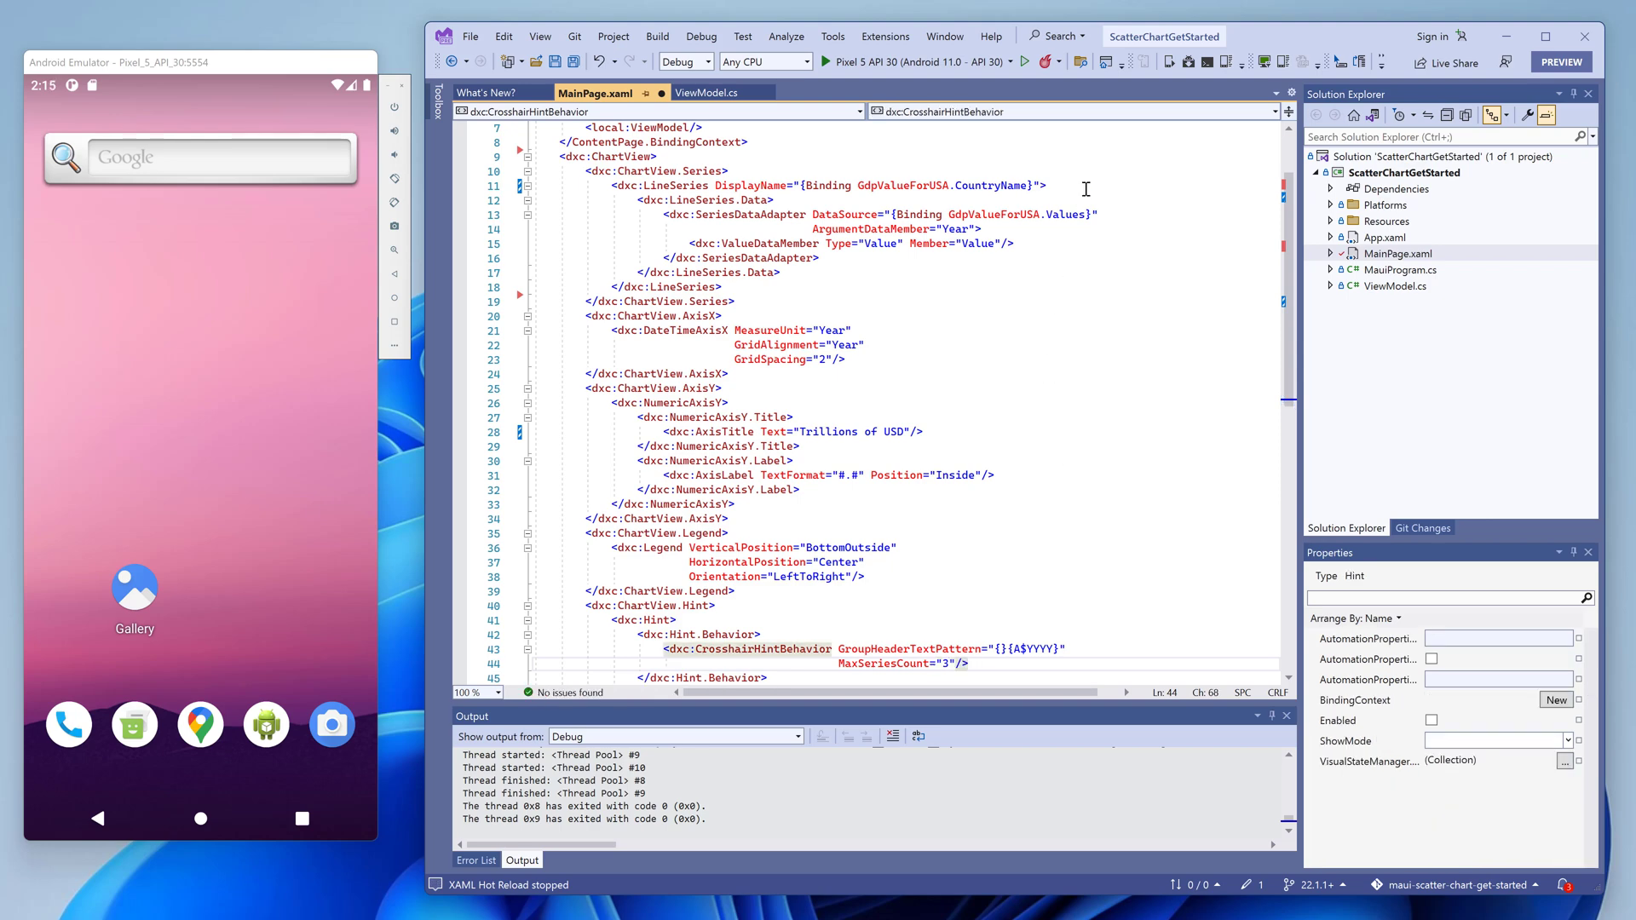
Give the USA LineSeries SeriesCrosshairOptions with PointTextPattern "{S}: {V}".
left_click(598, 61)
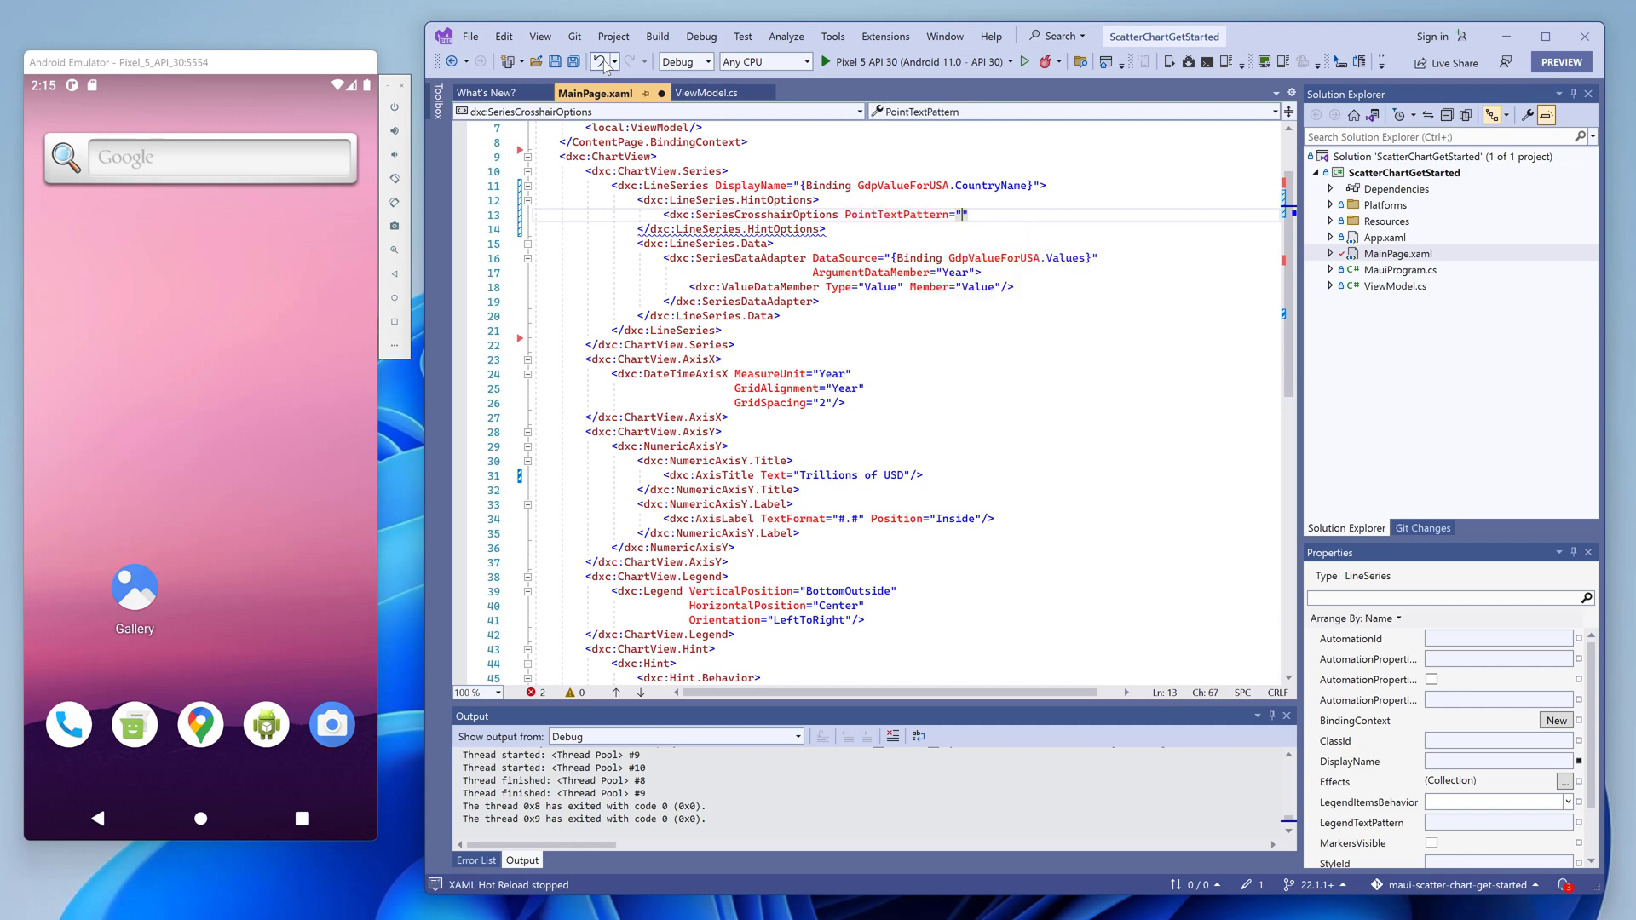
type("{}{}")
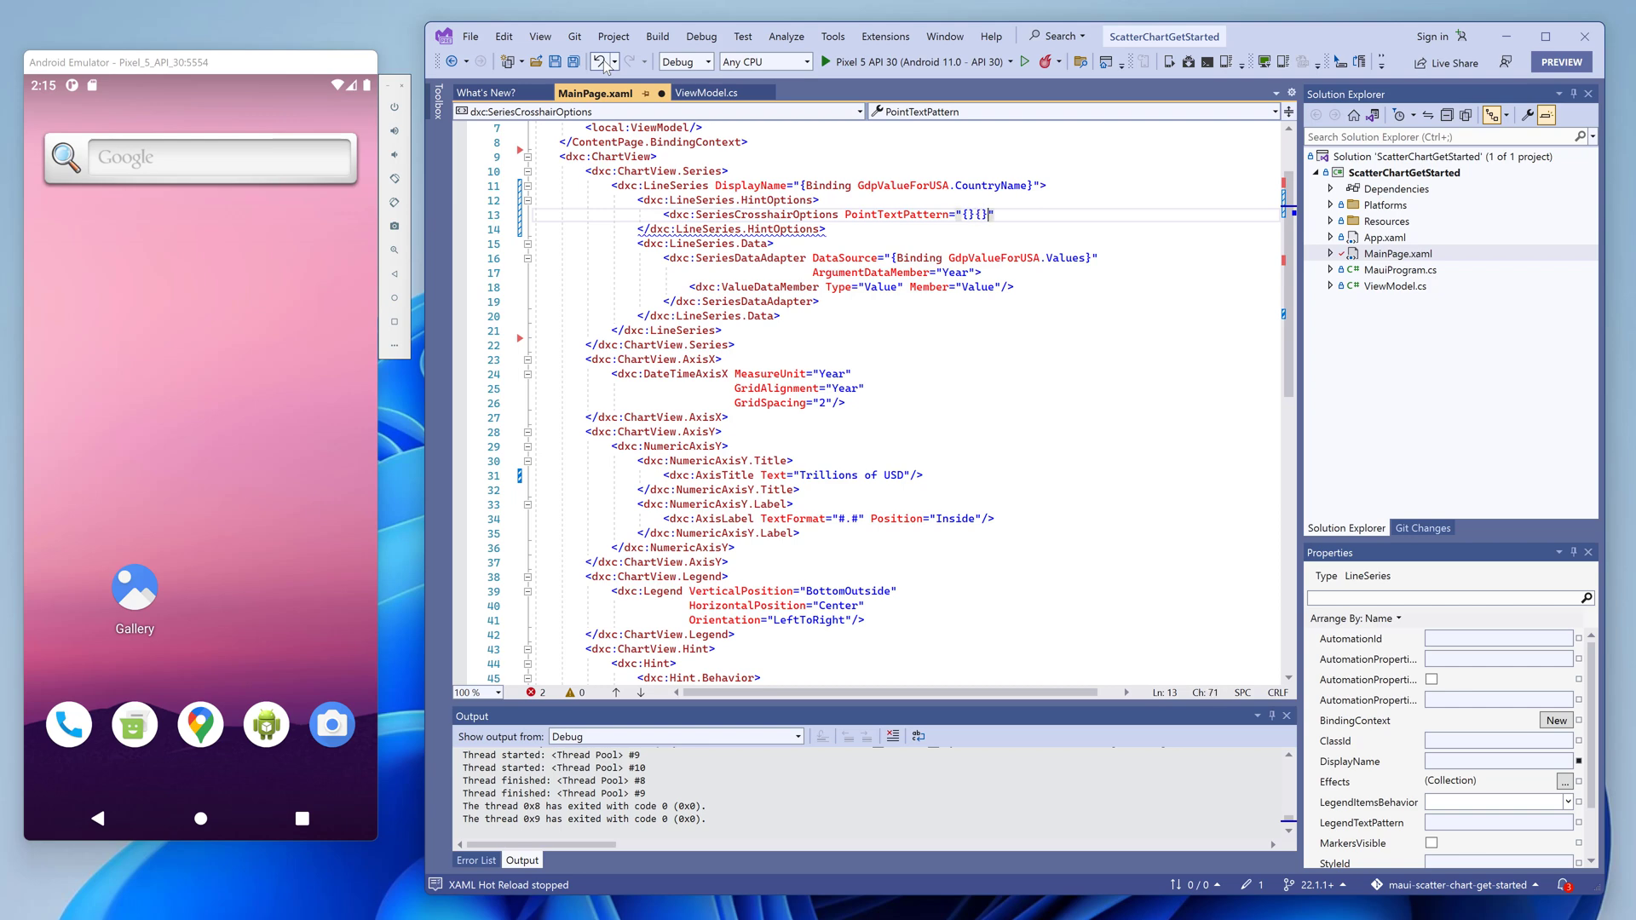
type("{S}: {V}M")
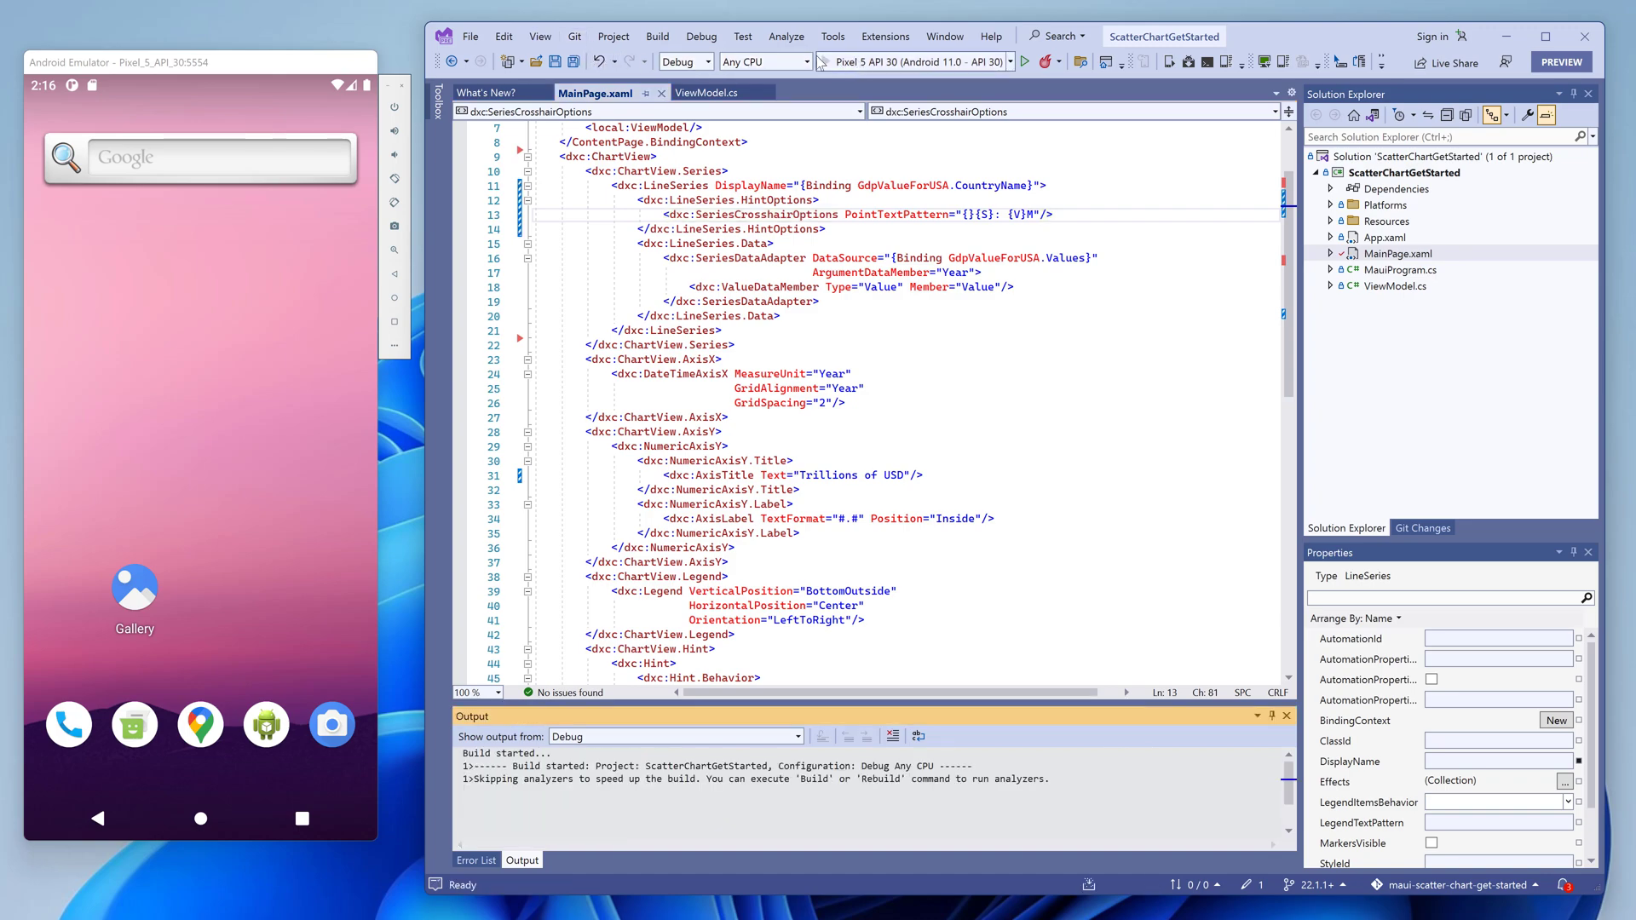
Launch the app on the Pixel 5 emulator to check the crosshair hint shows 2013 / USA: 16.7M.
left_click(1044, 61)
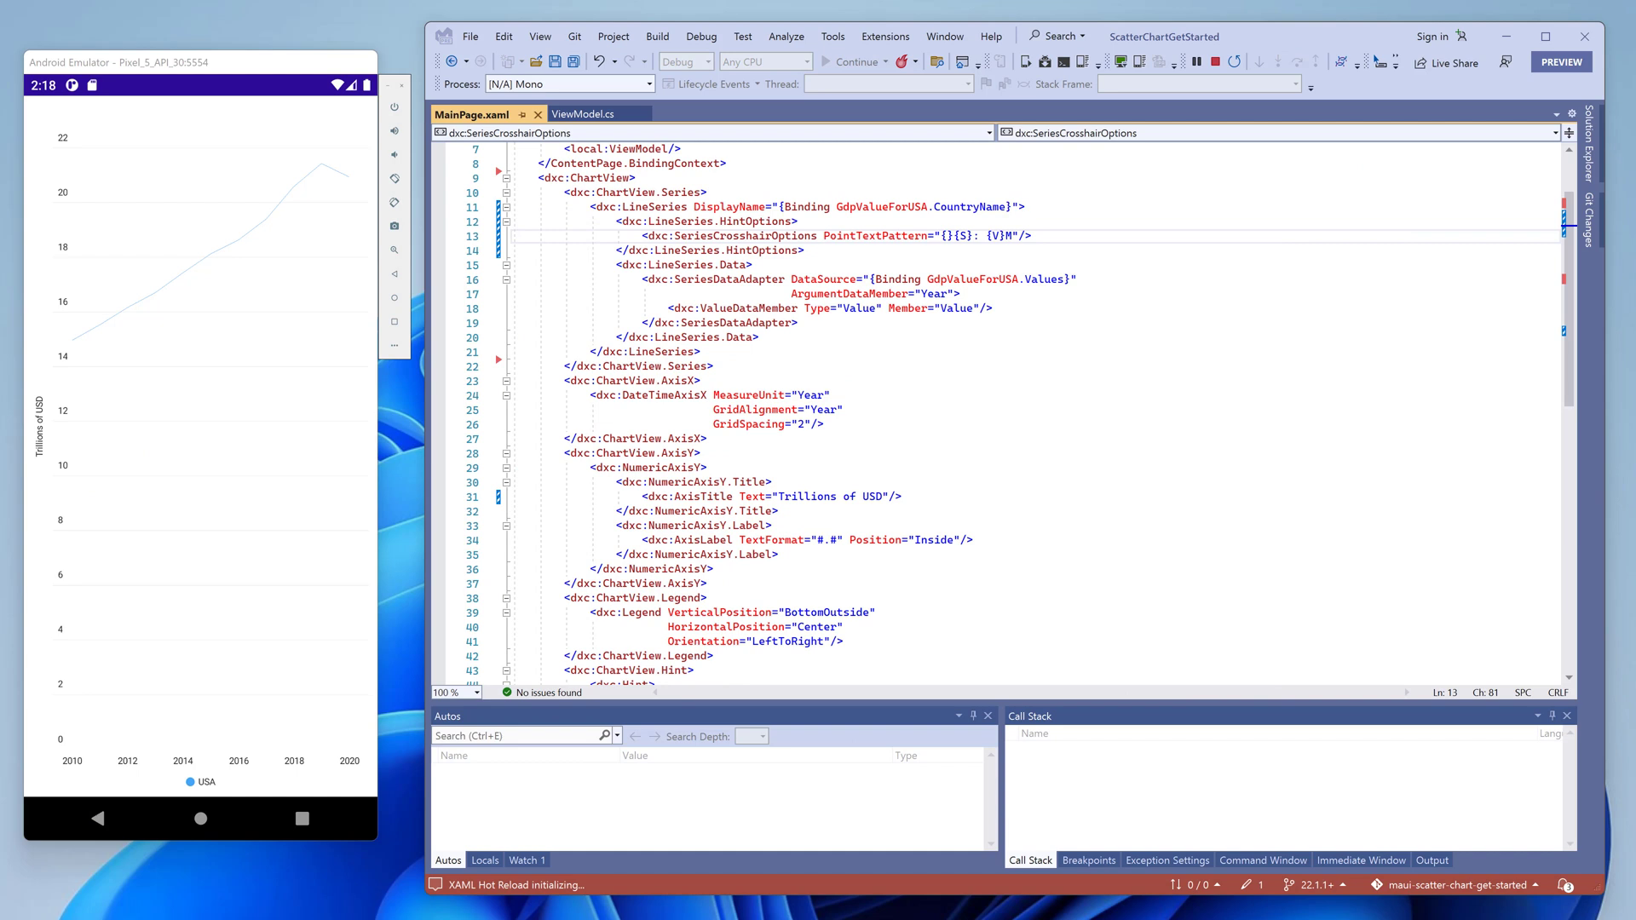
mouse_move(171, 348)
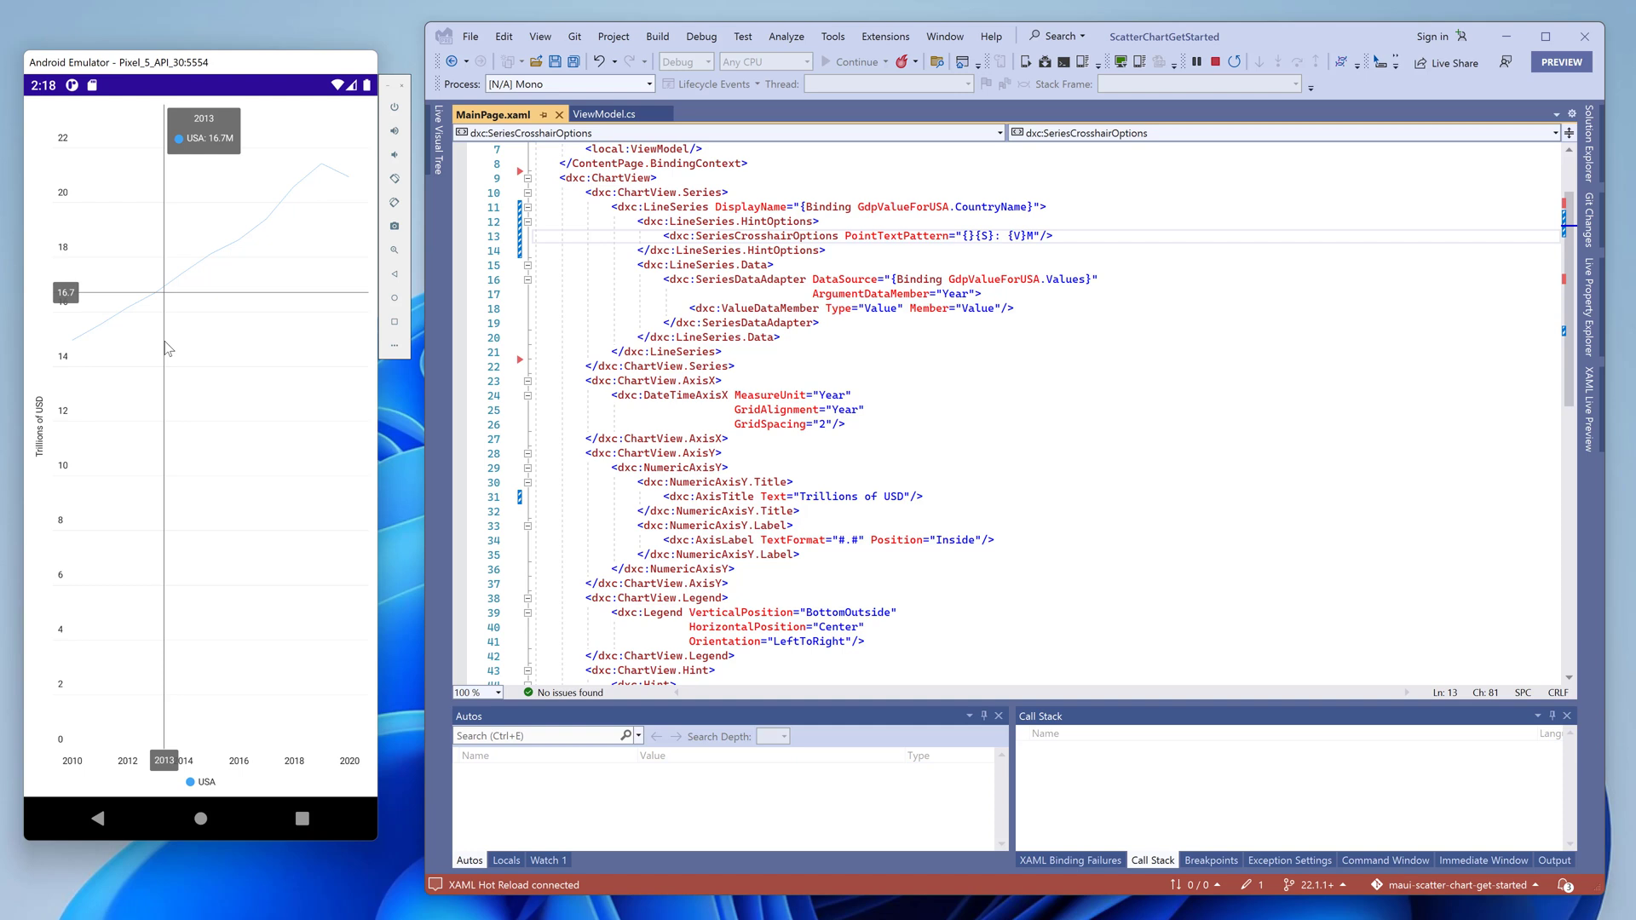
mouse_move(276, 354)
type("MarkersVisible=\"\">")
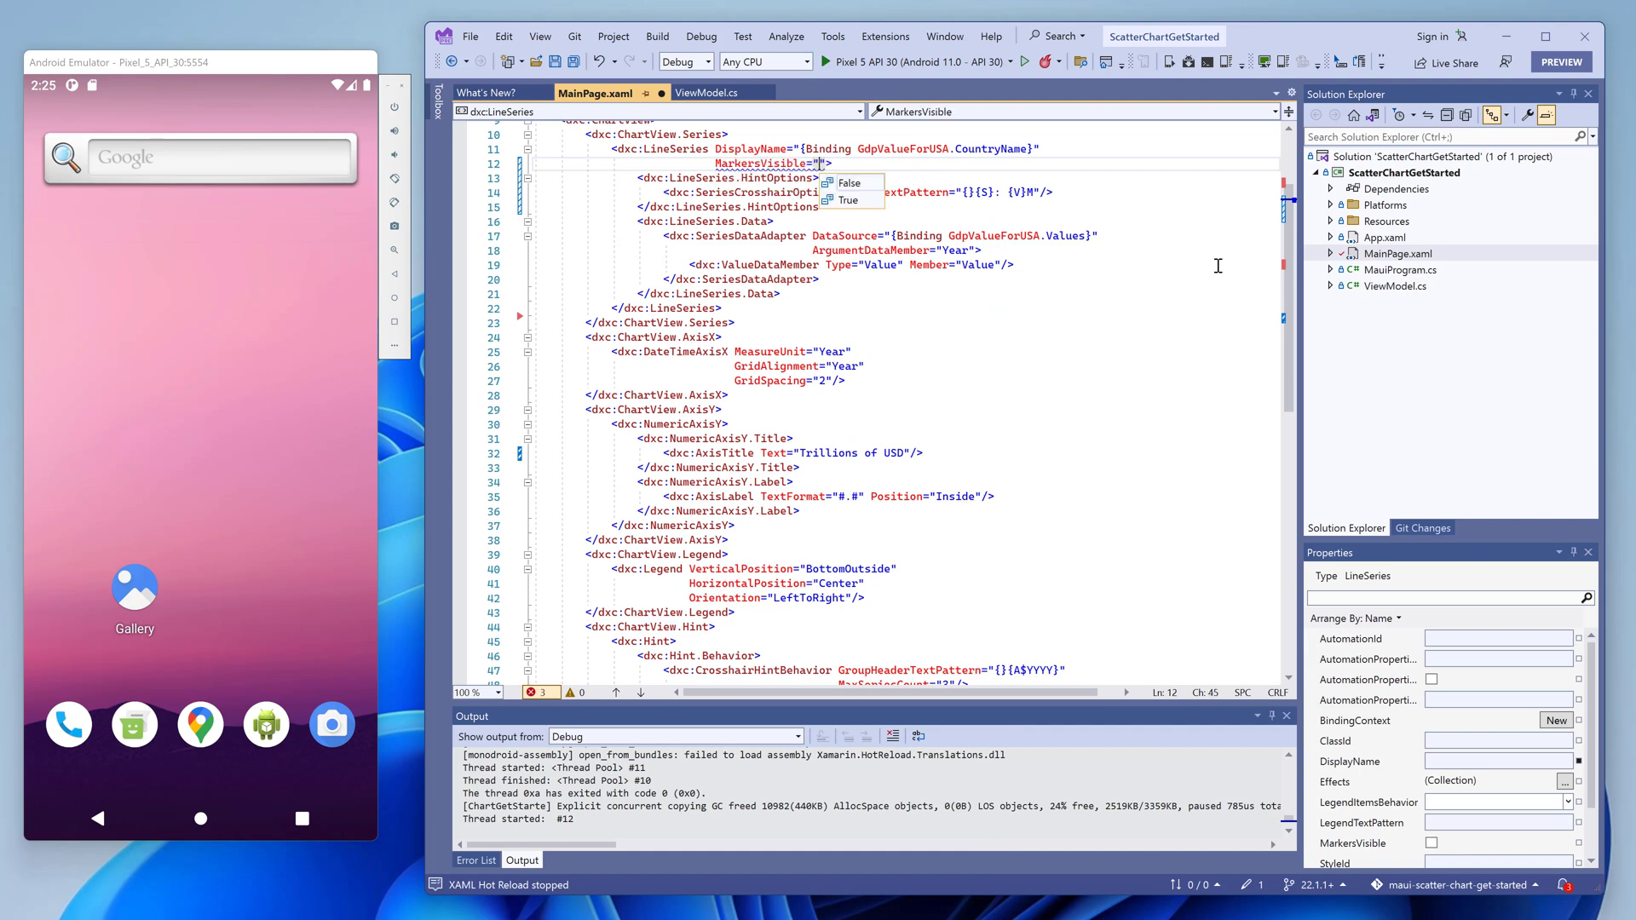
Enable MarkersVisible on the USA LineSeries and bind copied series to GdpValueForJapan and GdpValueForChina.
left_click(847, 200)
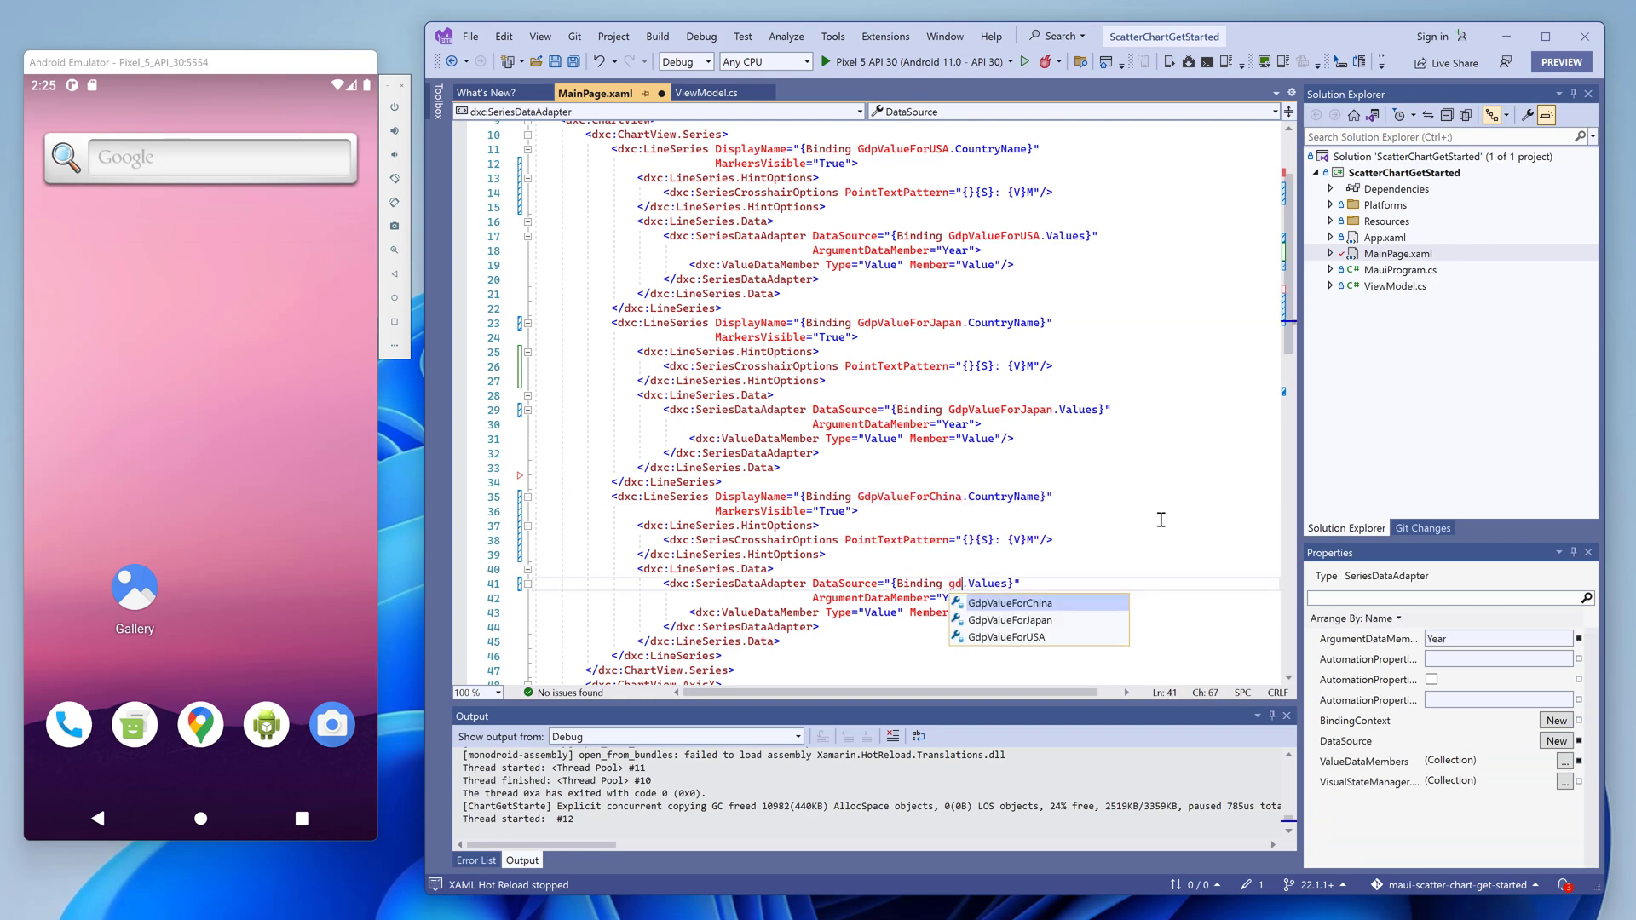
left_click(1007, 603)
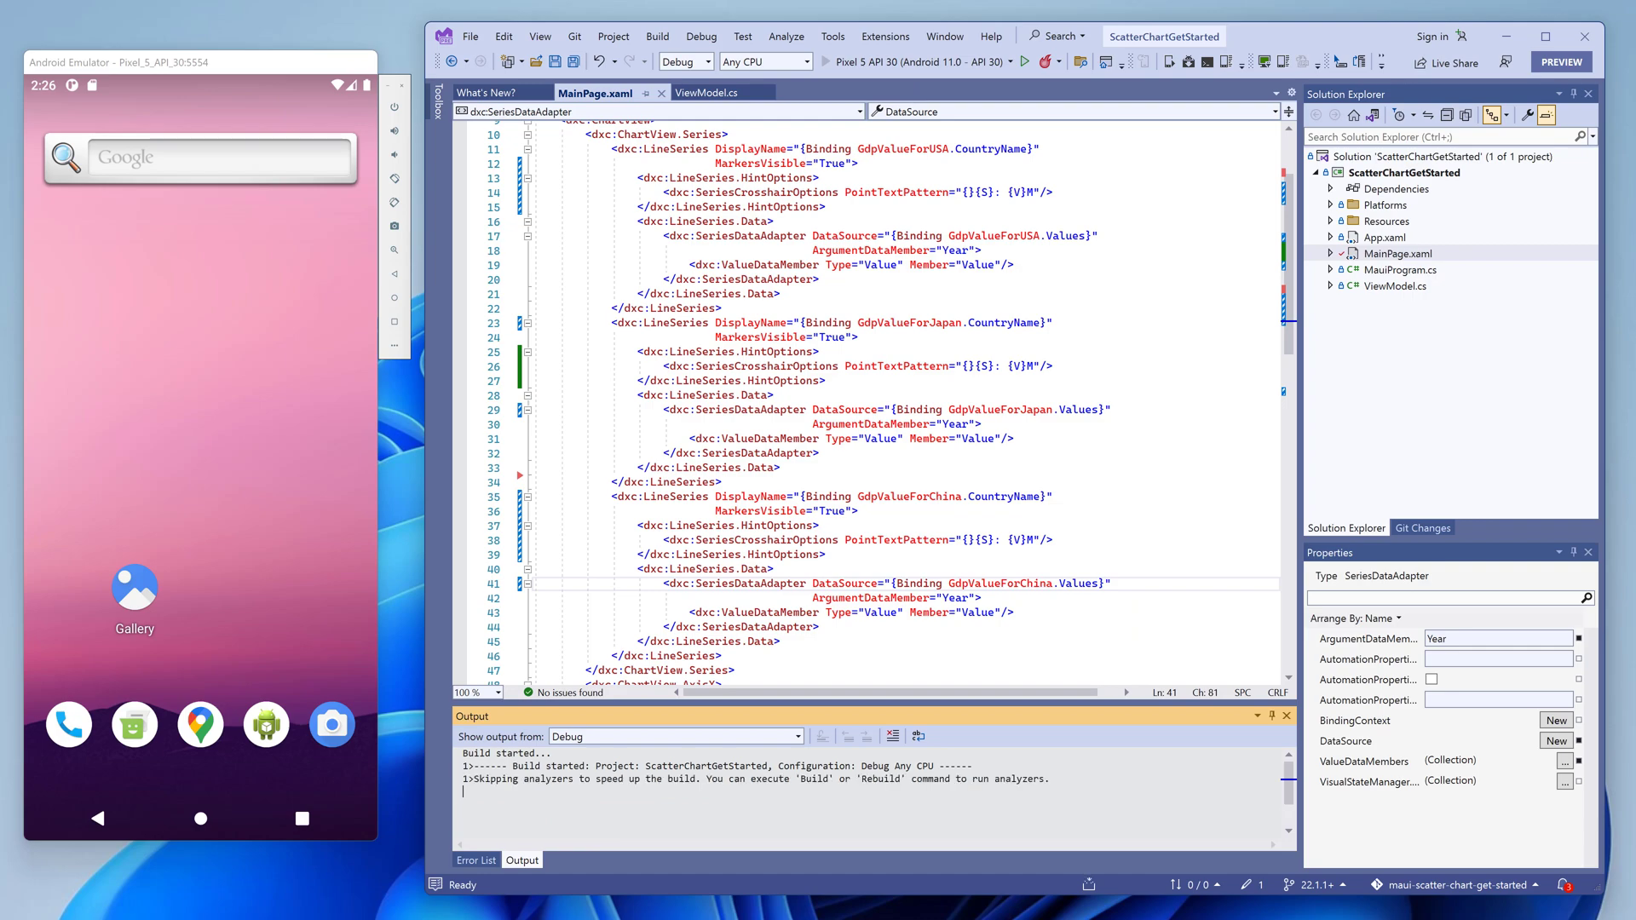
Deploy the updated chart so the emulator plots marked USA, Japan and China lines with a legend.
left_click(1044, 62)
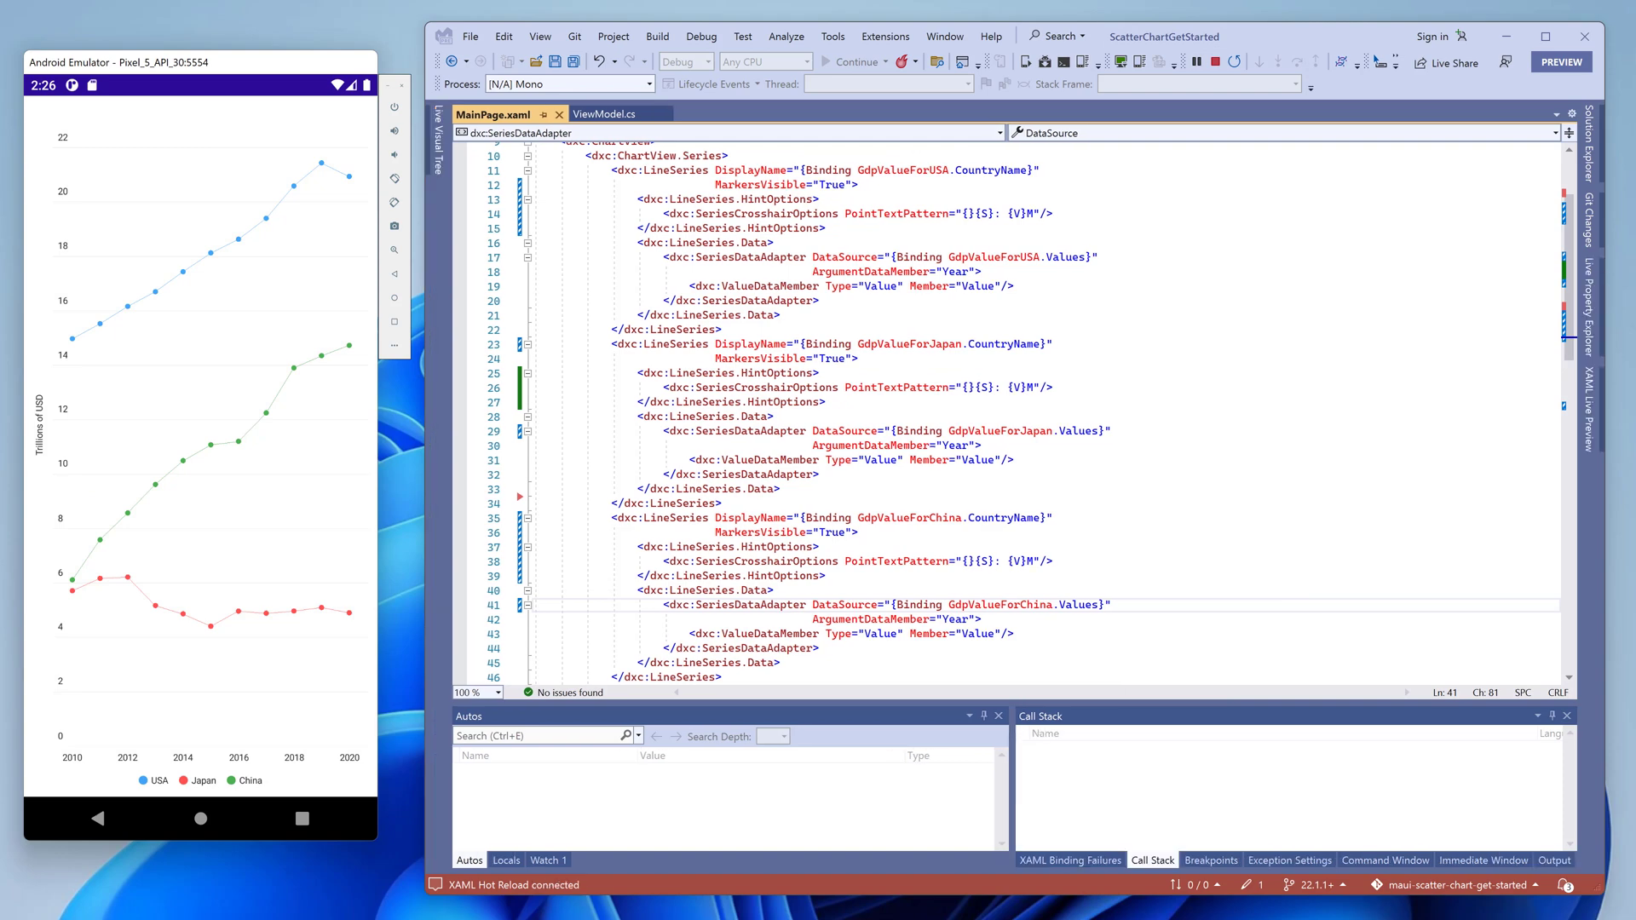
mouse_move(133, 393)
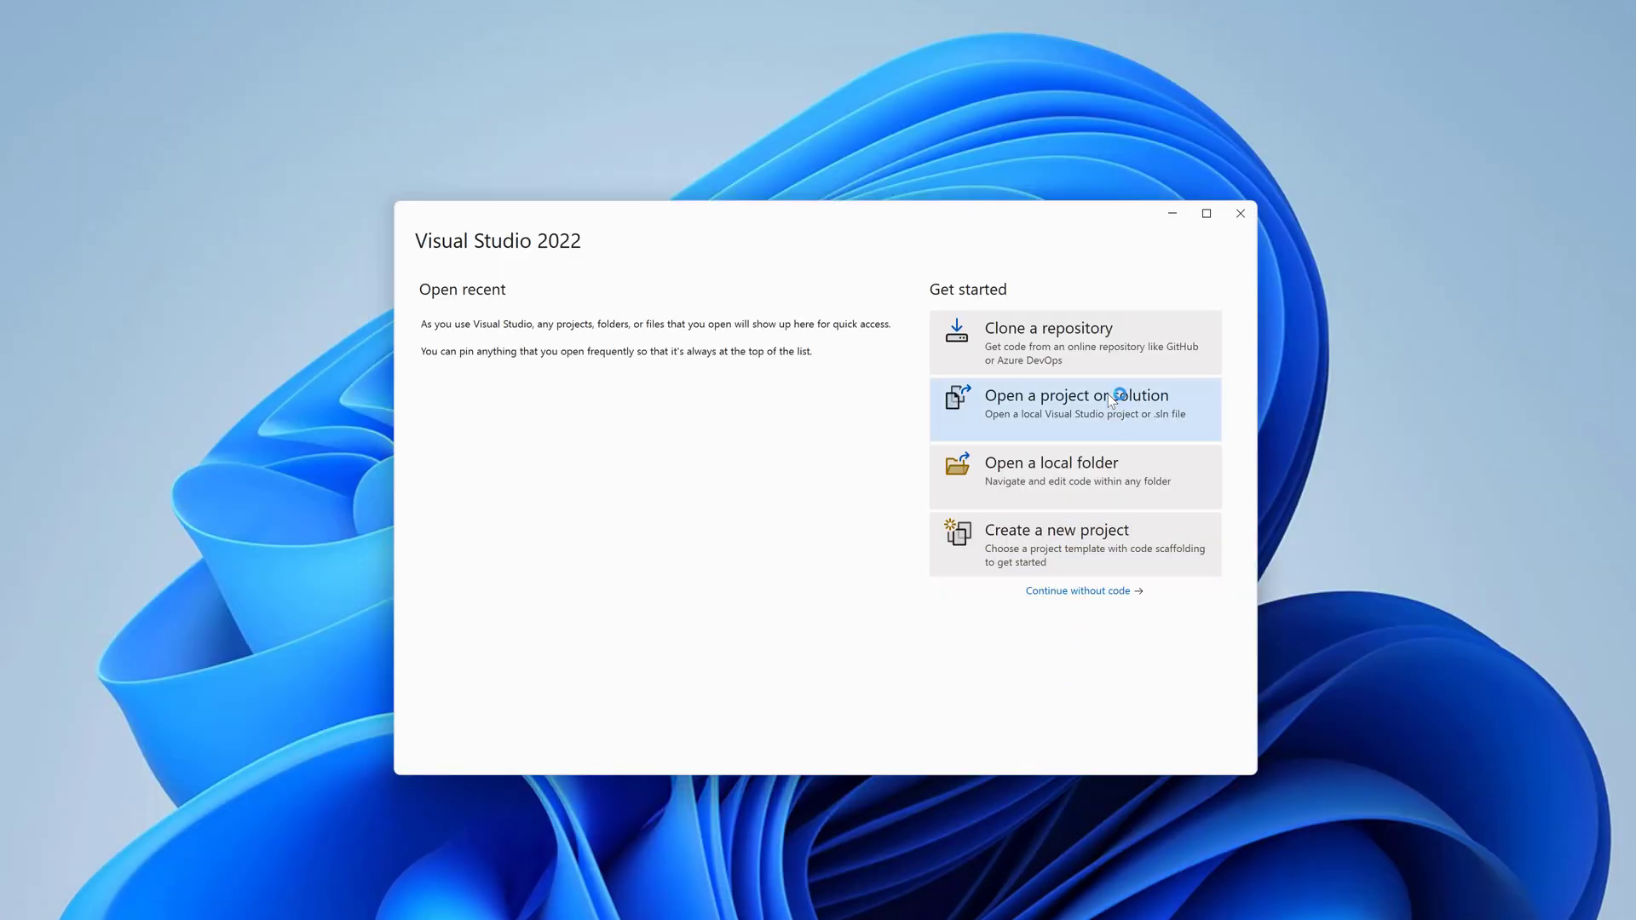
left_click(1048, 341)
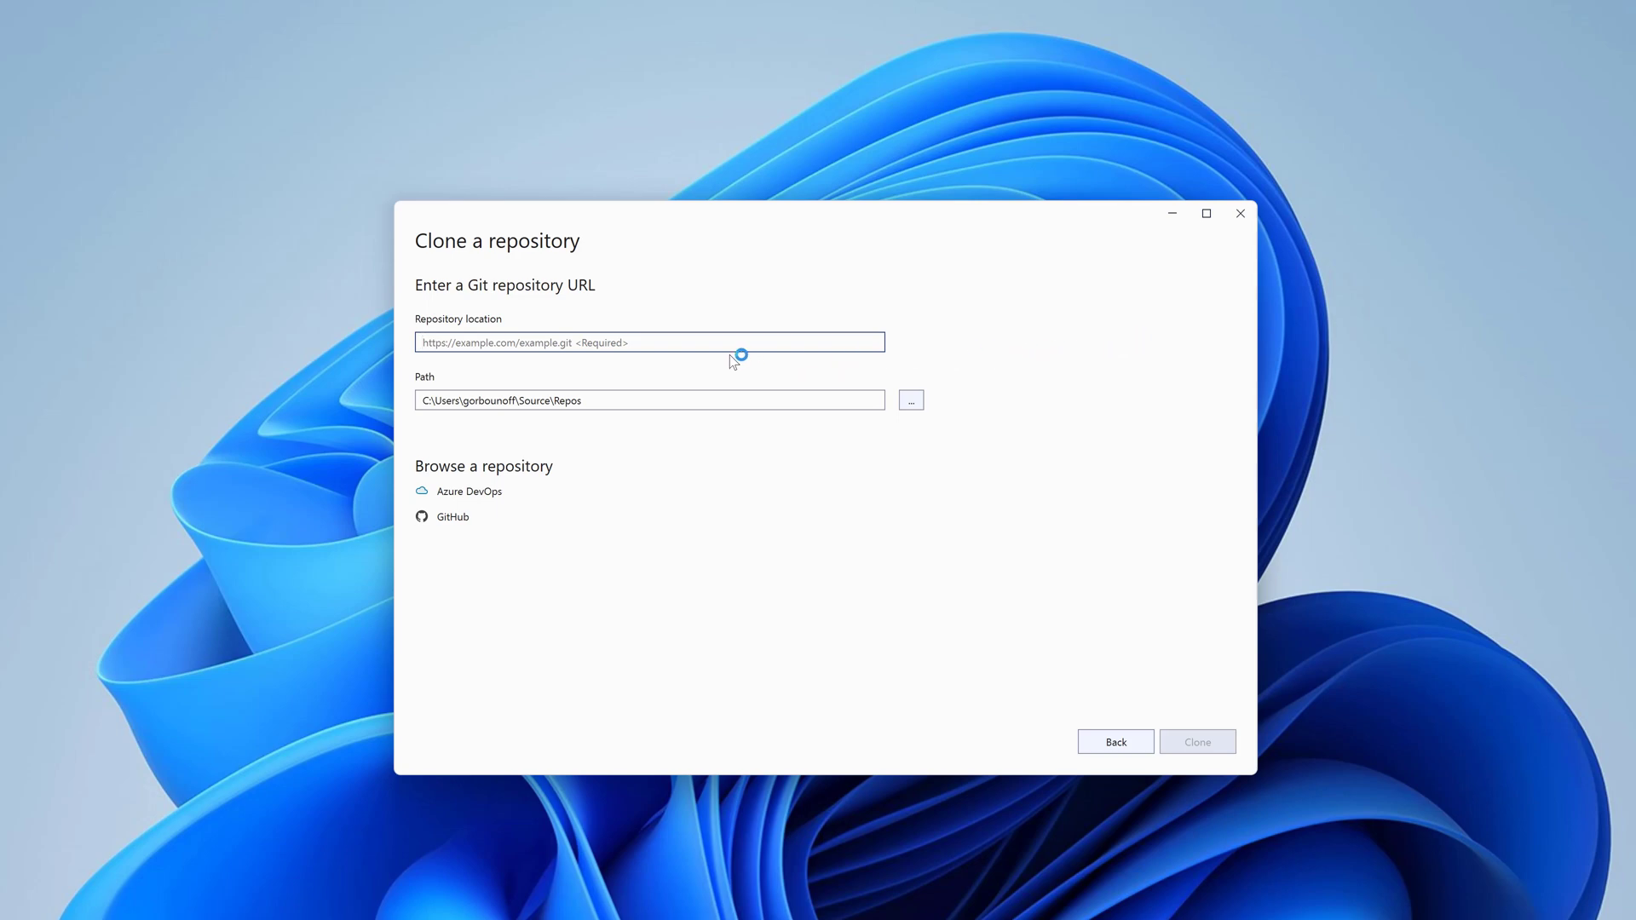
type("https://github.com/DevExpress-Examples/maui-demo-app.git")
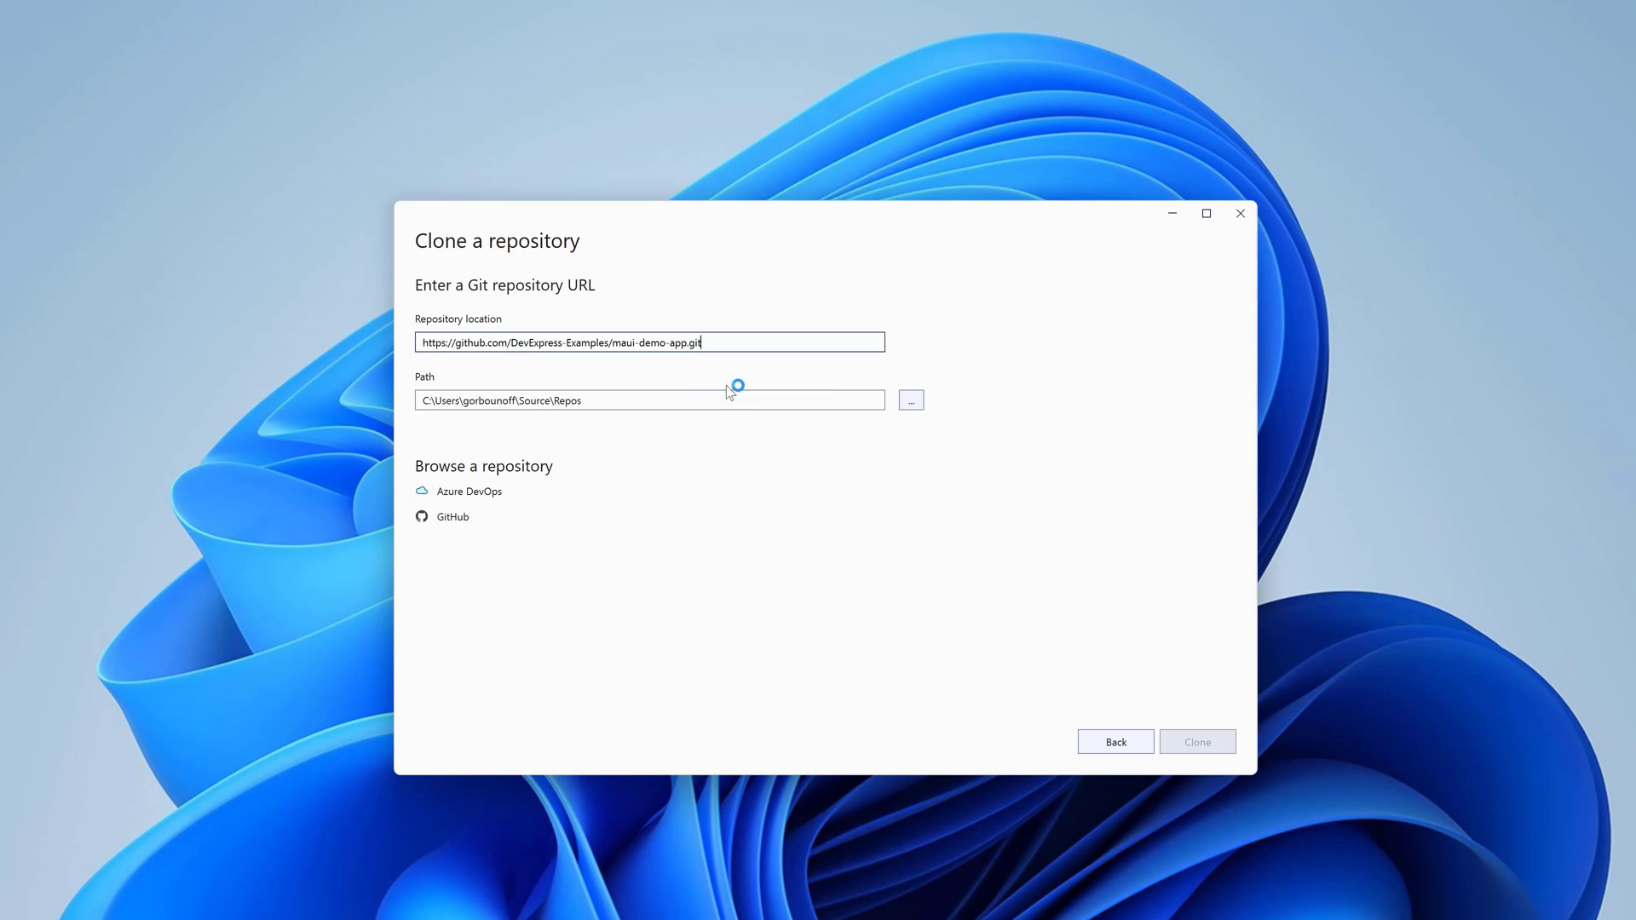
left_click(1196, 741)
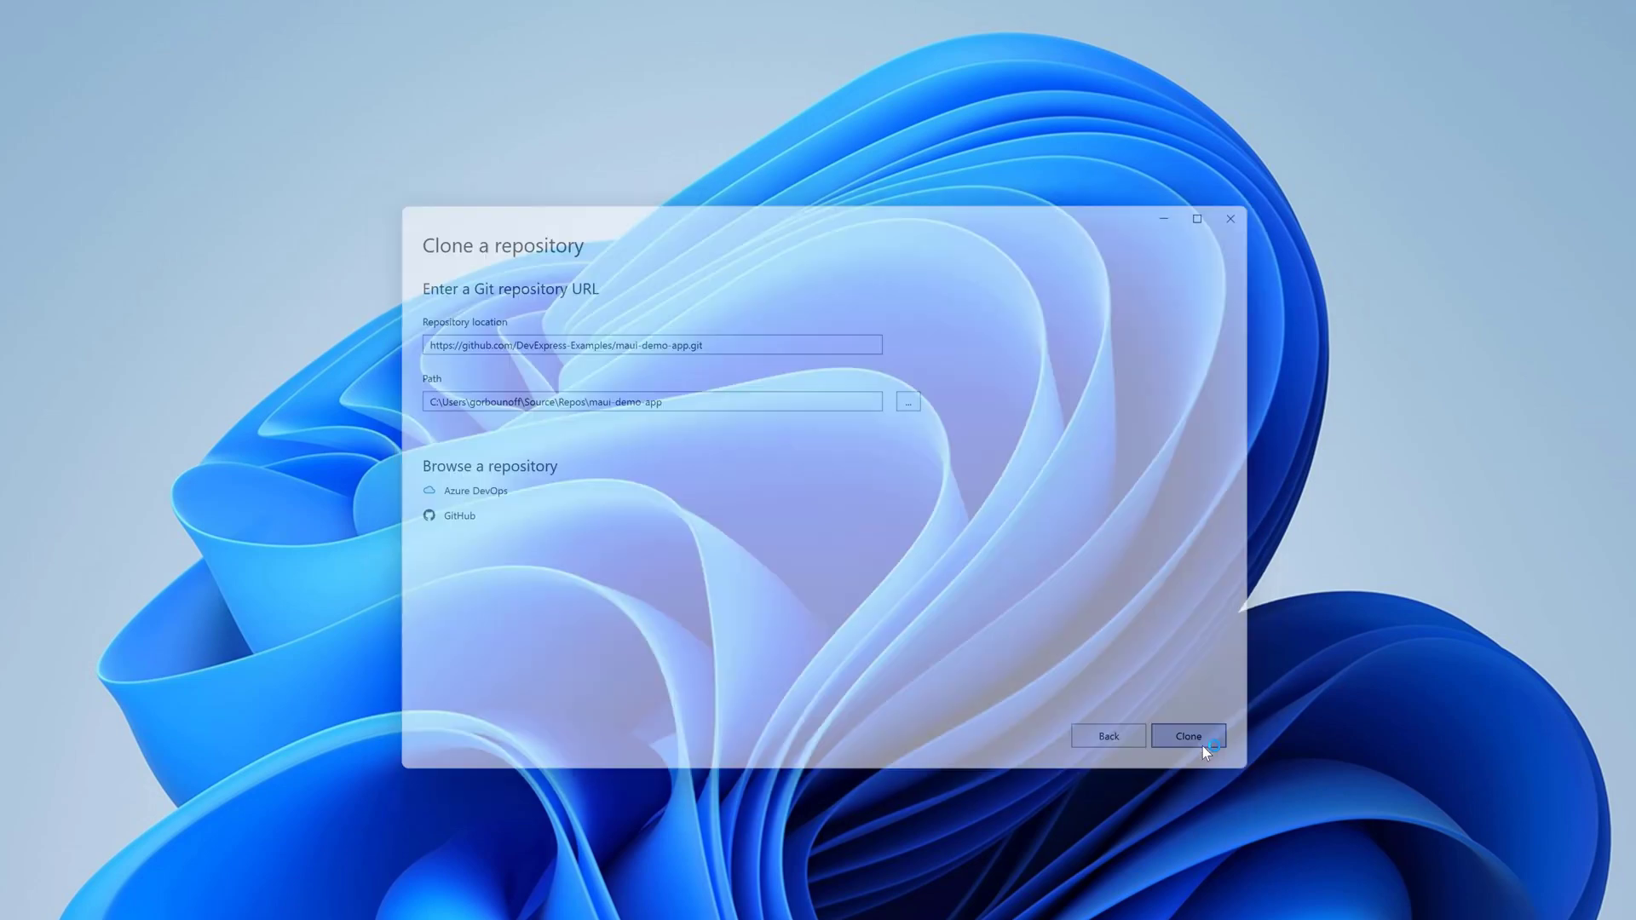
left_click(1188, 737)
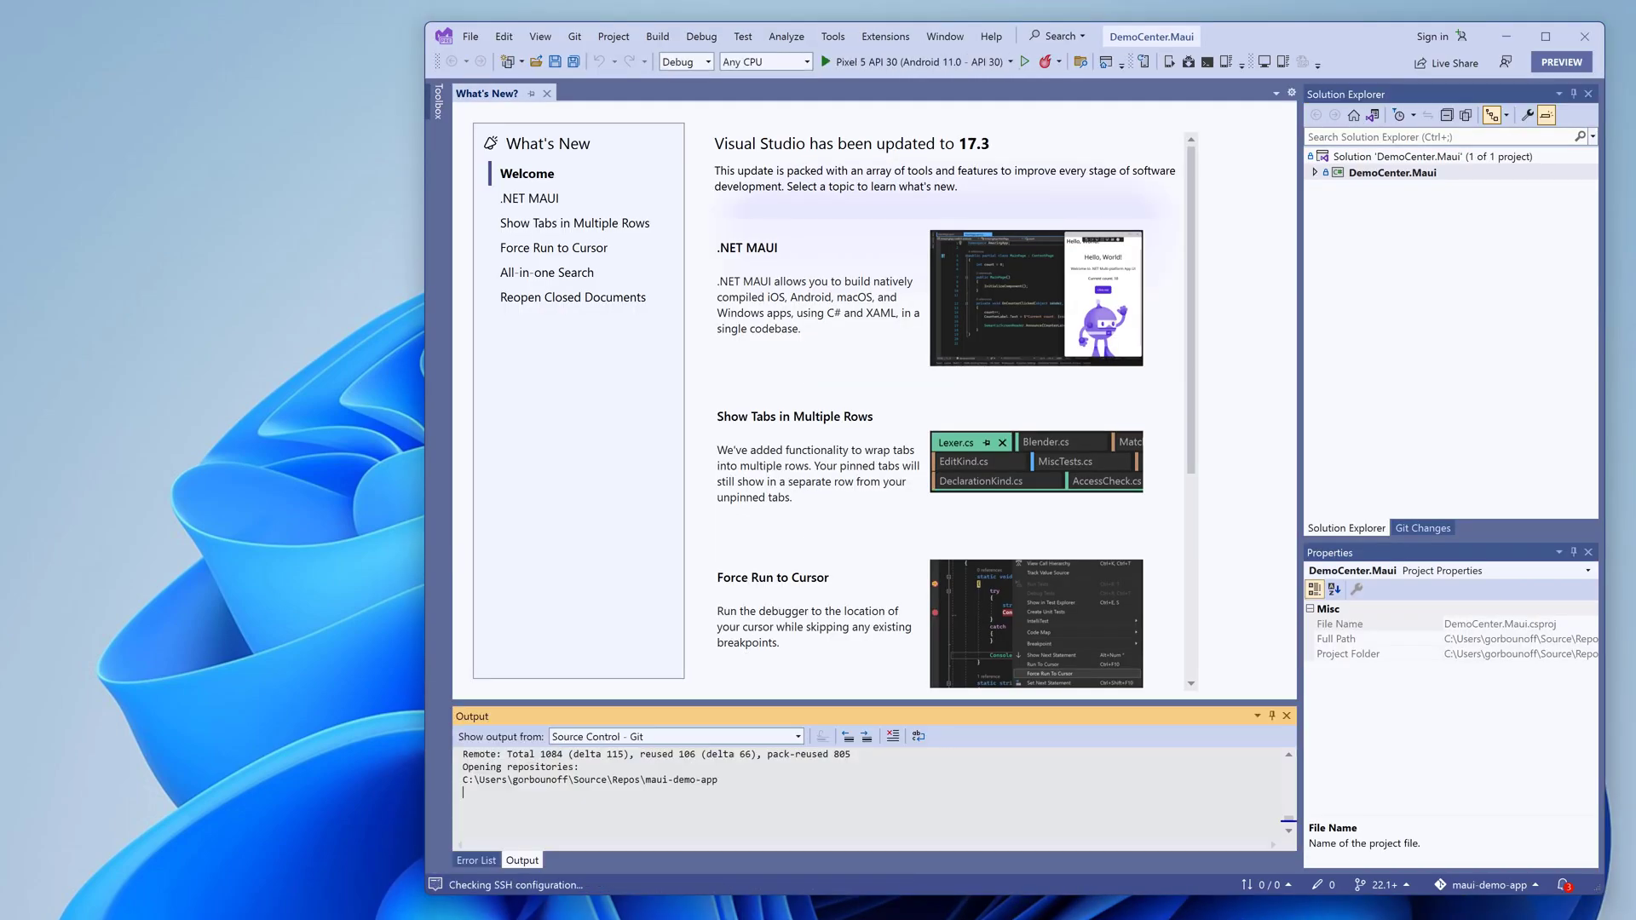
Run DemoCenter.Maui on Pixel 5 API 30 and scroll the catalog down to Charts: Basic Features.
left_click(823, 61)
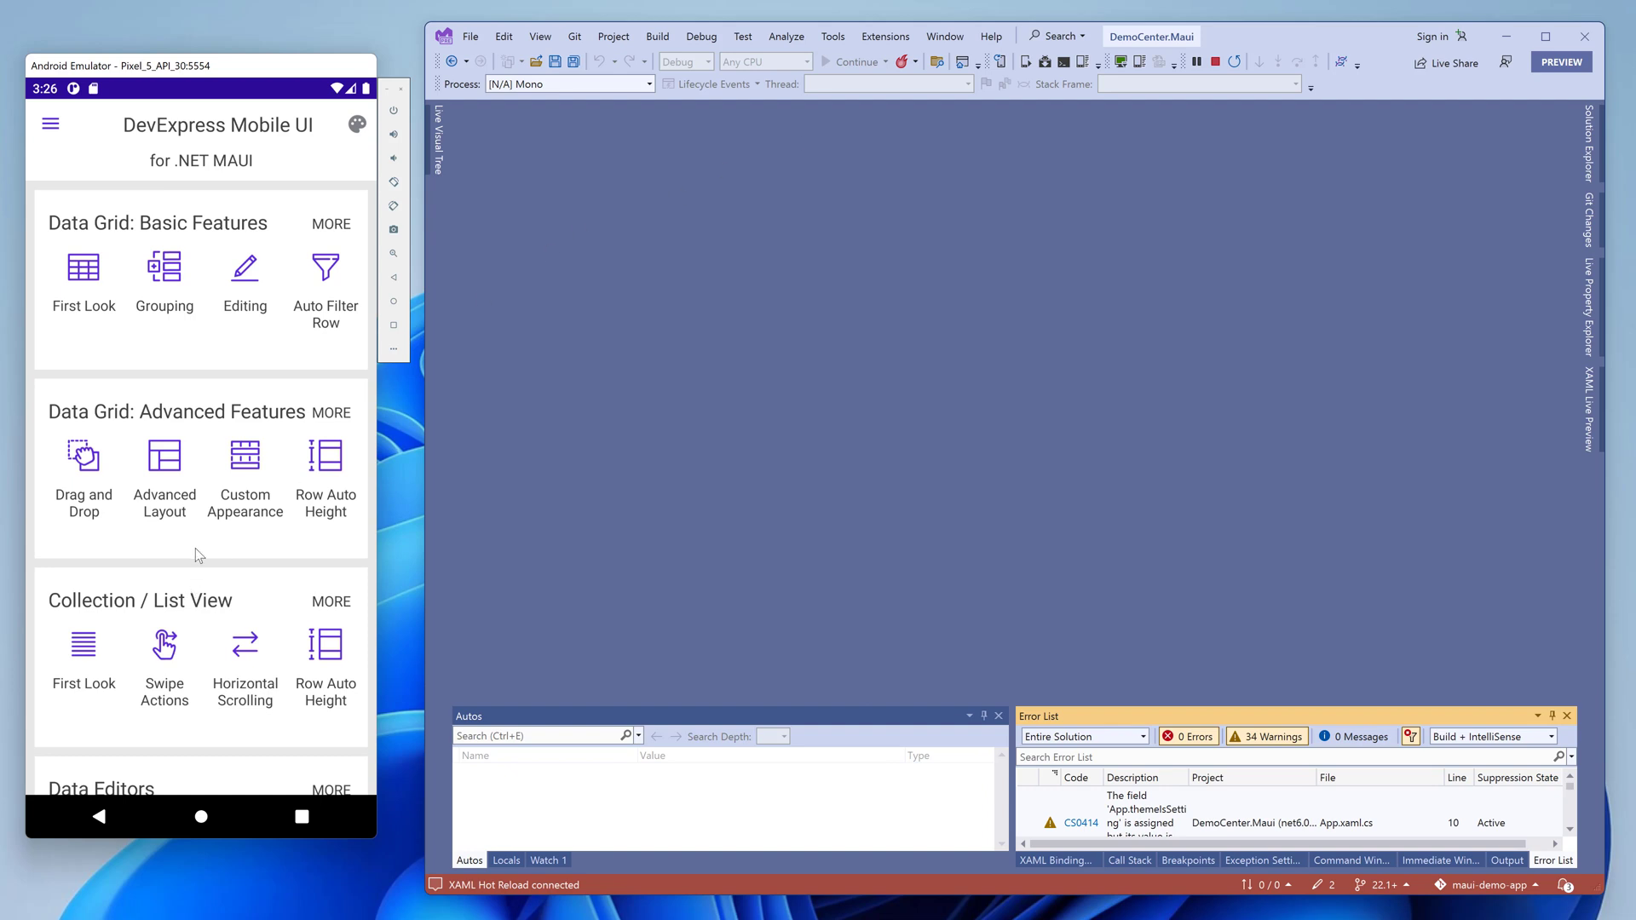
scroll("down", 3)
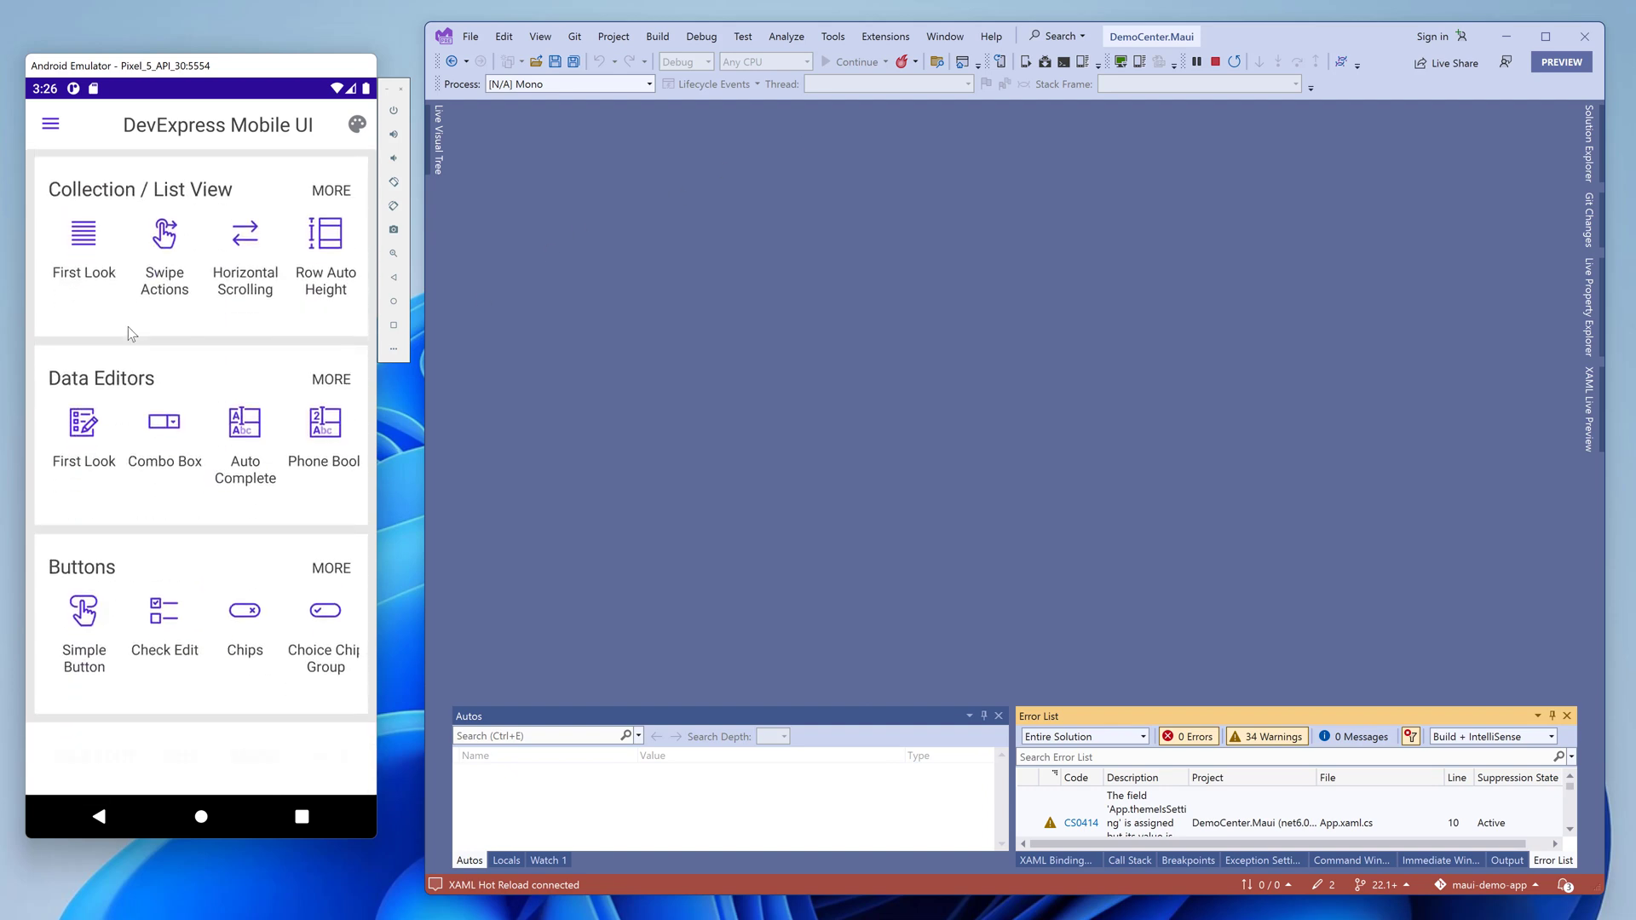
scroll("down", 3)
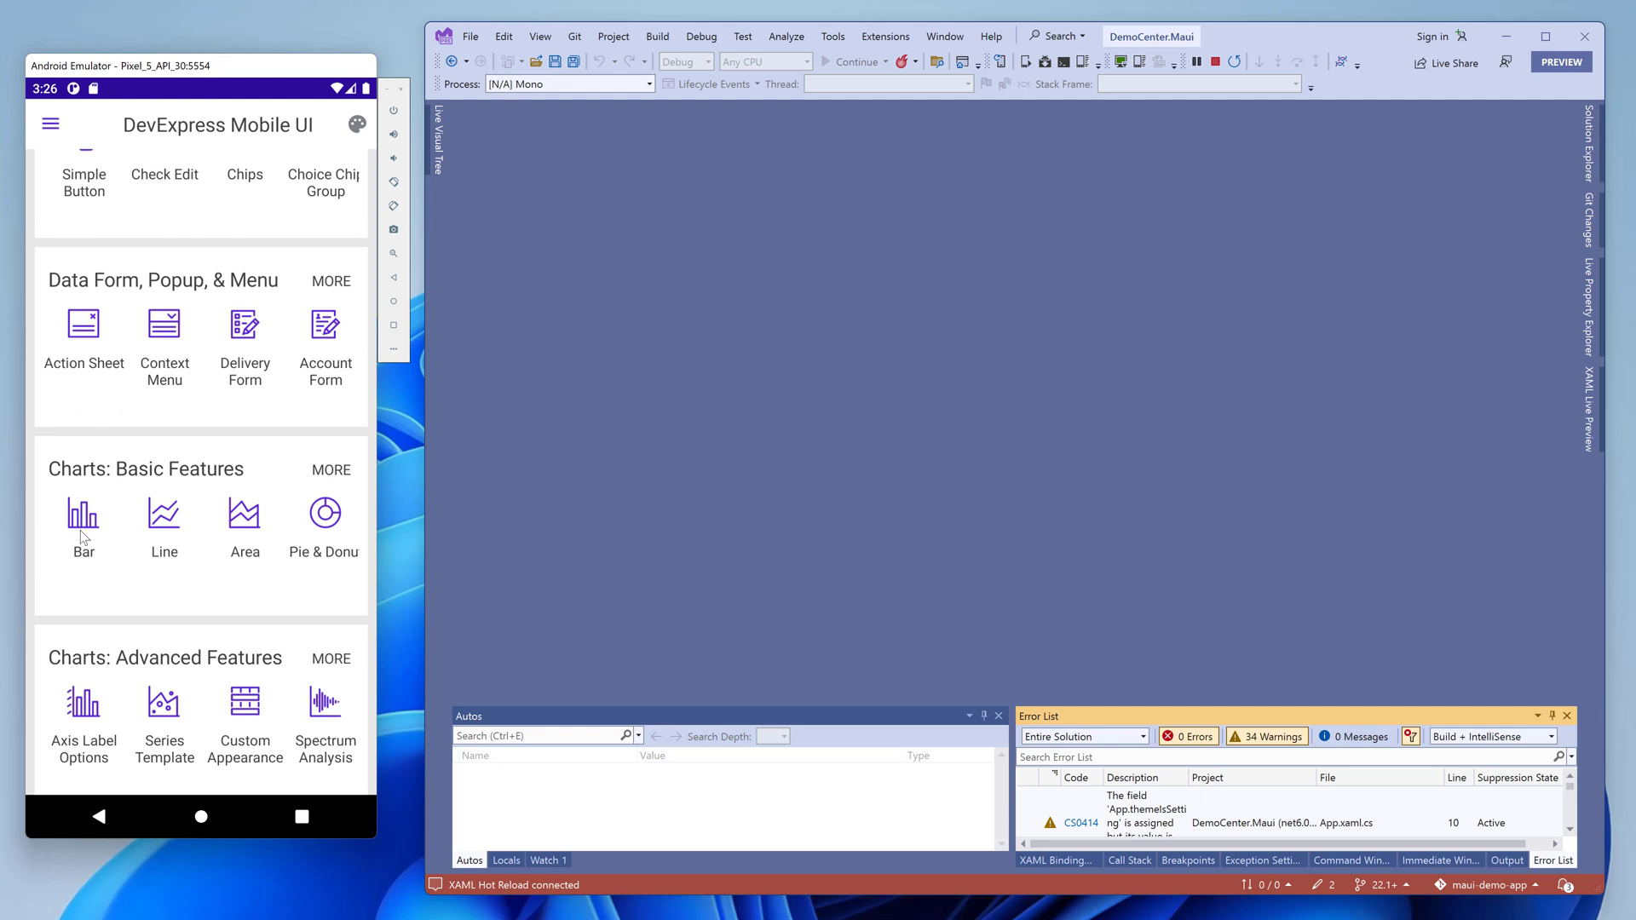
left_click(82, 513)
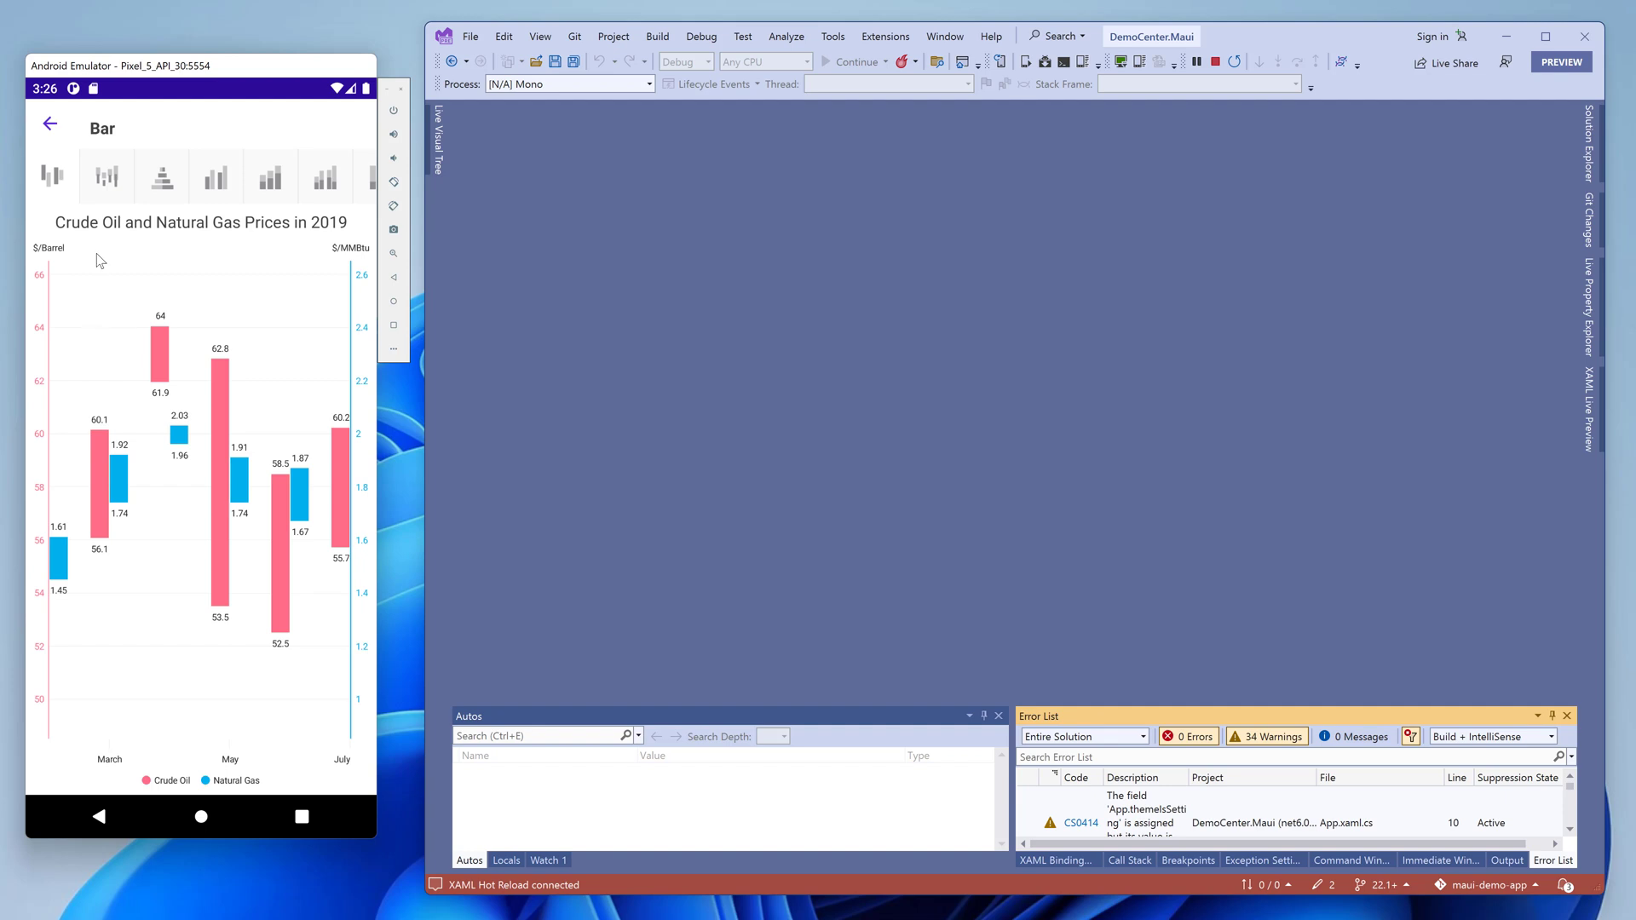
left_click(160, 175)
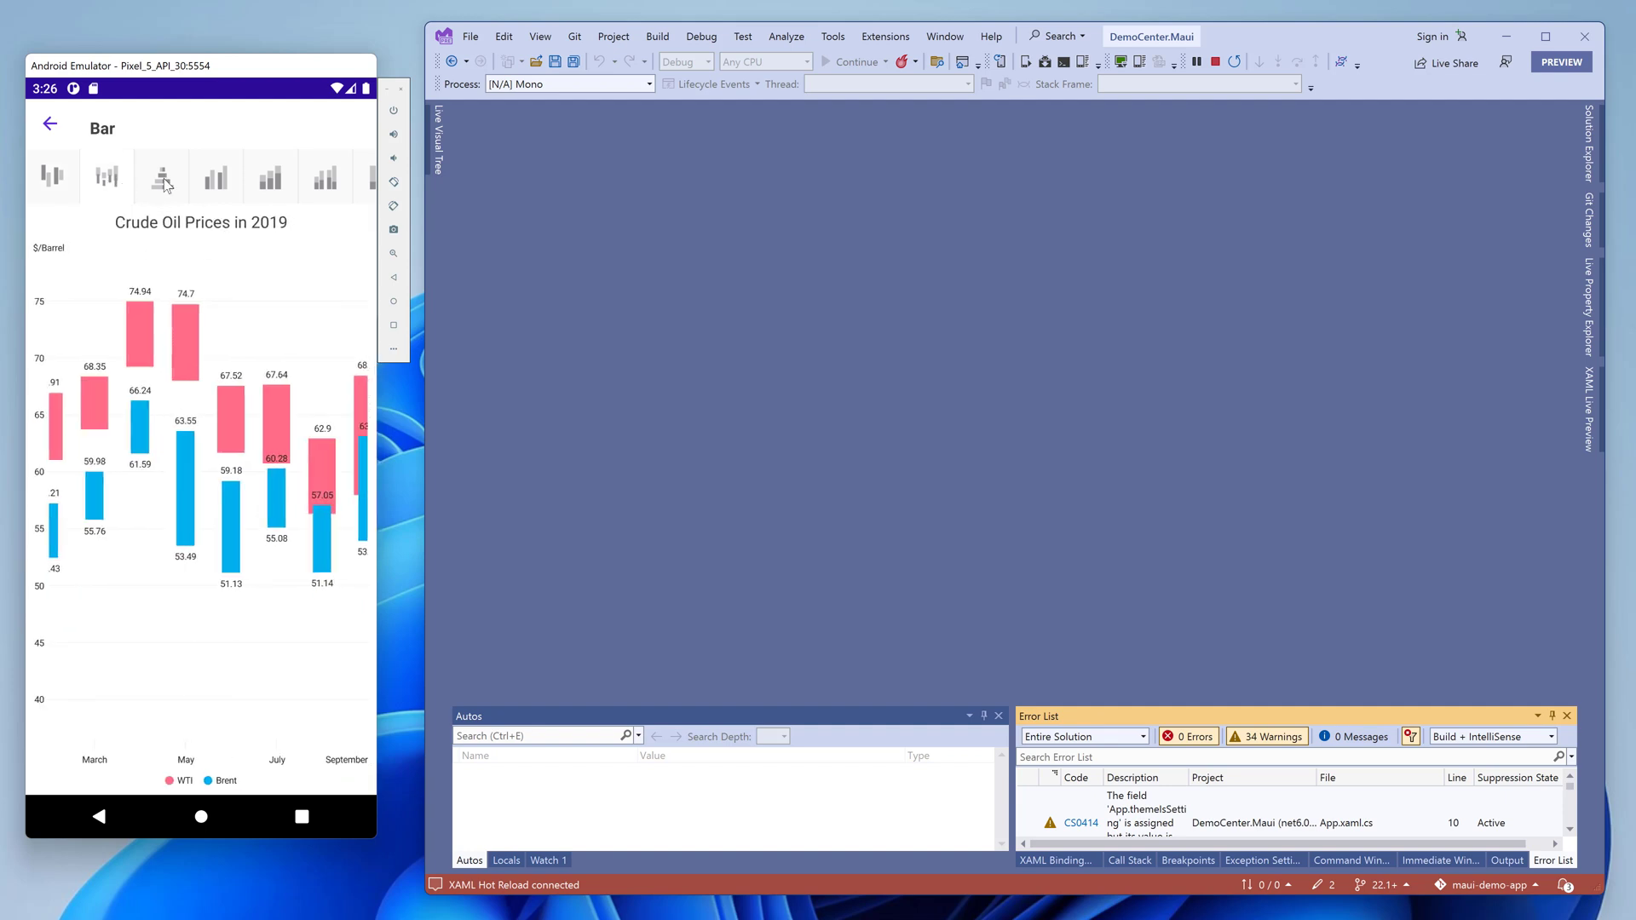
left_click(160, 175)
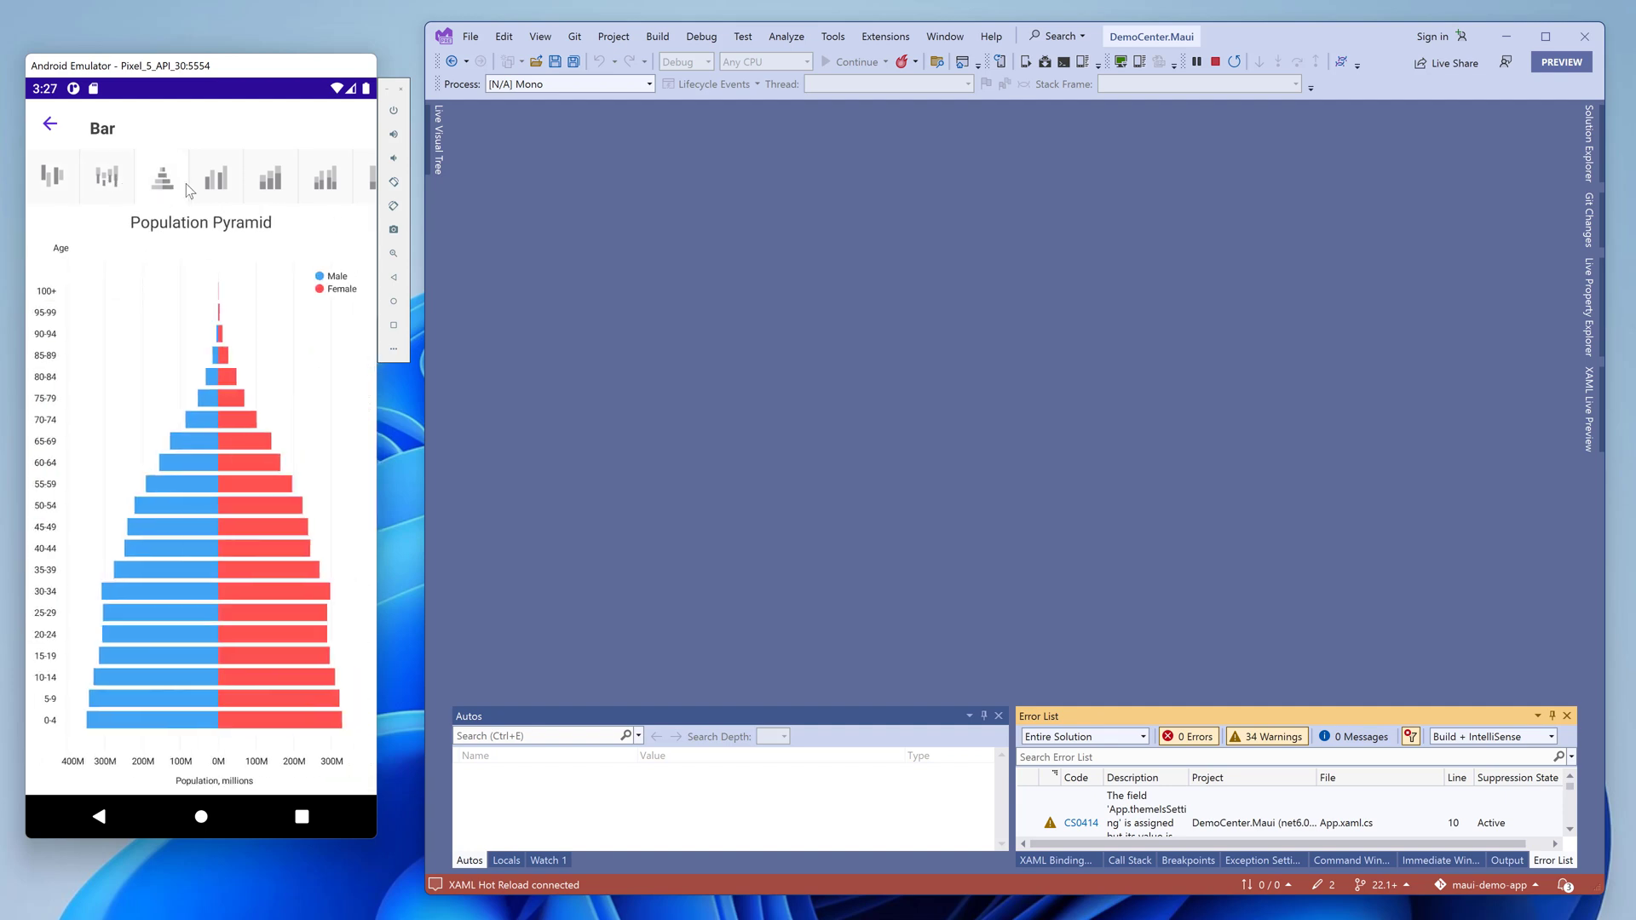
left_click(215, 175)
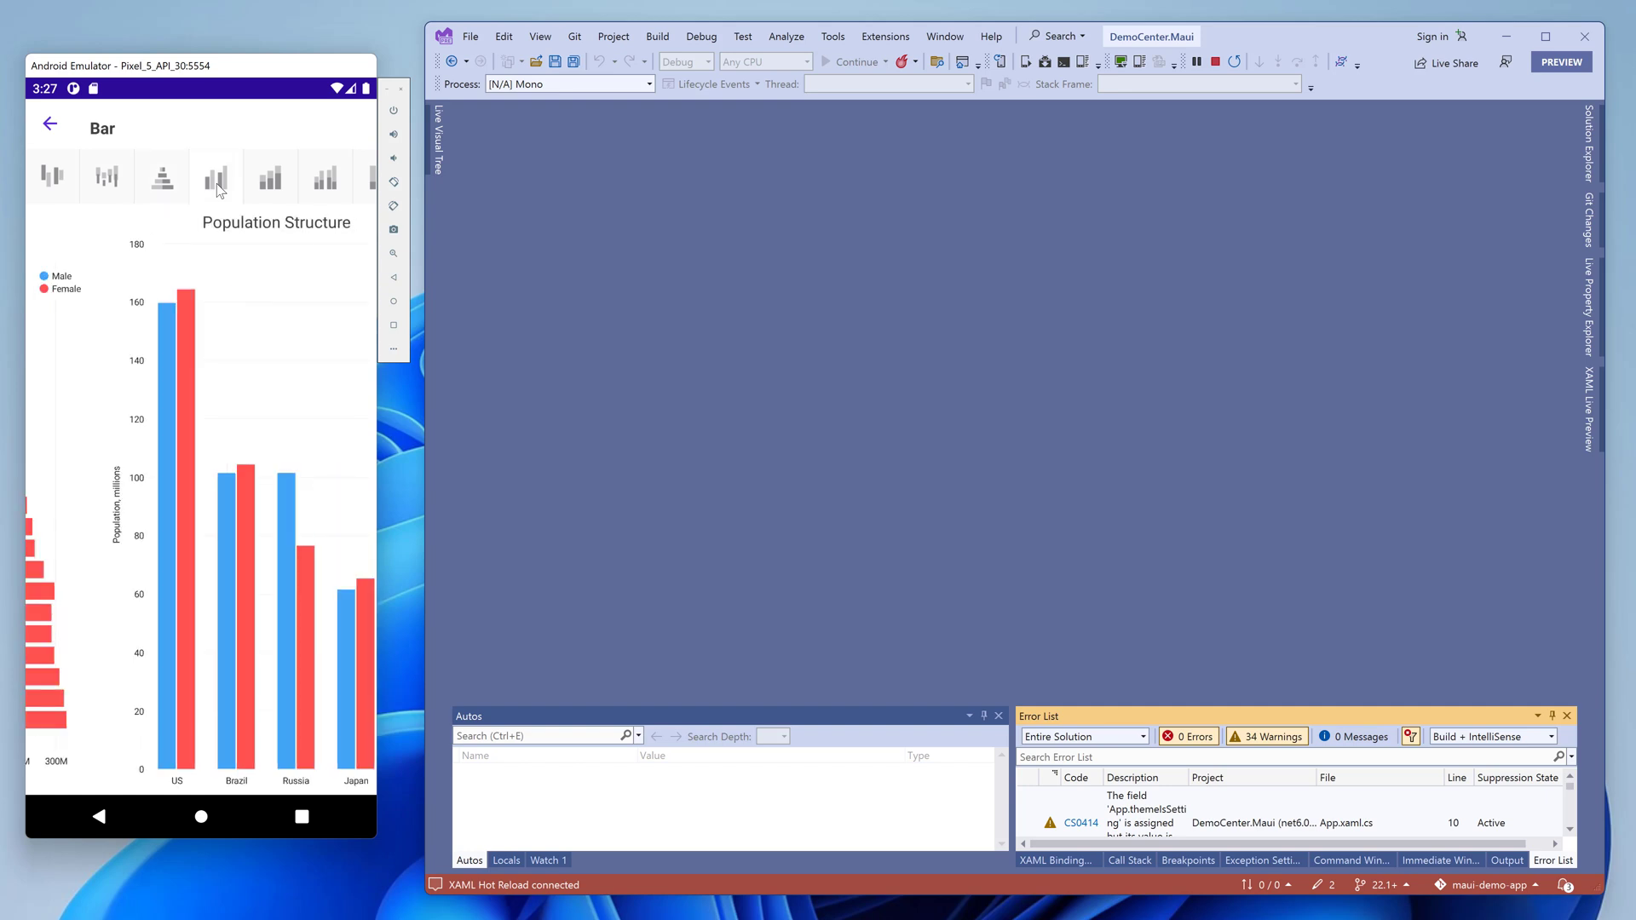
left_click(254, 175)
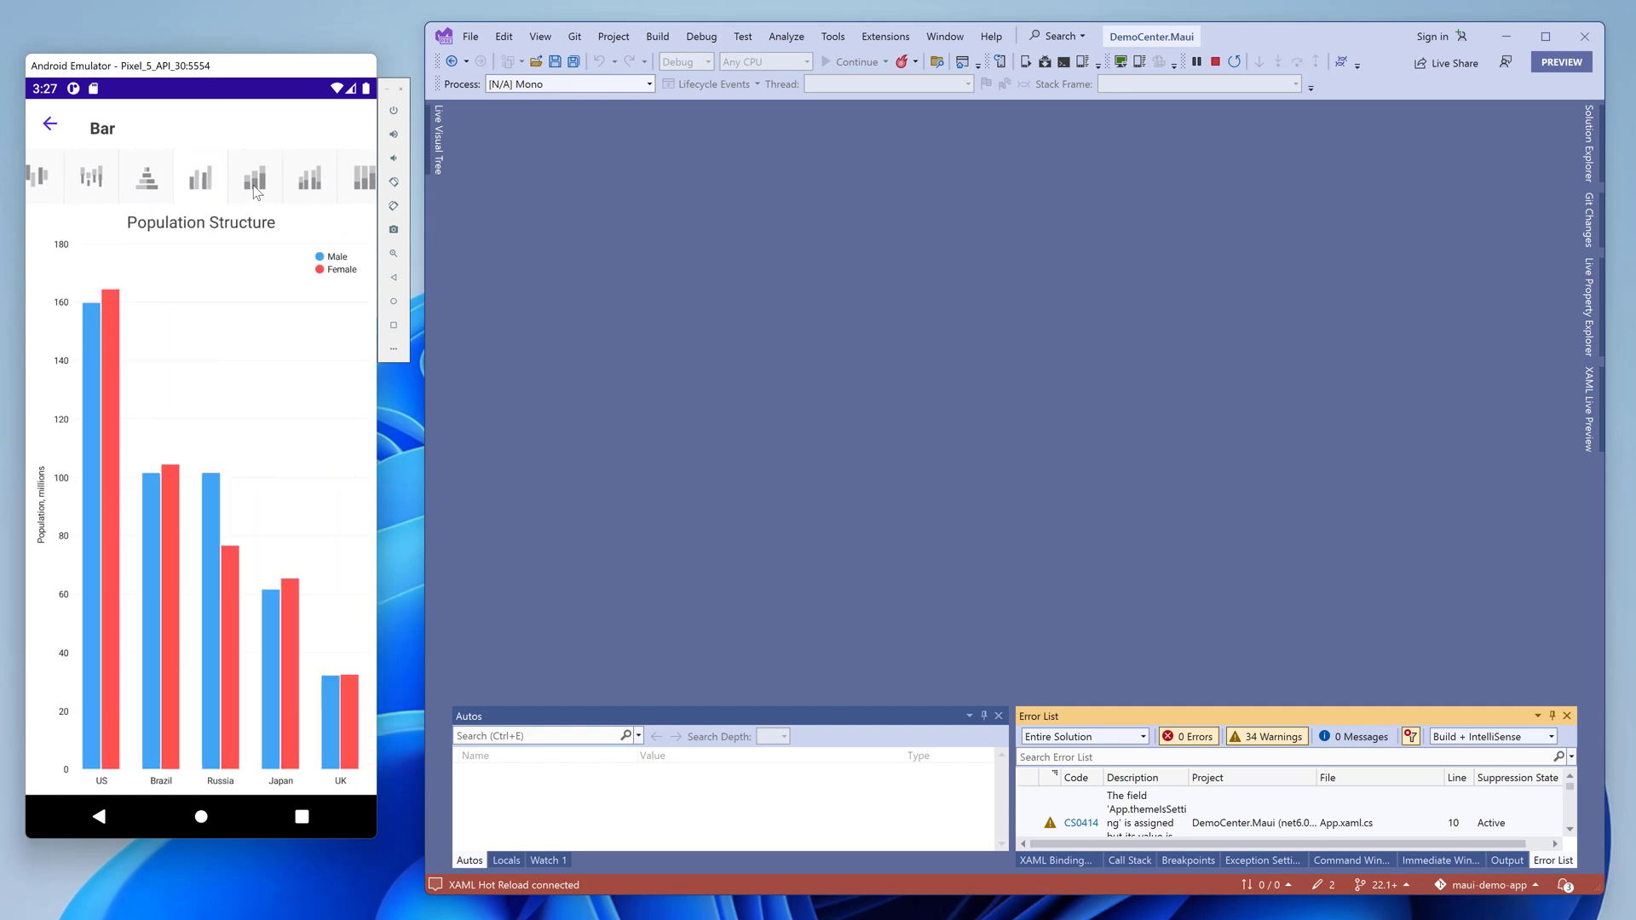
left_click(92, 175)
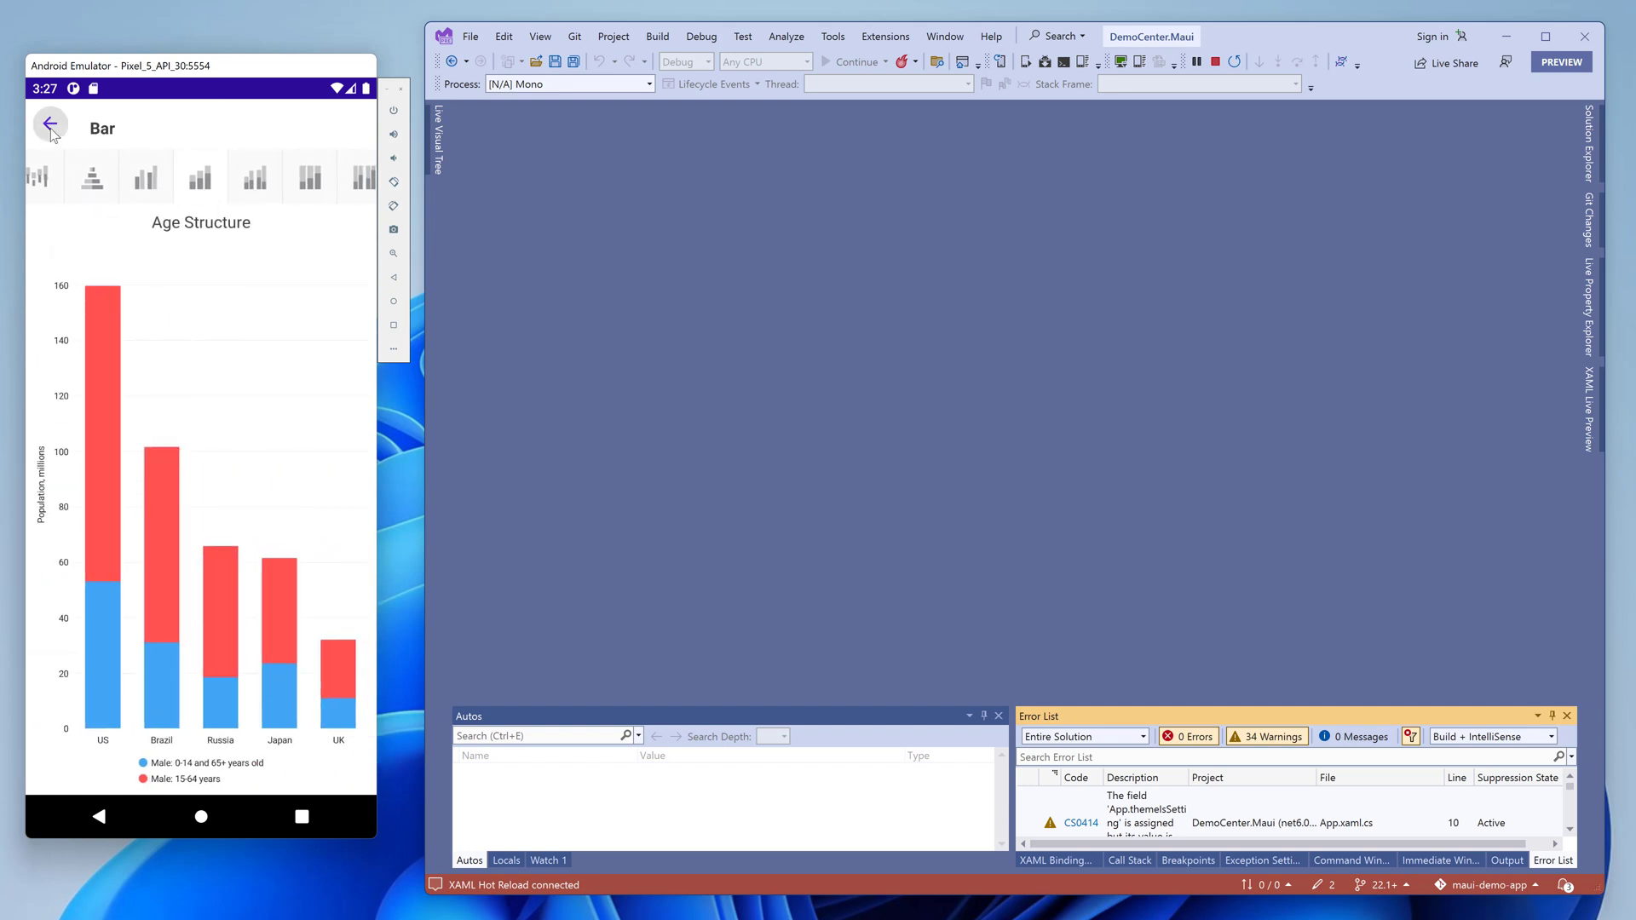
left_click(50, 122)
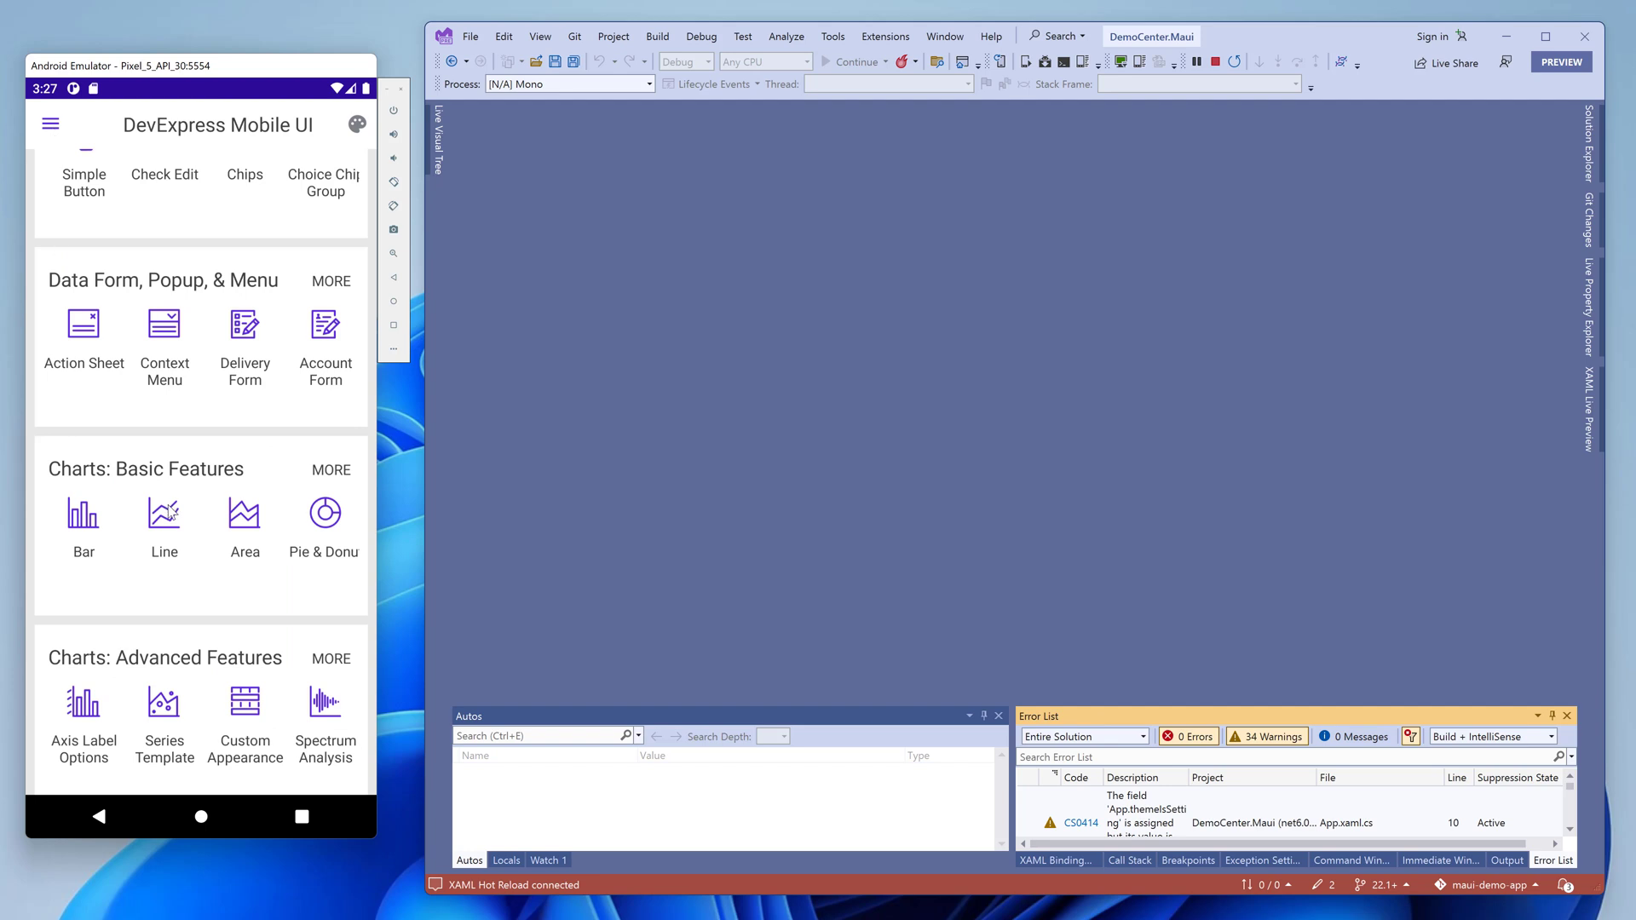
left_click(163, 513)
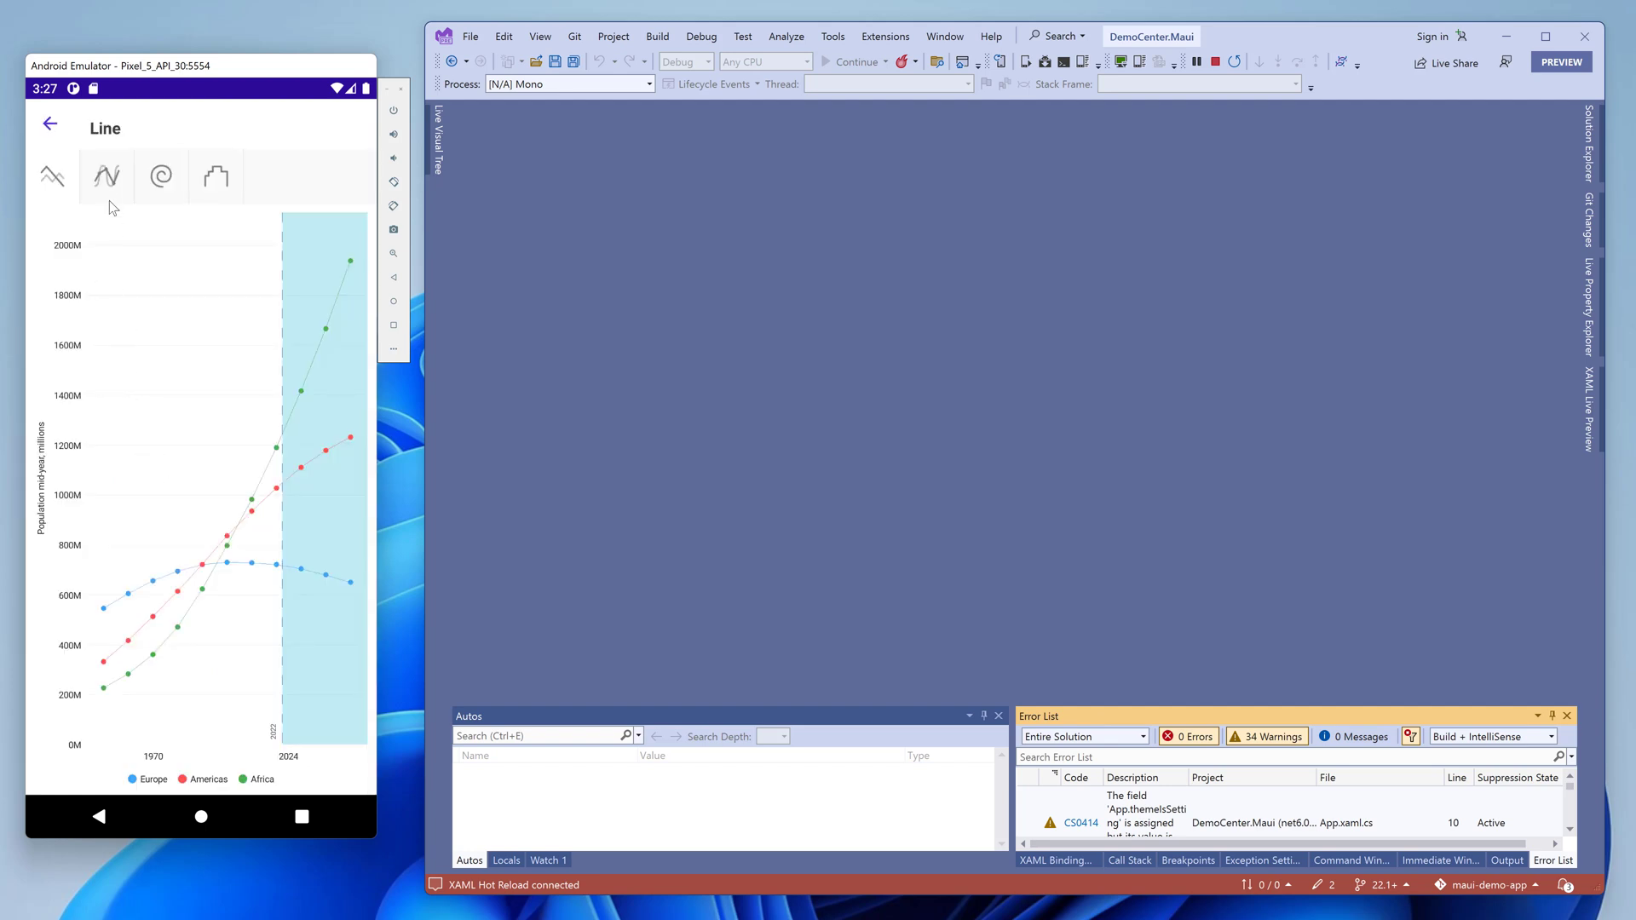
left_click(106, 175)
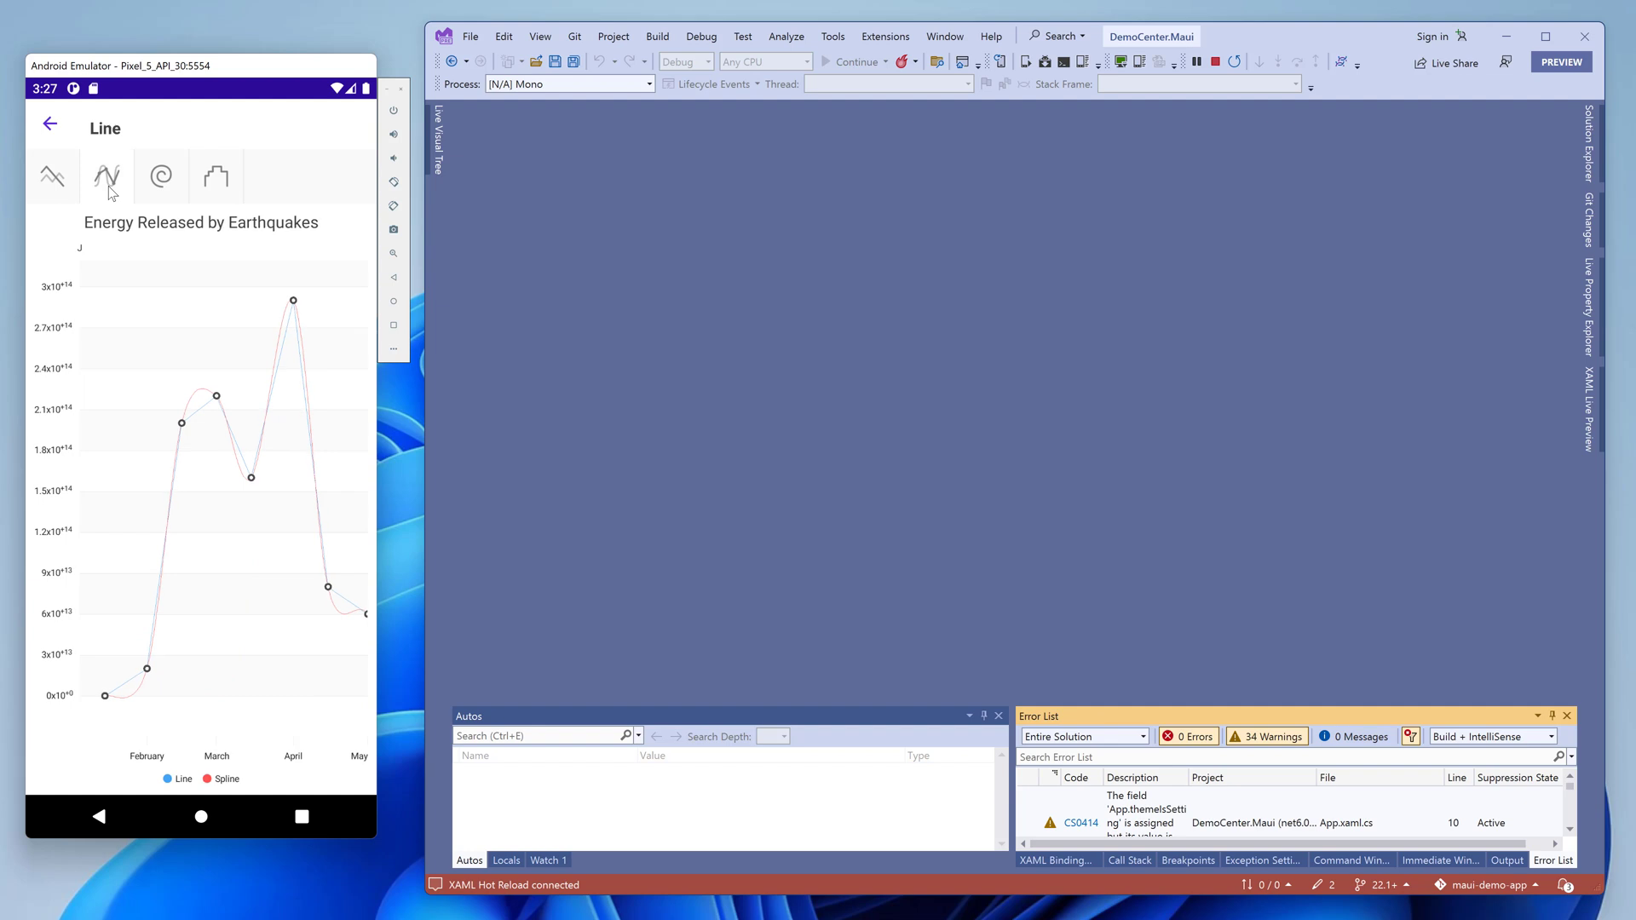
left_click(161, 173)
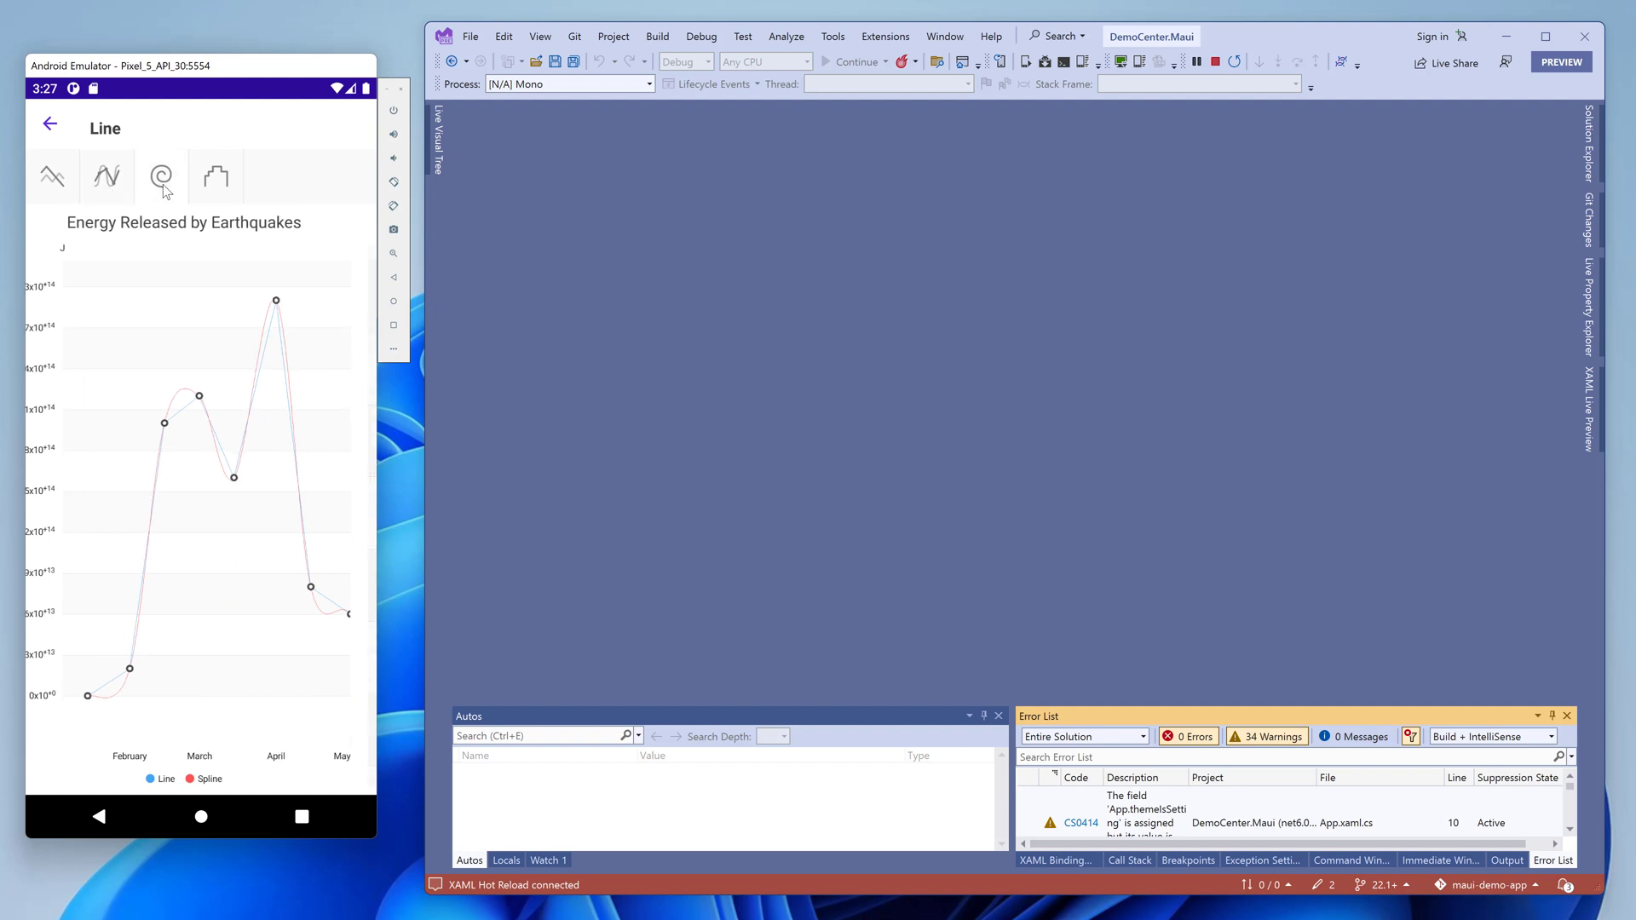
left_click(215, 174)
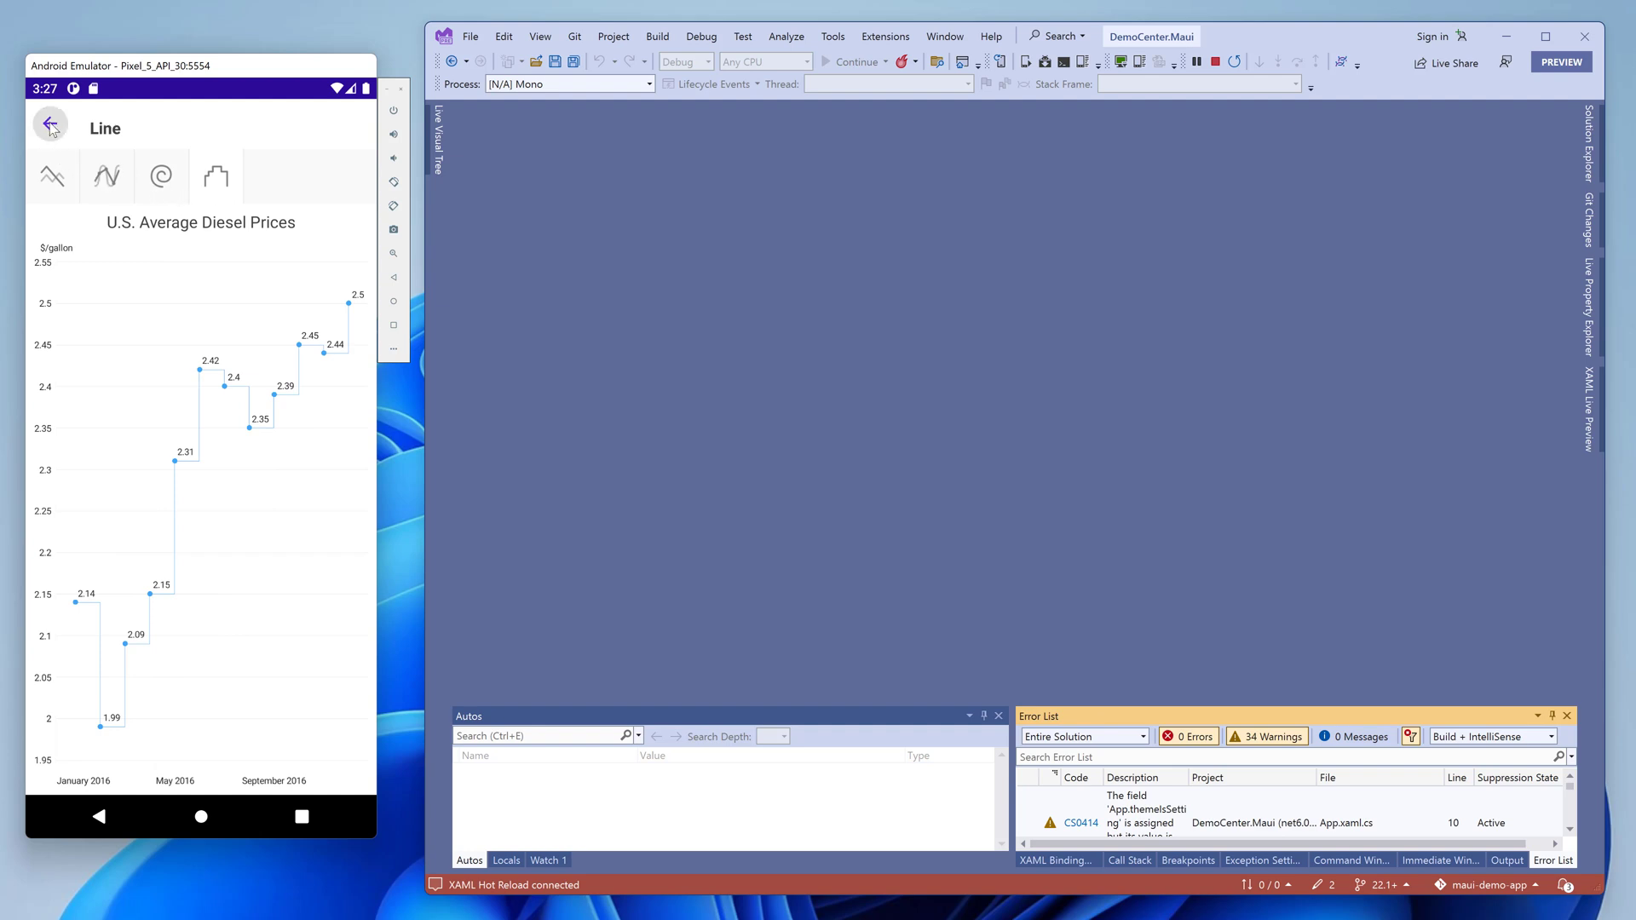
left_click(49, 125)
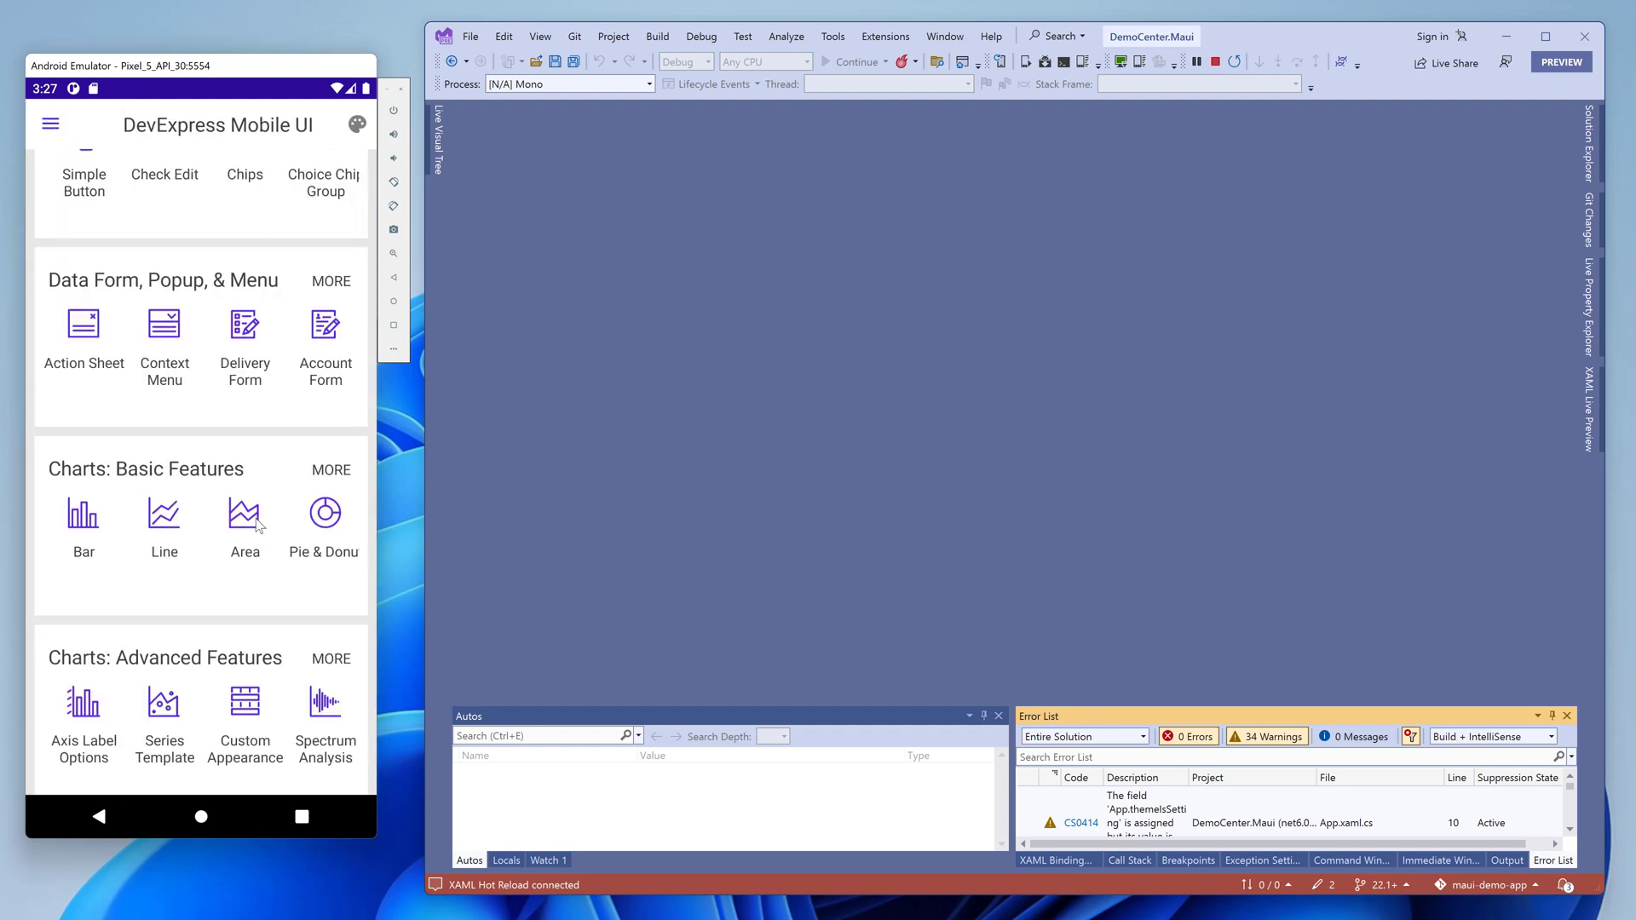
left_click(243, 523)
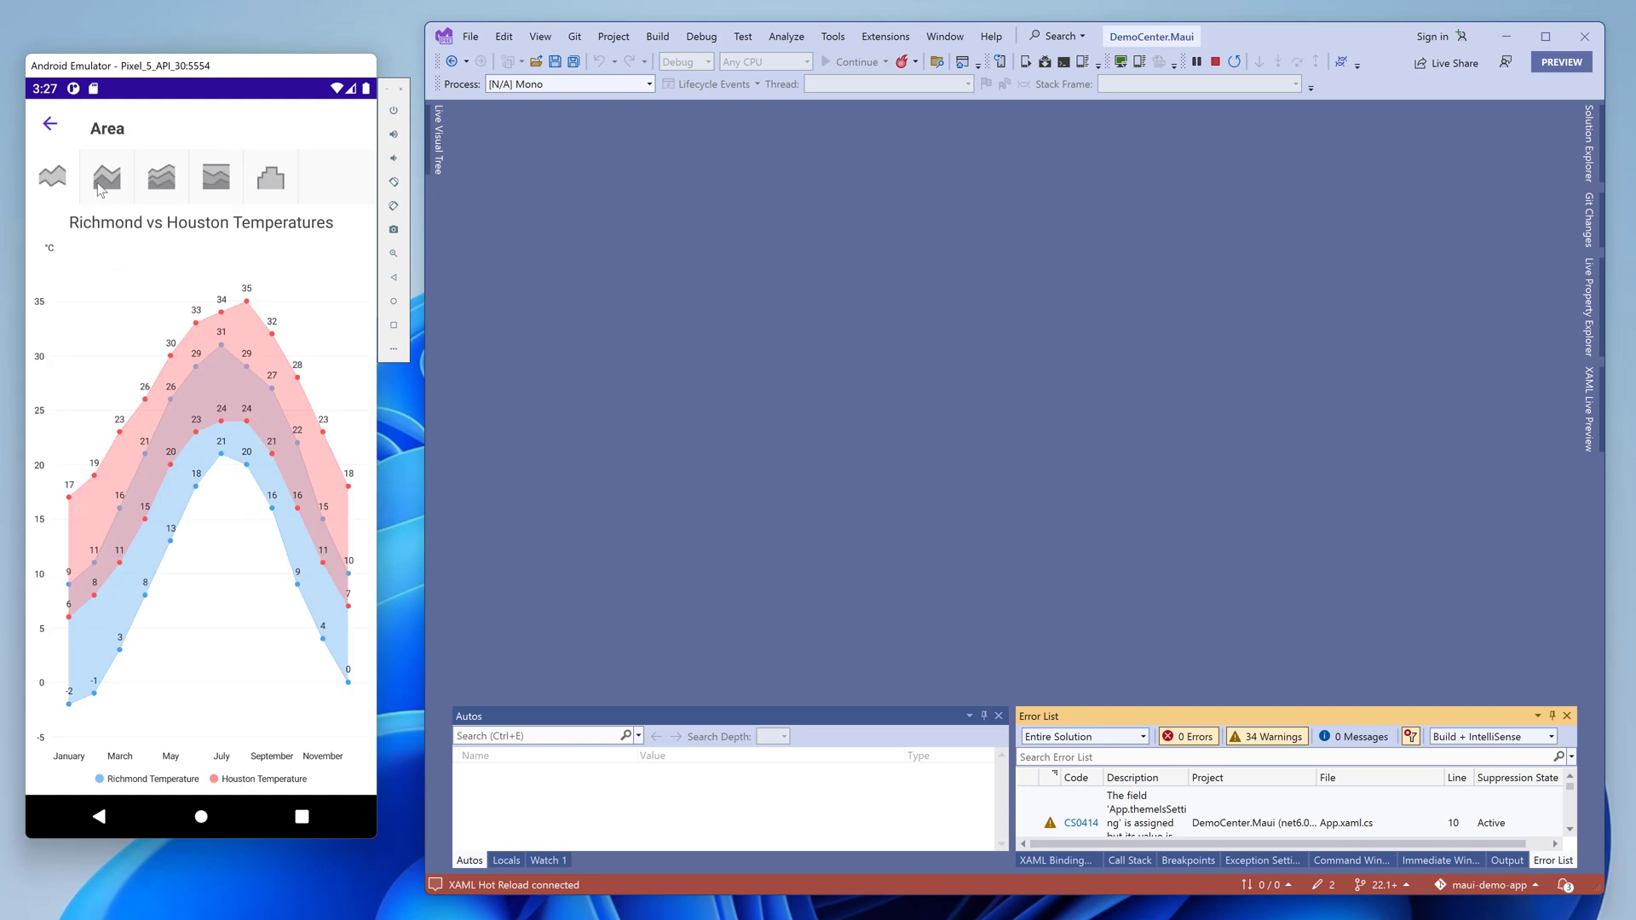
left_click(160, 175)
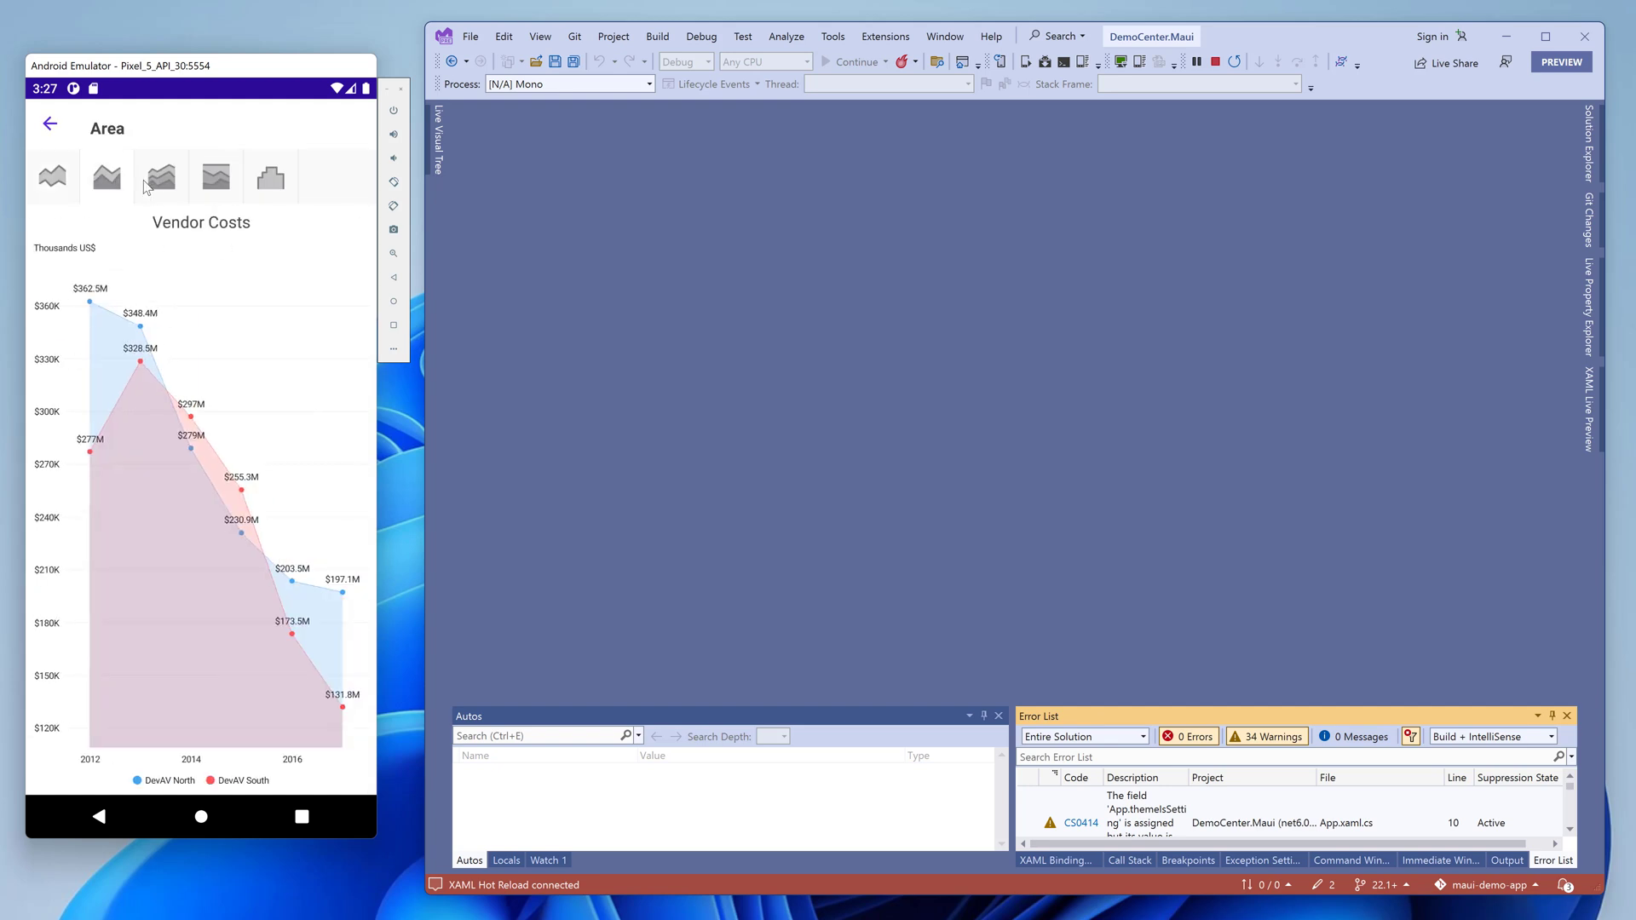
left_click(160, 176)
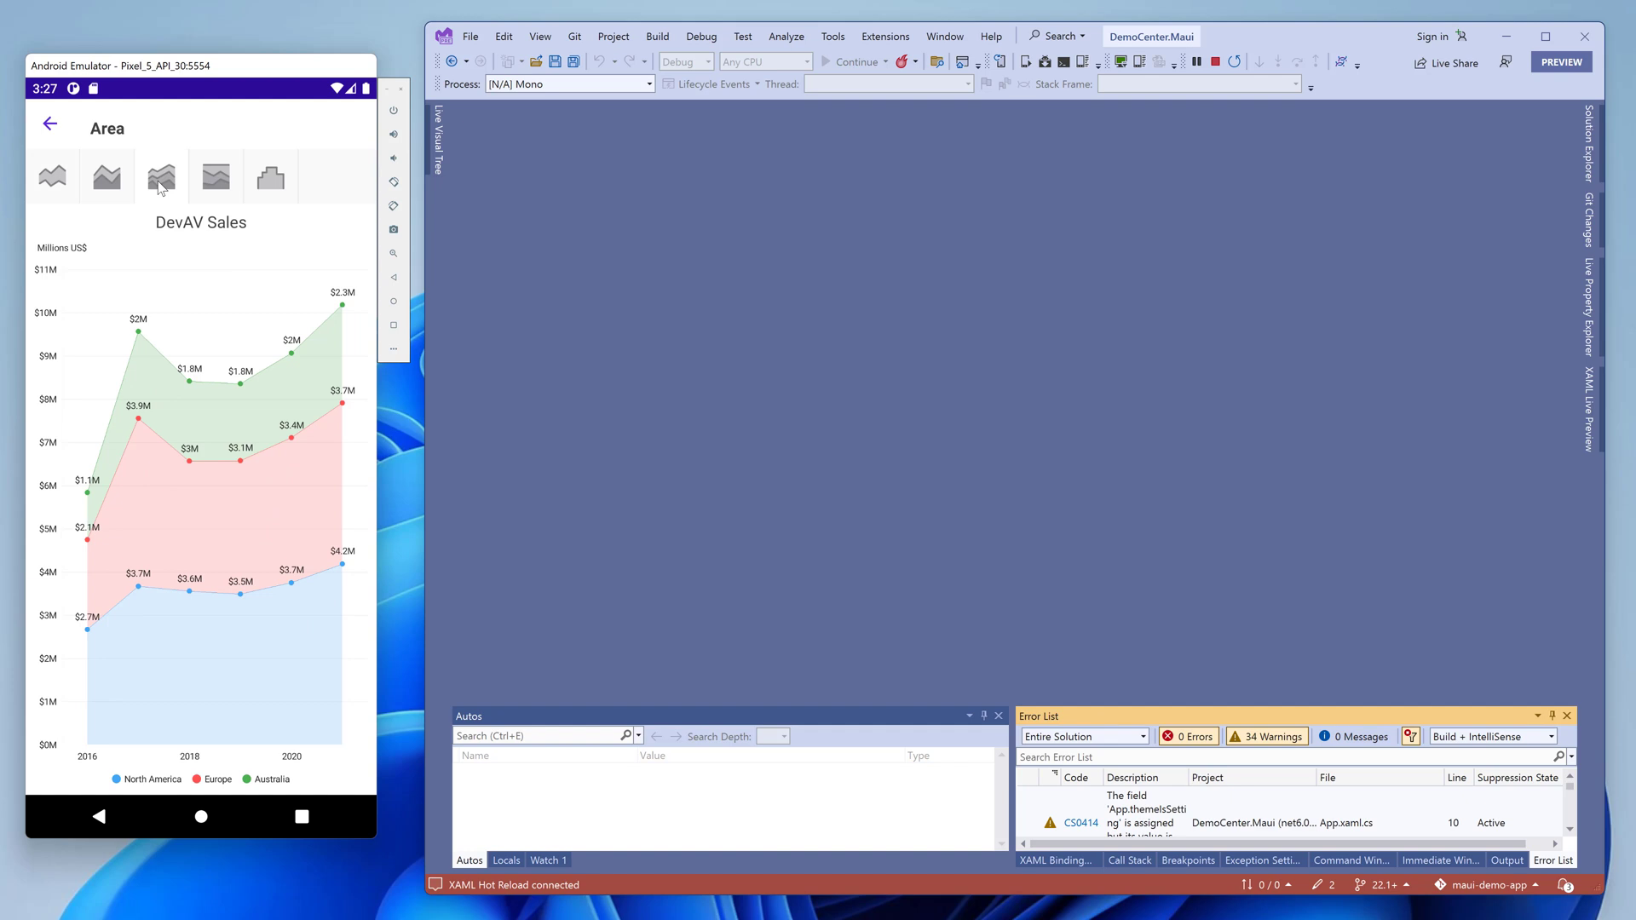
left_click(50, 124)
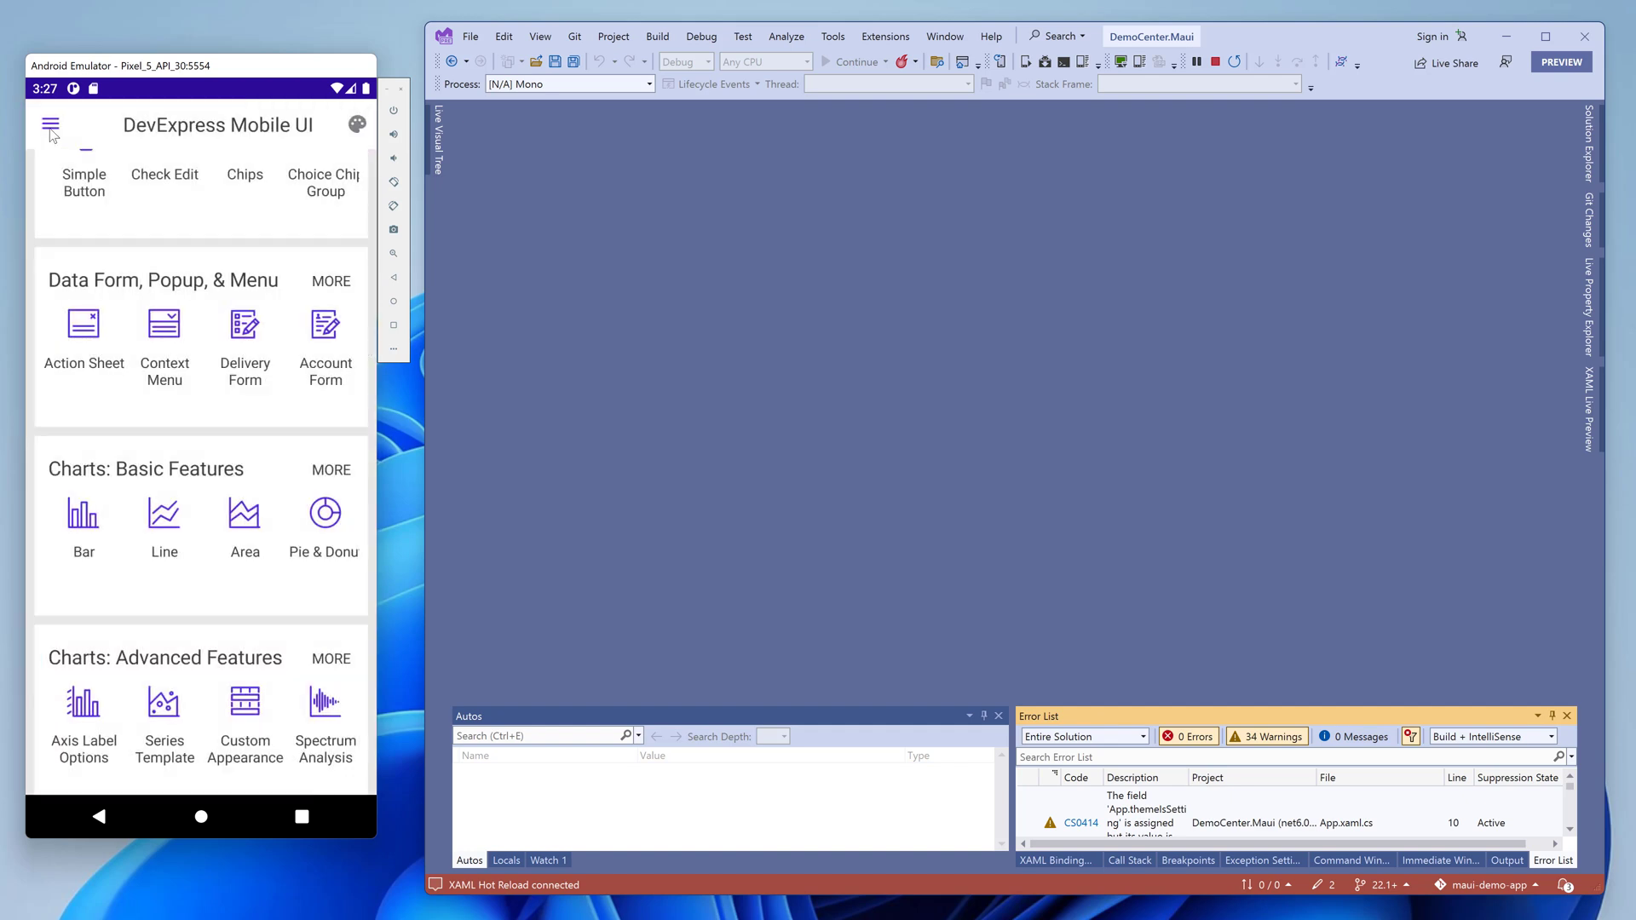
mouse_move(324, 522)
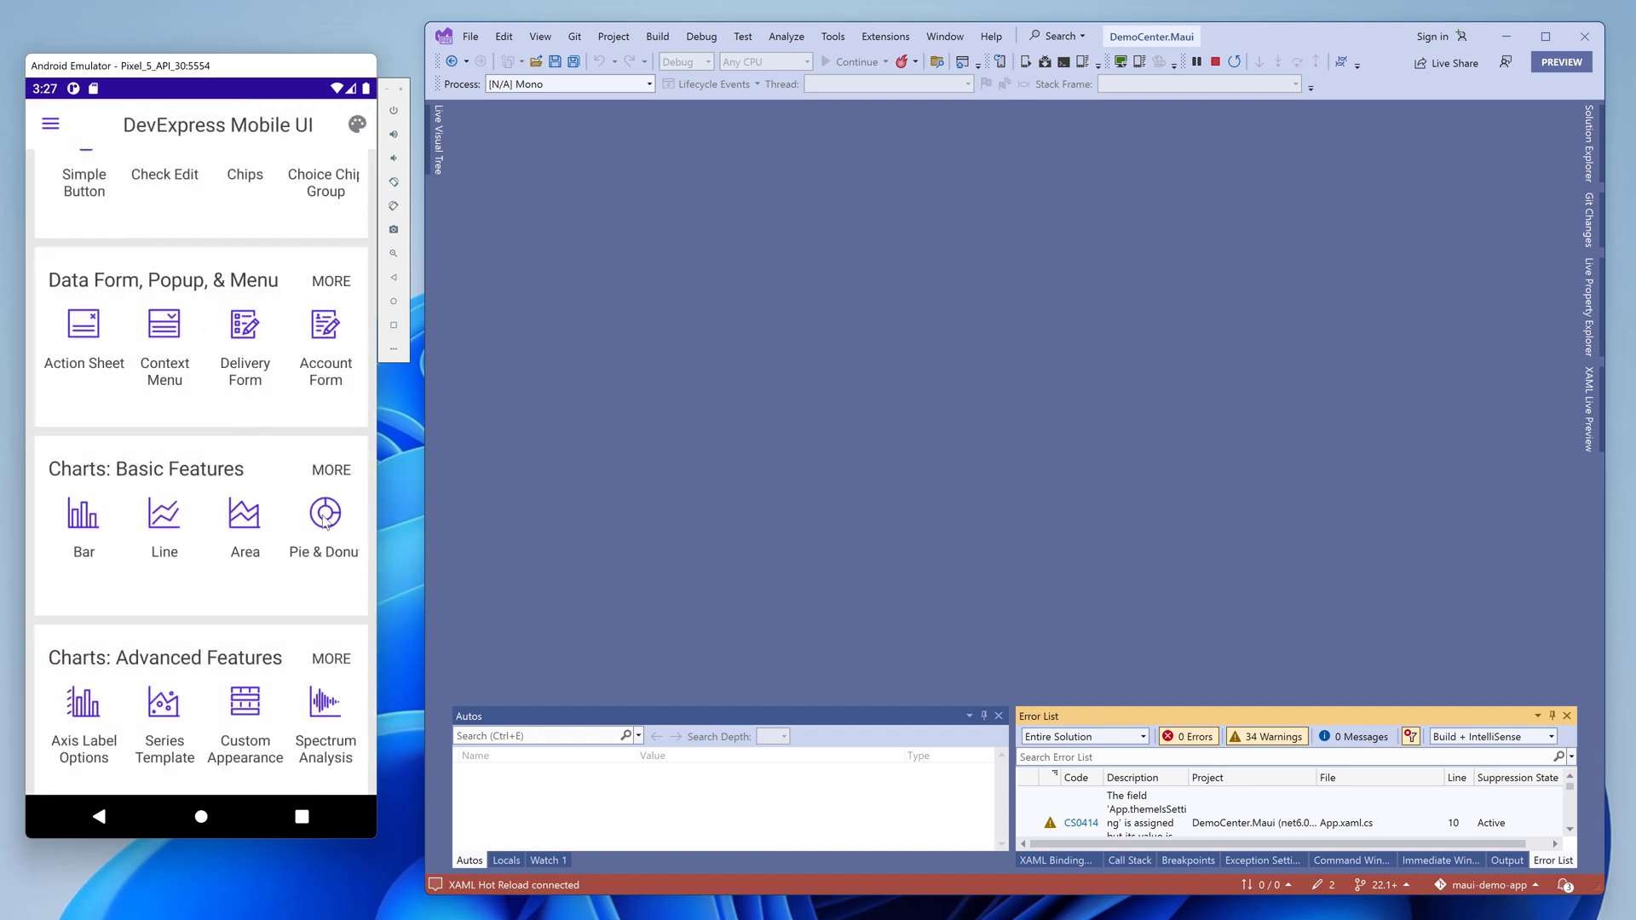
left_click(324, 515)
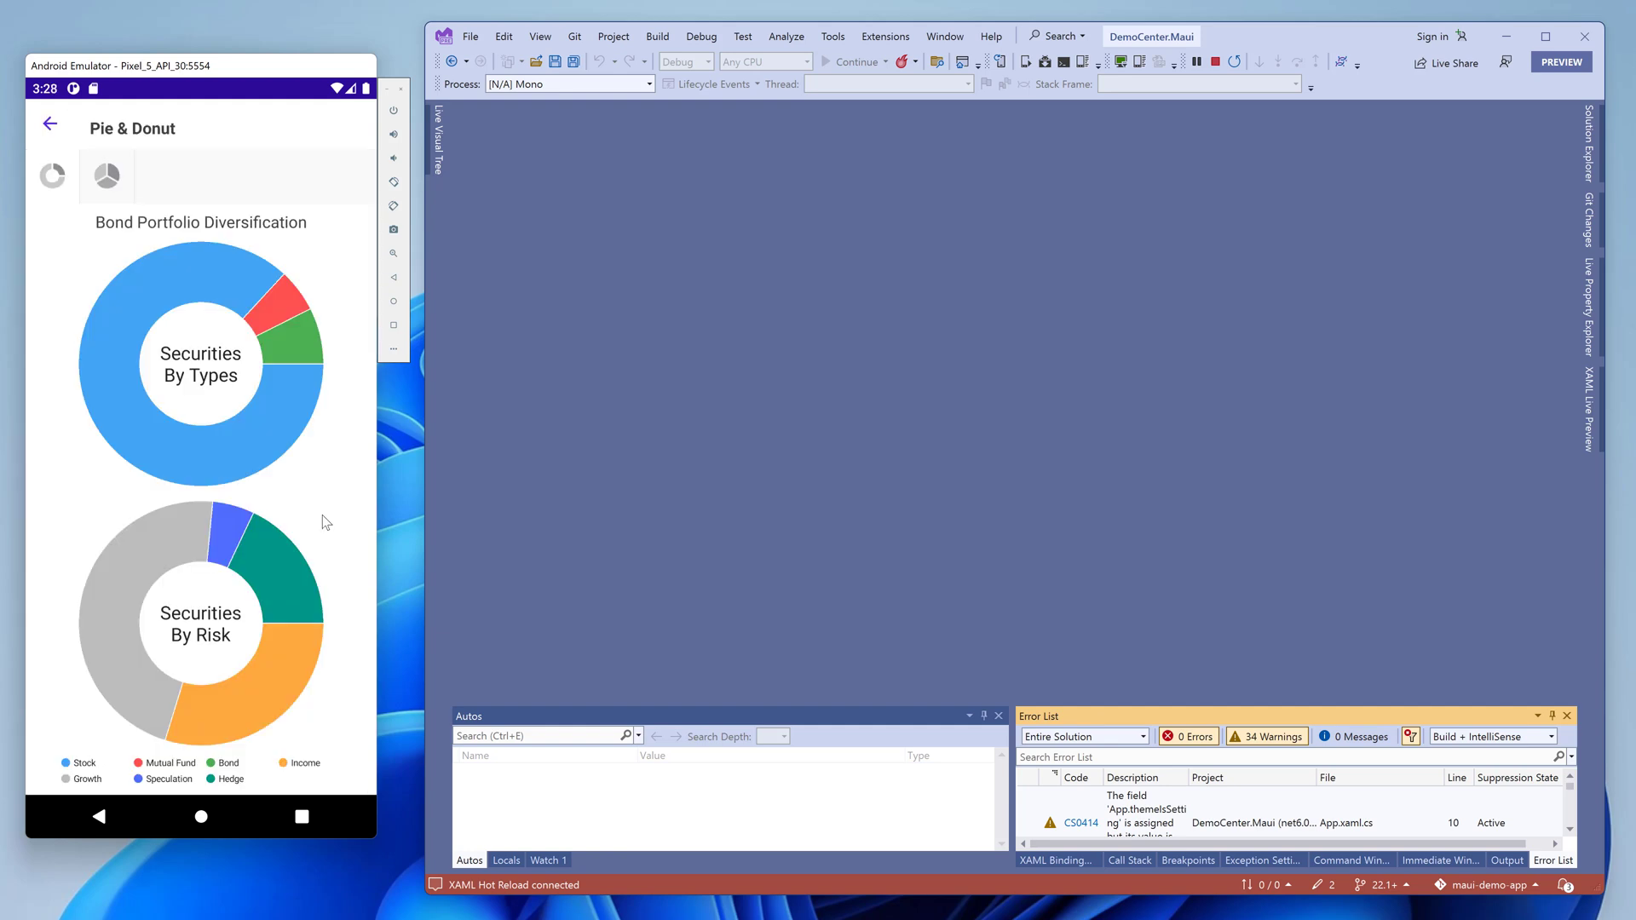
mouse_move(150, 339)
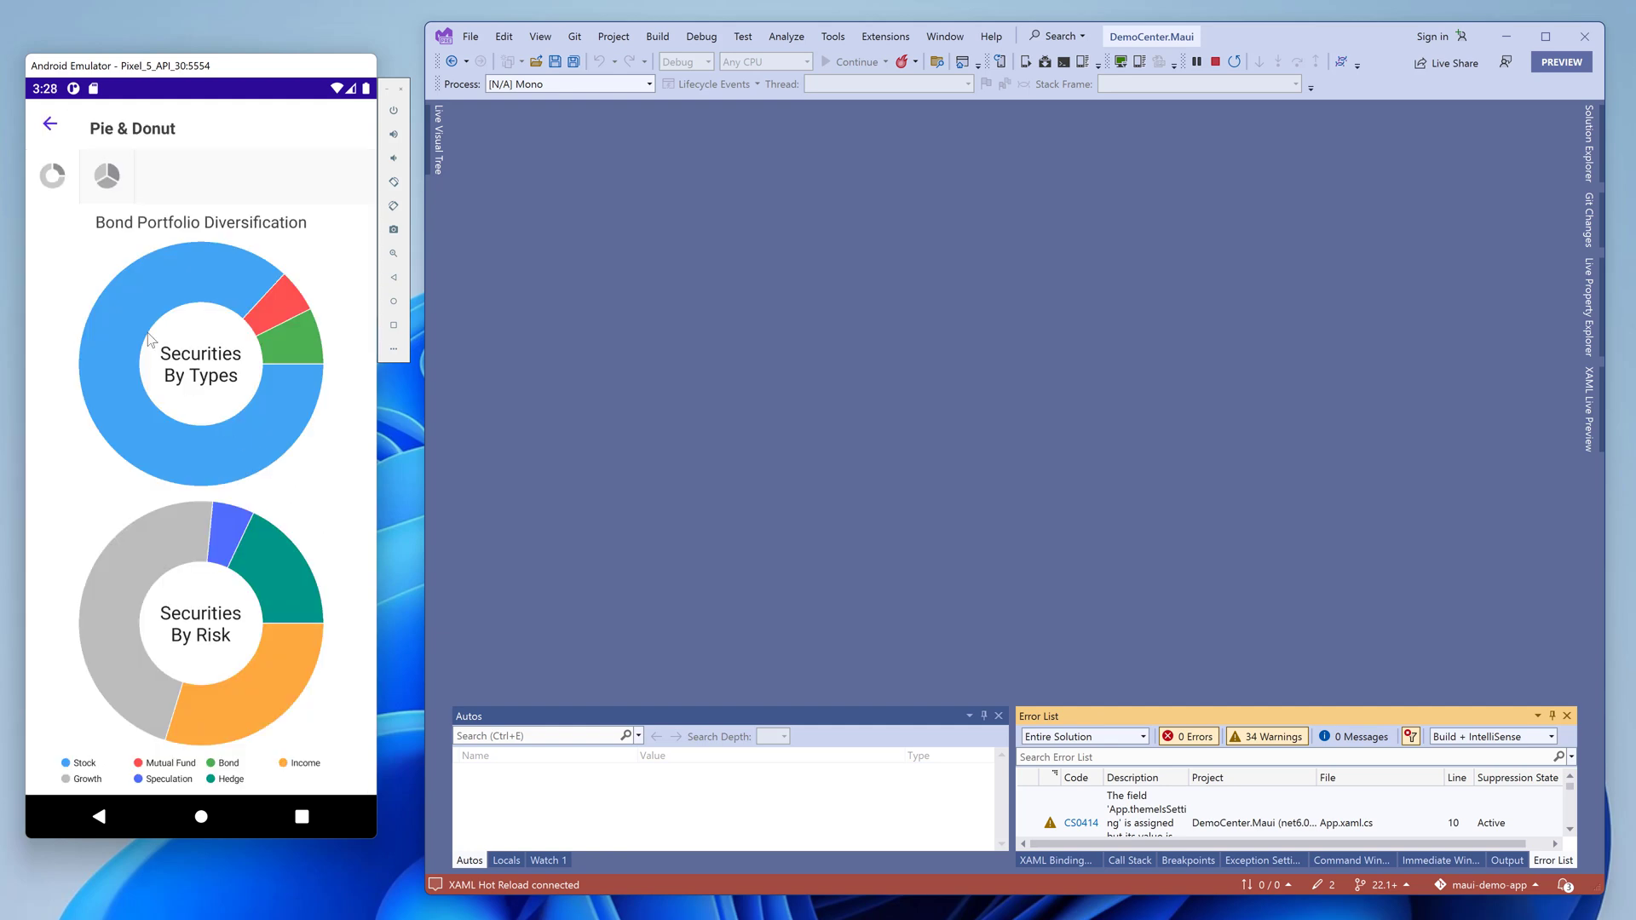
left_click(105, 175)
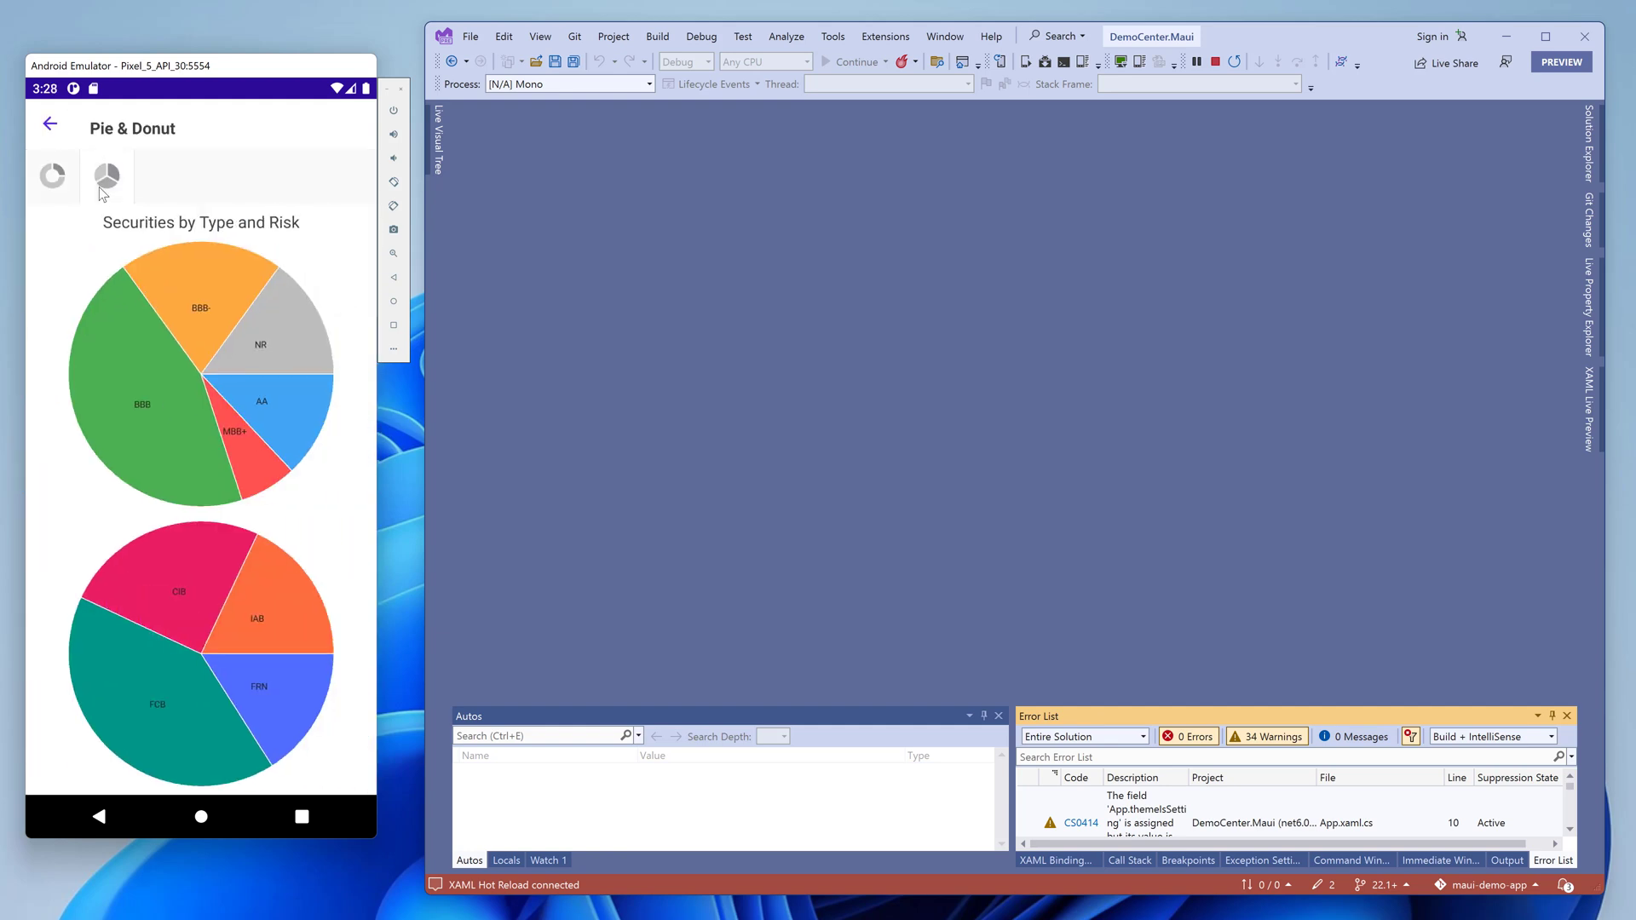
left_click(49, 124)
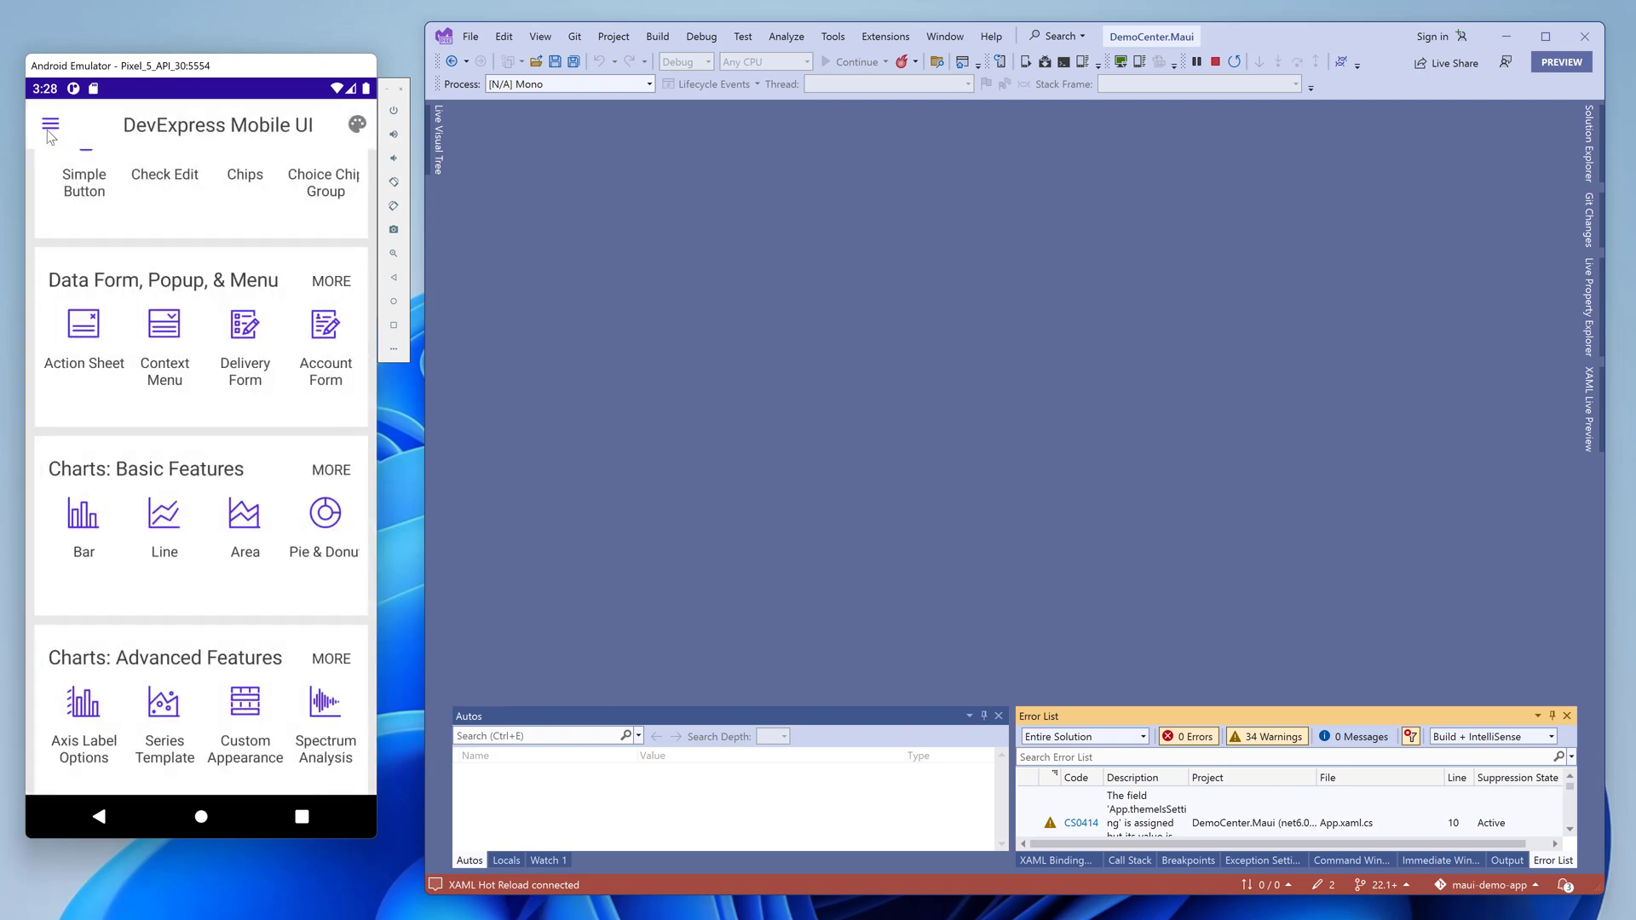